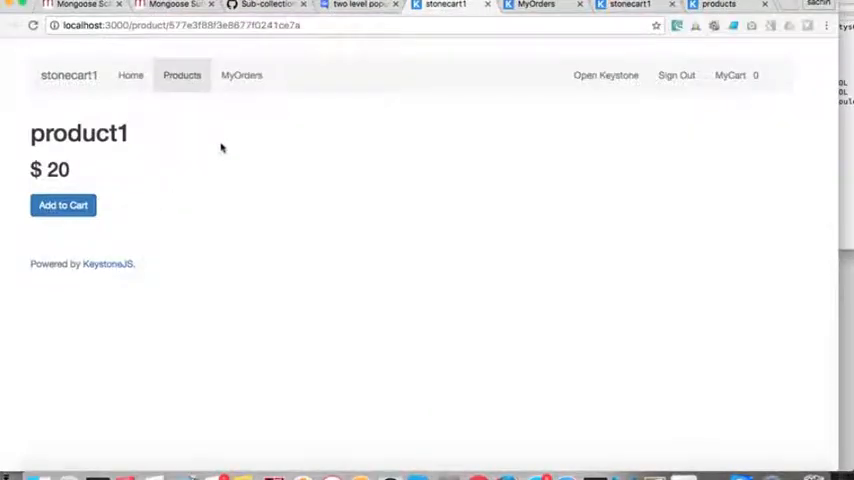
{"action": "mouse_move", "coordinate": [252, 152]}
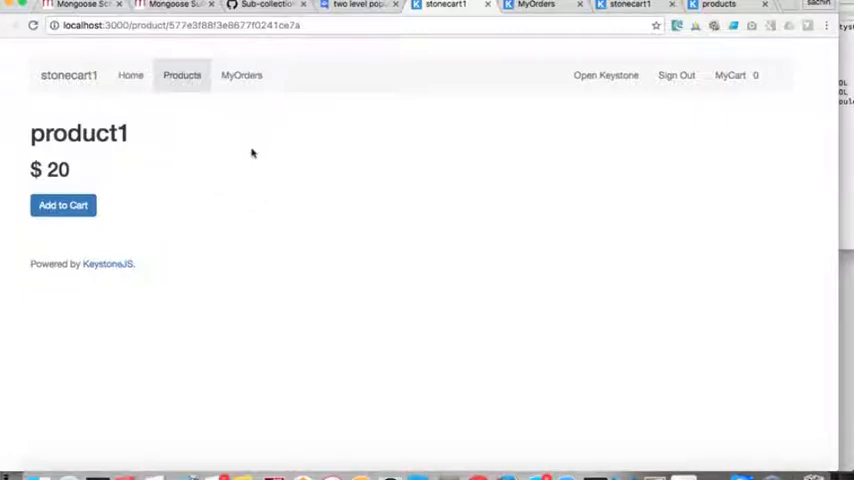
{"action": "mouse_move", "coordinate": [276, 108]}
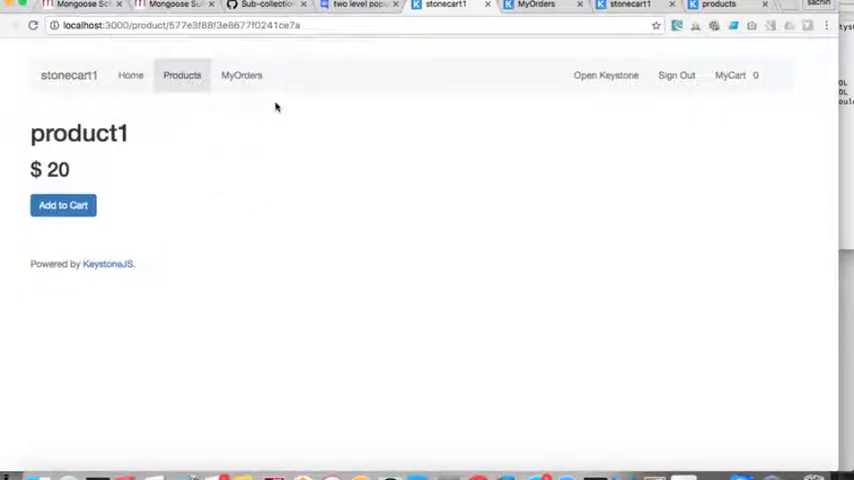
- Check the first order's details, then add product1 ($20) to the stonecart1 cart
{"action": "left_click", "coordinate": [240, 76]}
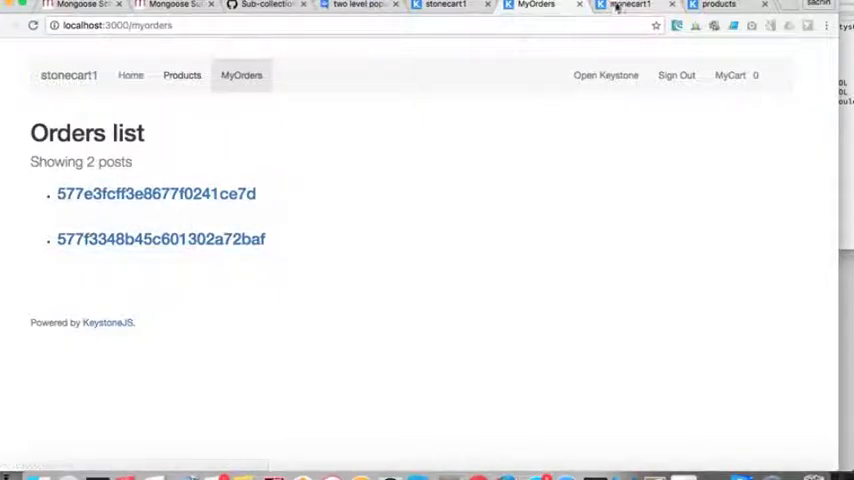
{"action": "left_click", "coordinate": [156, 194]}
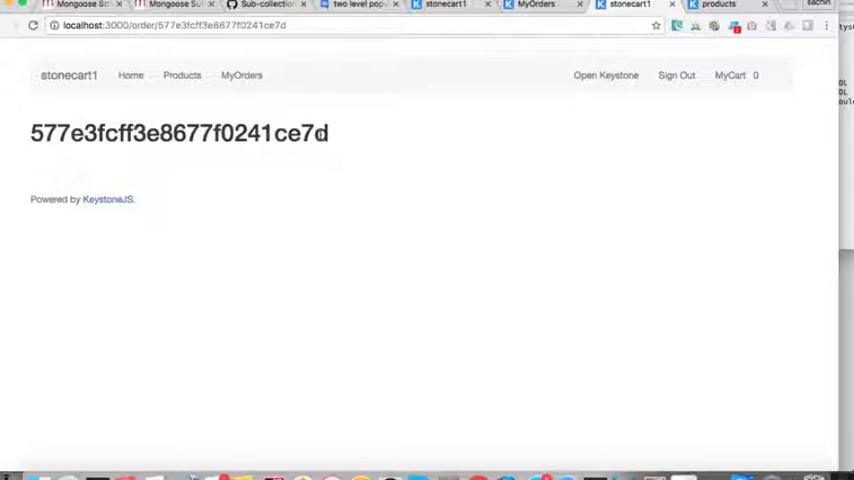
{"action": "mouse_move", "coordinate": [336, 132]}
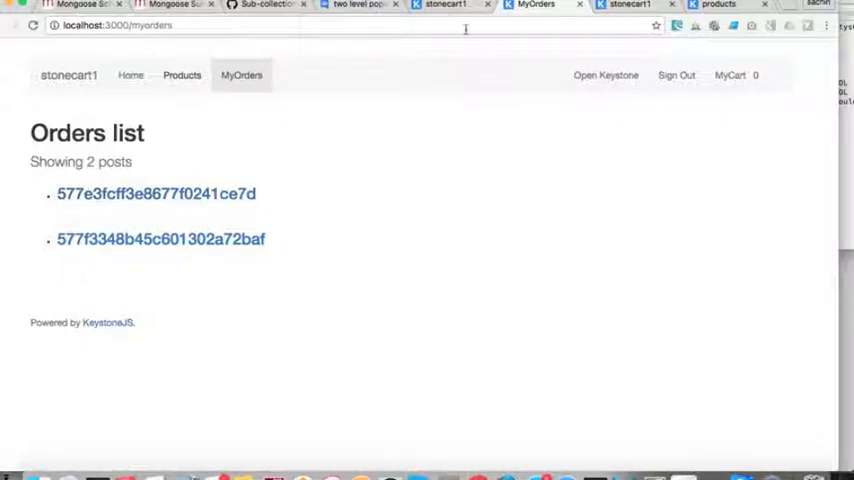
{"action": "left_click", "coordinate": [156, 194]}
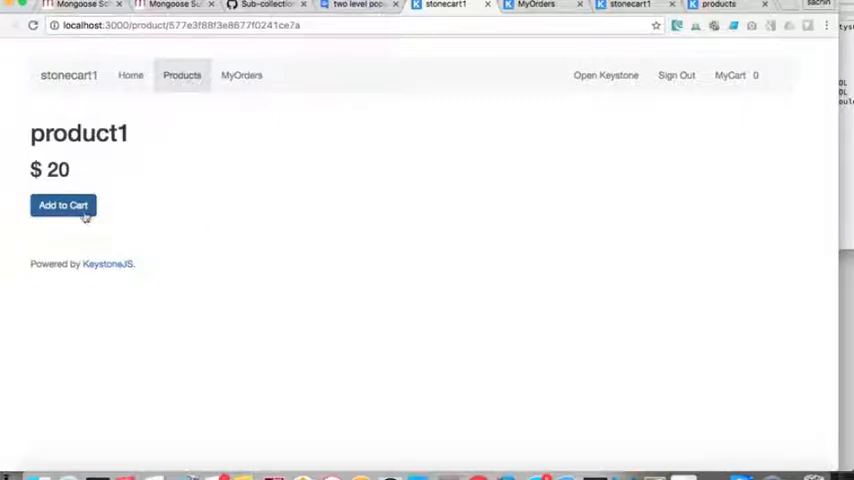
{"action": "left_click", "coordinate": [62, 204]}
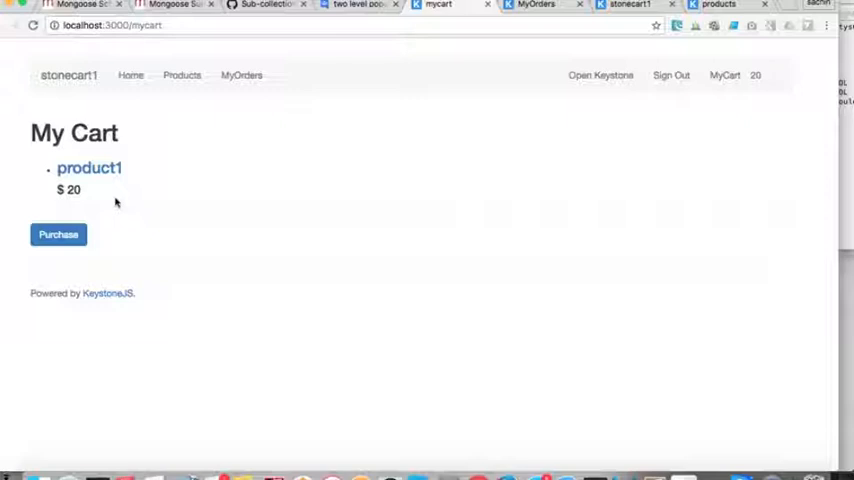
{"action": "mouse_move", "coordinate": [396, 112]}
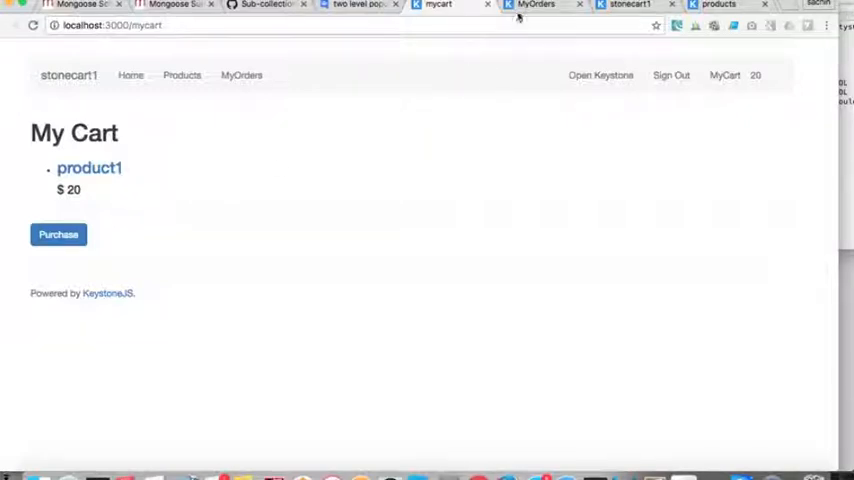
{"action": "mouse_move", "coordinate": [456, 10]}
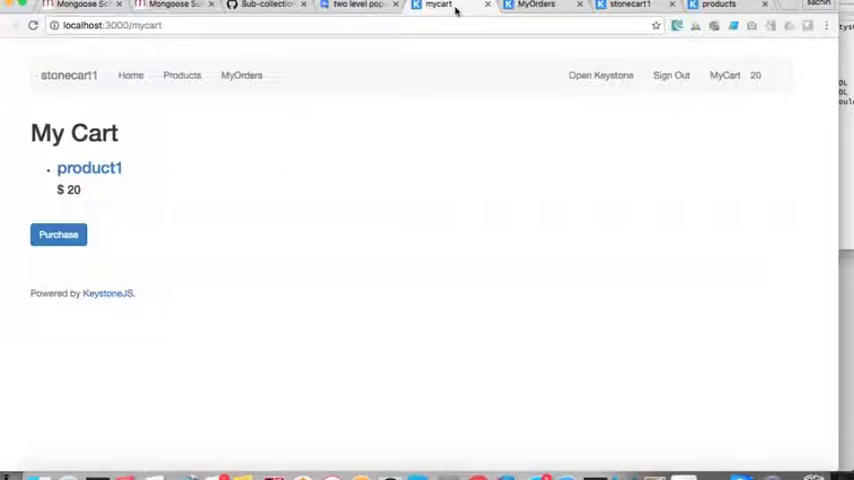
{"action": "mouse_move", "coordinate": [456, 108]}
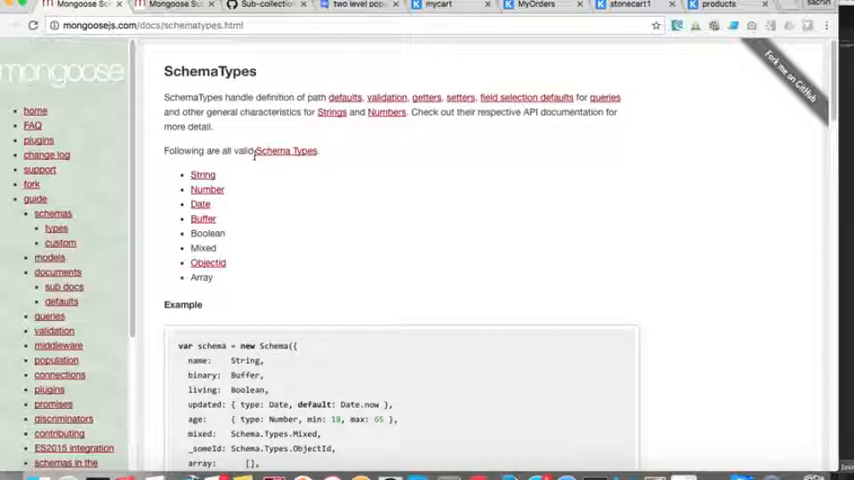
{"action": "mouse_move", "coordinate": [252, 200]}
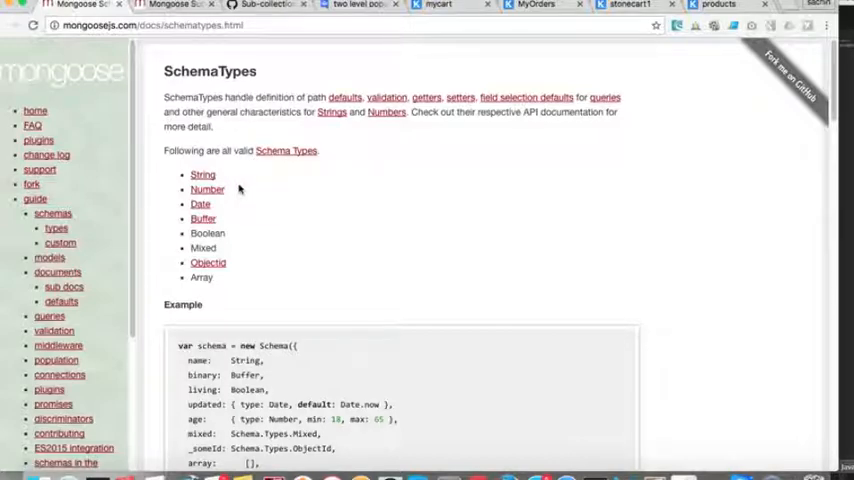
- Locate the Mixed type in the Mongoose list of valid SchemaTypes
{"action": "scroll", "scroll_direction": "down", "scroll_amount": 3}
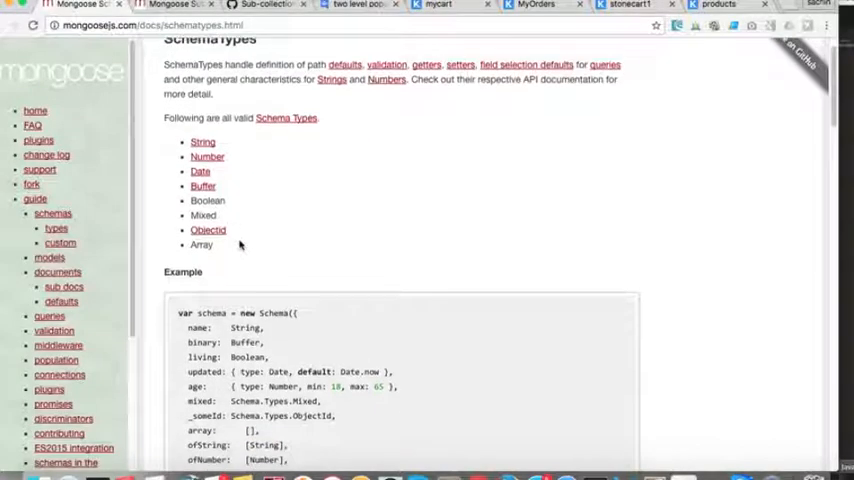
{"action": "scroll", "scroll_direction": "down", "scroll_amount": 3}
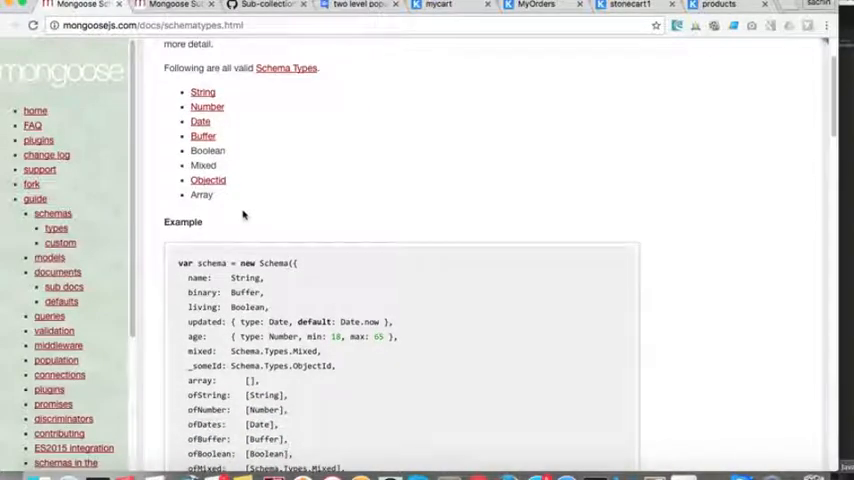
{"action": "double_click", "coordinate": [202, 164]}
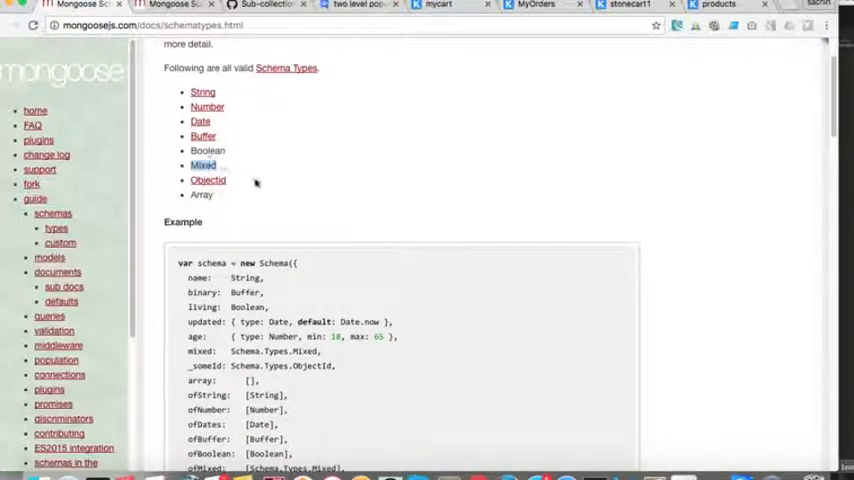
{"action": "scroll", "scroll_direction": "down", "scroll_amount": 3}
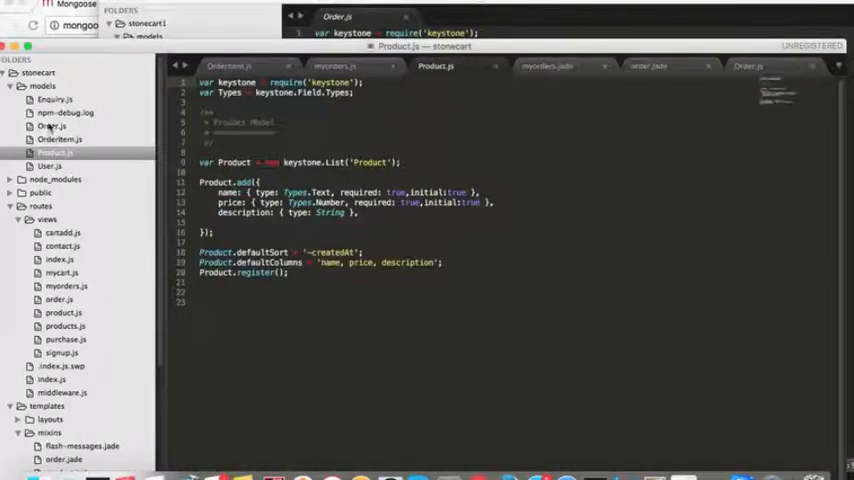
- Review the Order model's customer and items (product, quantity) fields in Order.js
{"action": "left_click", "coordinate": [748, 66]}
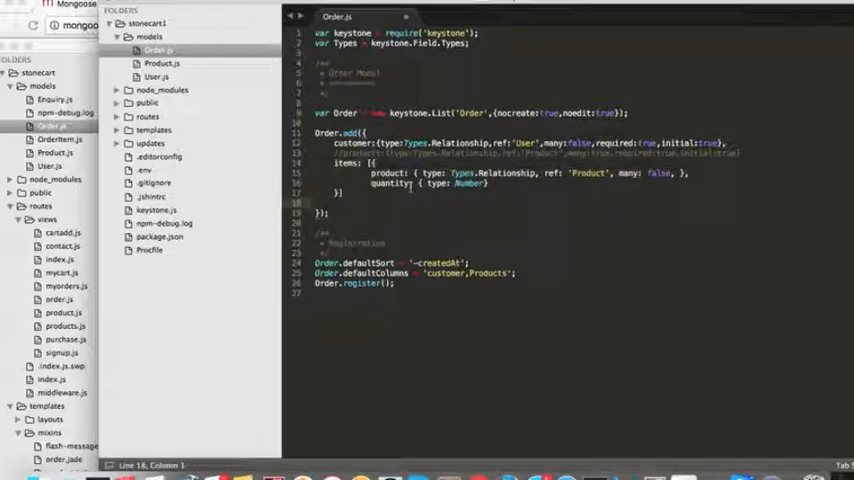
{"action": "double_click", "coordinate": [388, 184]}
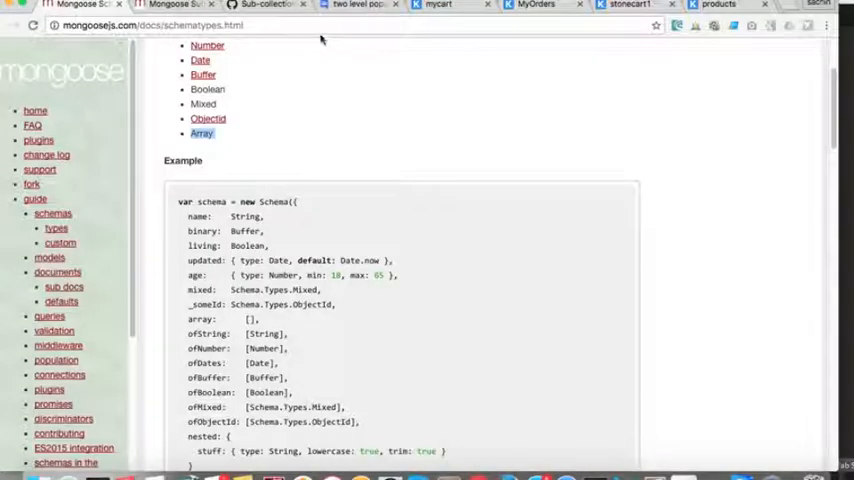
- Read the GitHub Sub-collections issue reply about nested schemas via Mixed types
{"action": "left_click", "coordinate": [264, 4]}
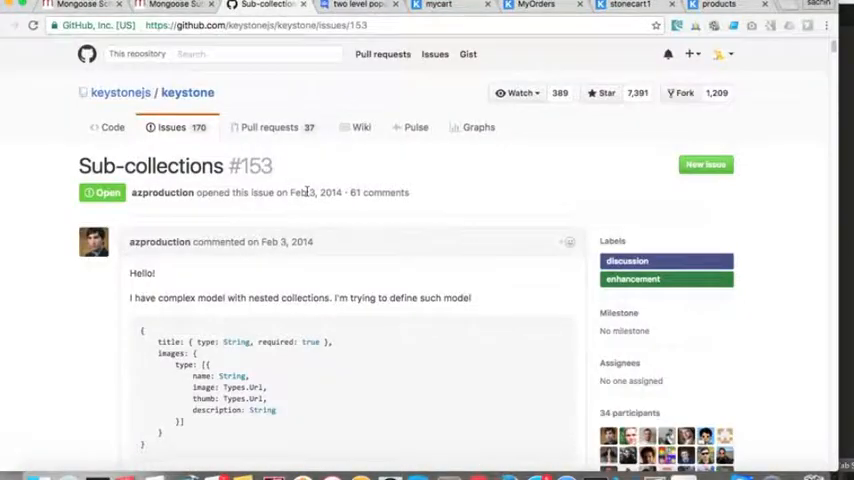
{"action": "scroll", "scroll_direction": "down", "scroll_amount": 3}
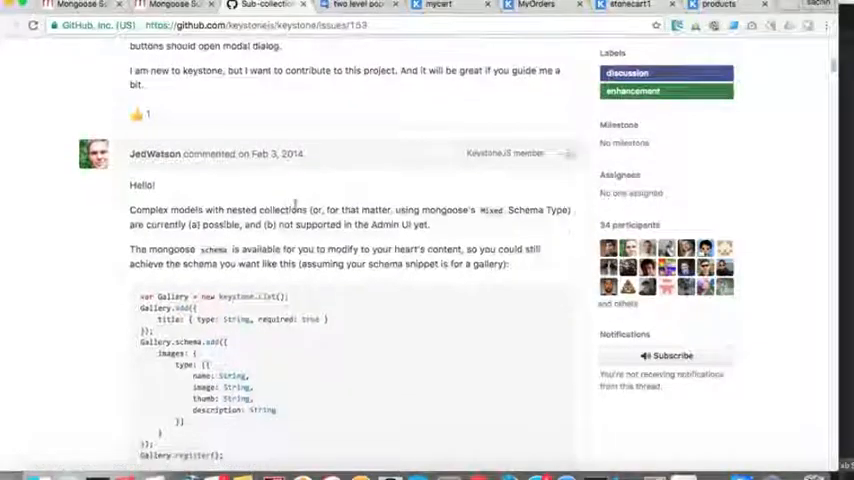
{"action": "scroll", "scroll_direction": "down", "scroll_amount": 3}
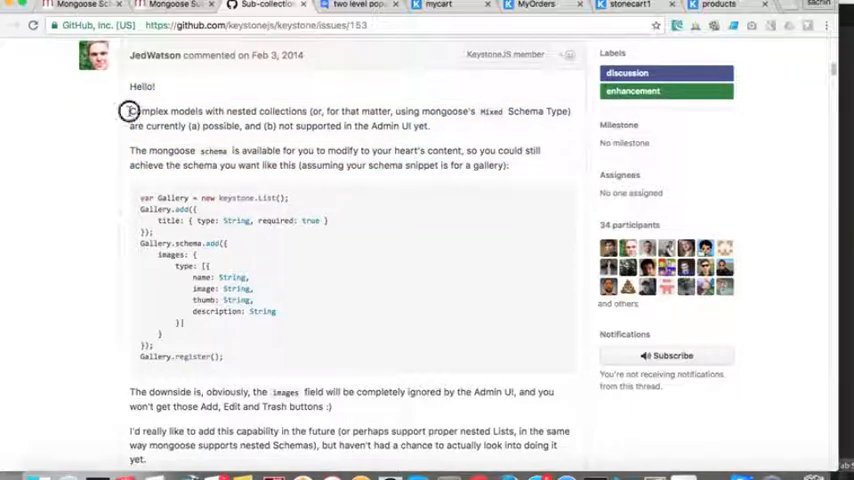
{"action": "double_click", "coordinate": [160, 112]}
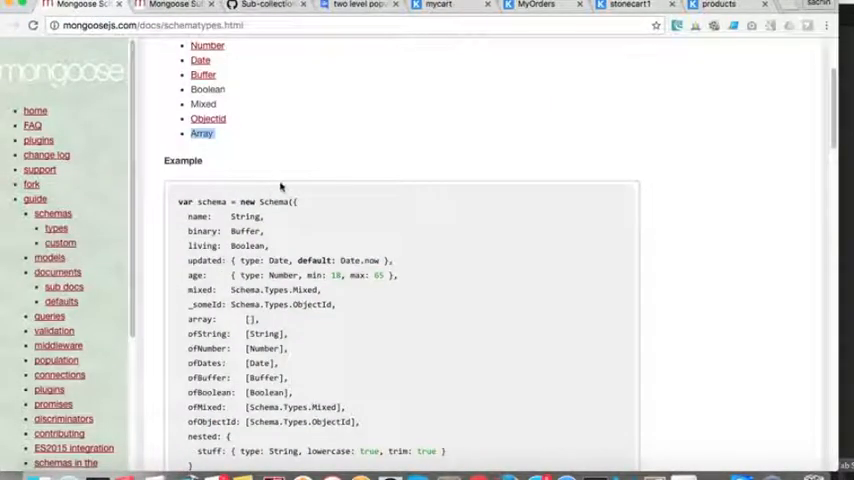
- Review the Mongoose example schema with array, nested and Mixed fields
{"action": "scroll", "scroll_direction": "down", "scroll_amount": 3}
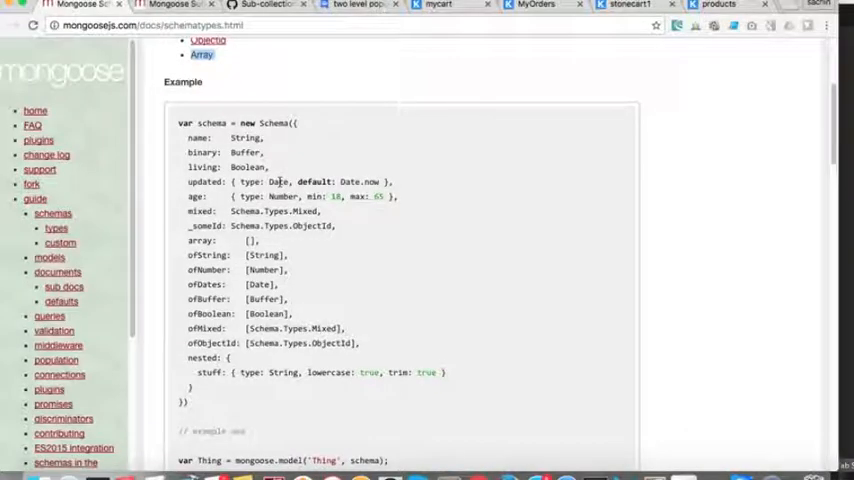
{"action": "scroll", "scroll_direction": "down", "scroll_amount": 3}
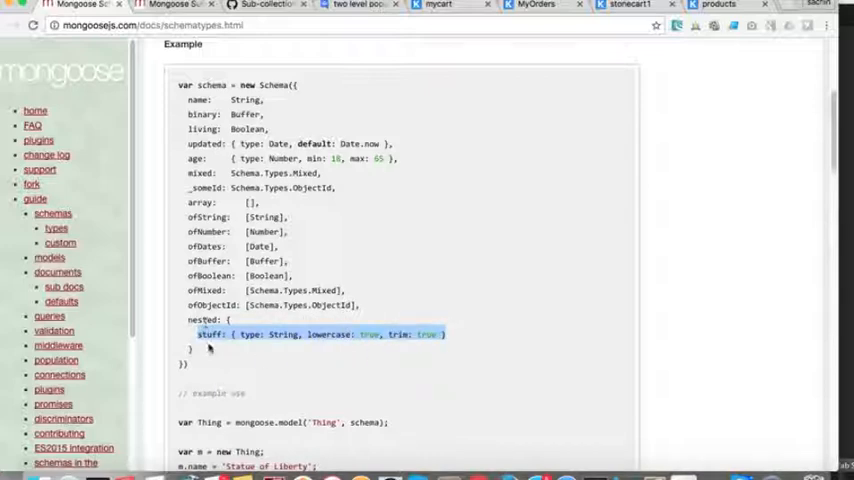
{"action": "scroll", "scroll_direction": "down", "scroll_amount": 3}
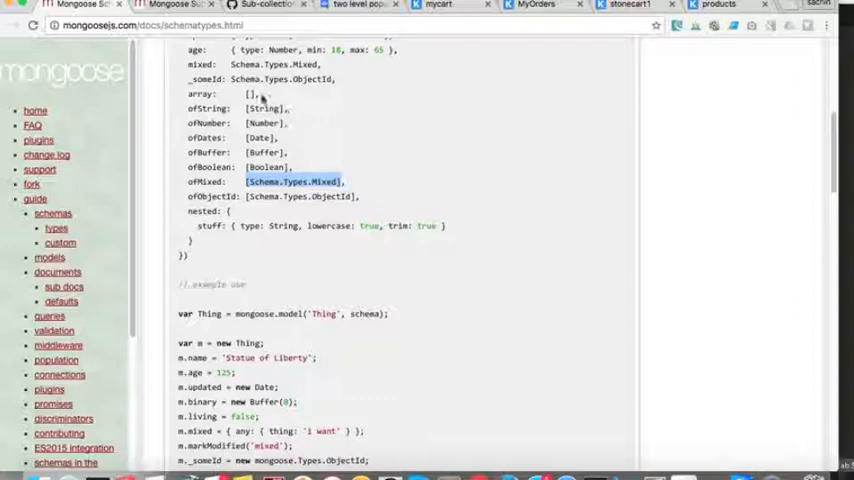
{"action": "left_click", "coordinate": [248, 92]}
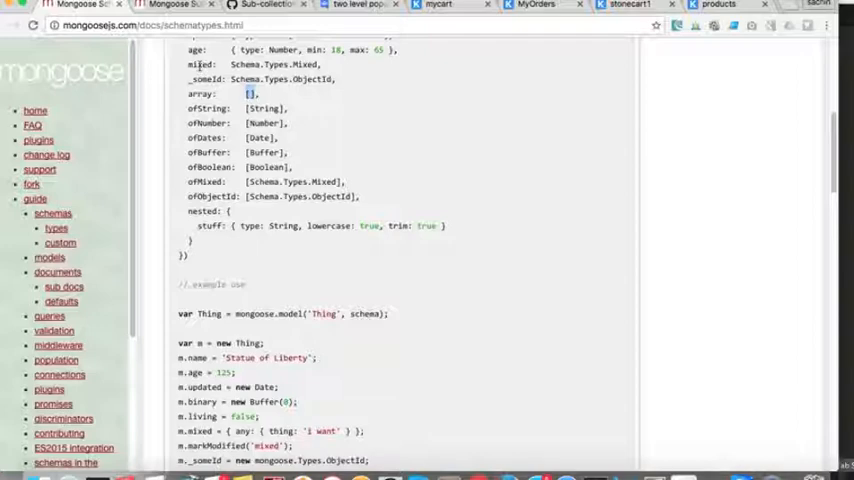
{"action": "mouse_move", "coordinate": [248, 8]}
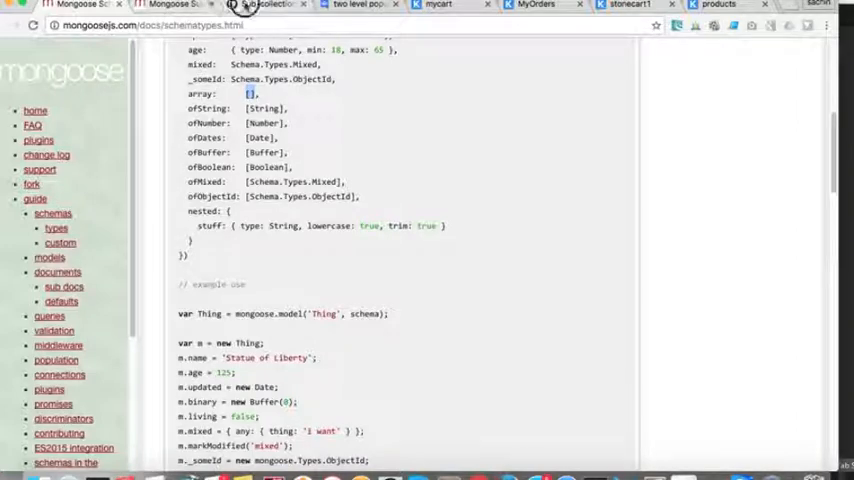
{"action": "left_click", "coordinate": [264, 4]}
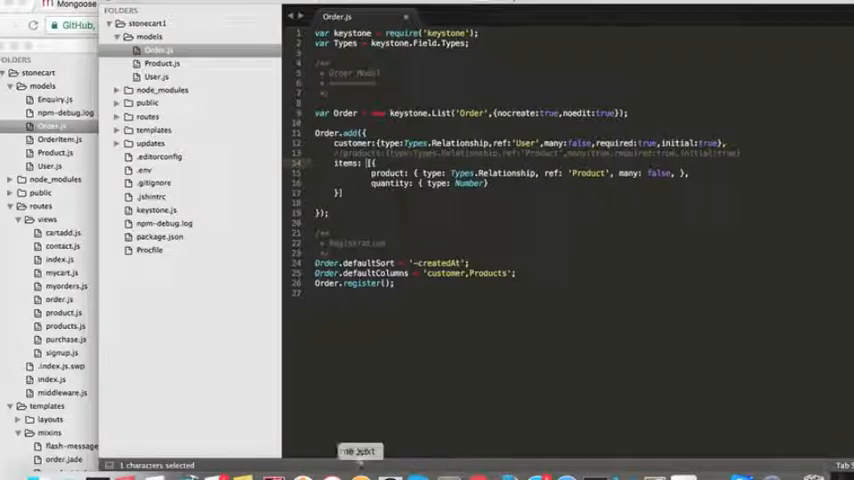
- Add Order.schema.add({ items: [{ productId, quantity }] }) and comment out the old items field
{"action": "left_click", "coordinate": [332, 164]}
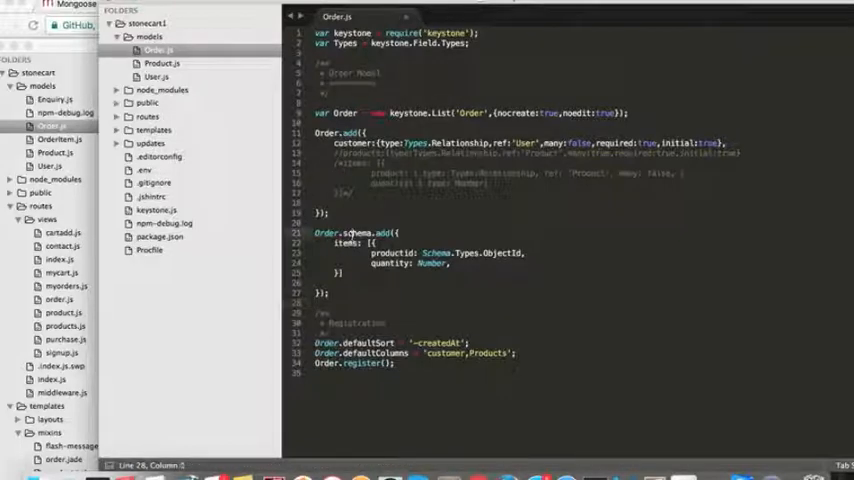
{"action": "double_click", "coordinate": [344, 112]}
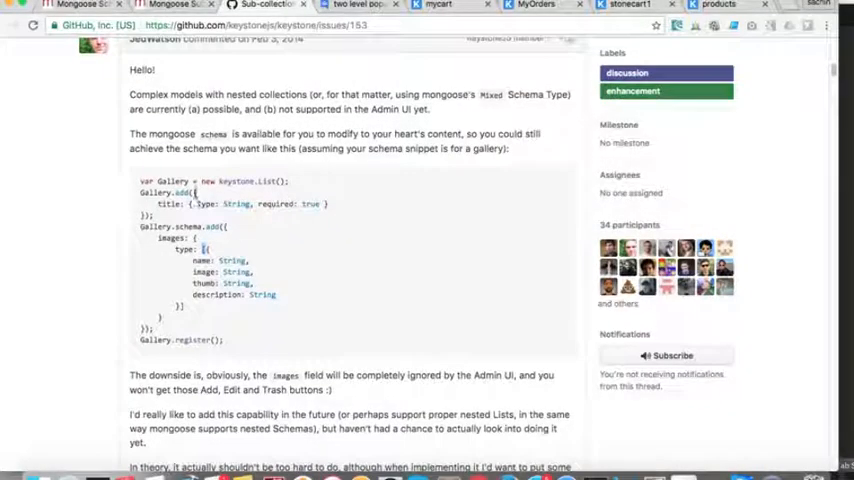
- Read the KeystoneJS issue's Gallery example adding an images array to the schema
{"action": "scroll", "scroll_direction": "down", "scroll_amount": 3}
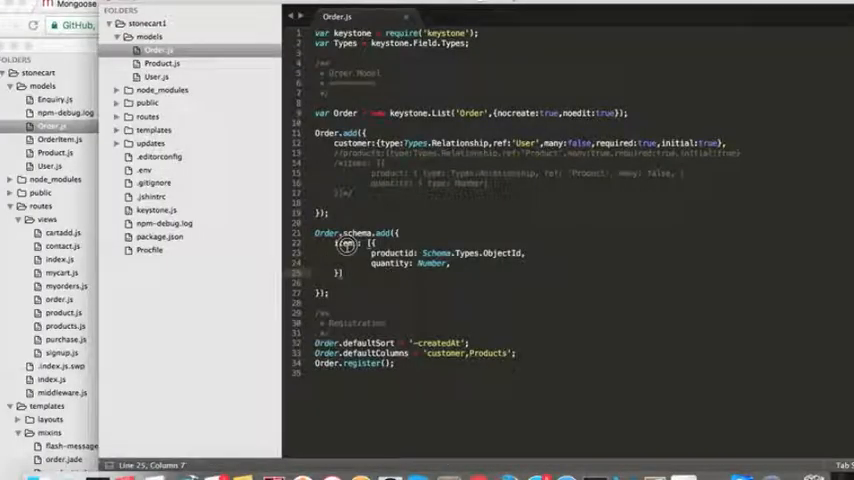
- Change items to Types.Relationship ref 'OrderItem', many: true, commenting out Order.schema.add
{"action": "double_click", "coordinate": [346, 242]}
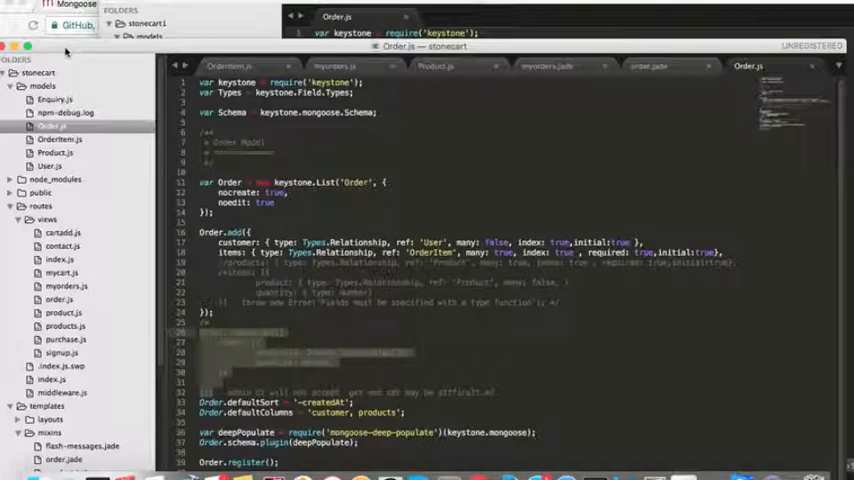
{"action": "mouse_move", "coordinate": [214, 6]}
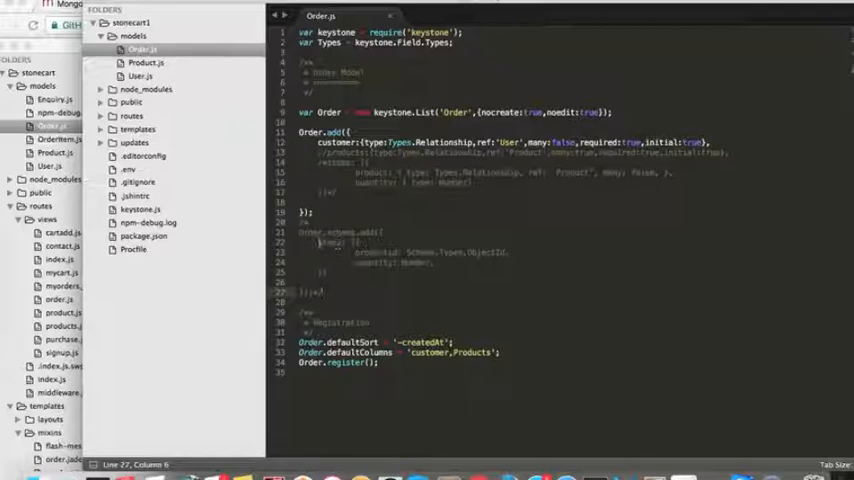
- Tidy the items relationship line referencing OrderItem and save Order.js
{"action": "left_click_drag", "start_coordinate": [318, 242], "coordinate": [510, 262]}
{"action": "type", "text": "items: { type: Types.Relationship, ref: 'OrderItem', many: true, index: true , required: true,initial:true},"}
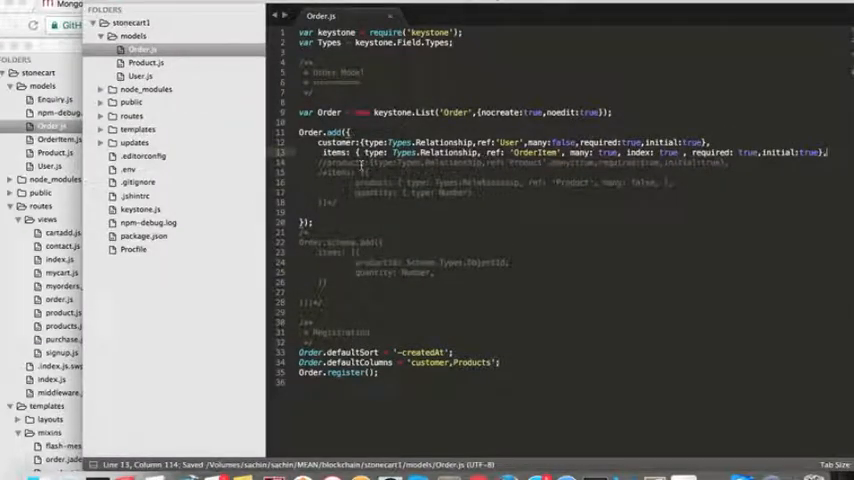
{"action": "double_click", "coordinate": [532, 152]}
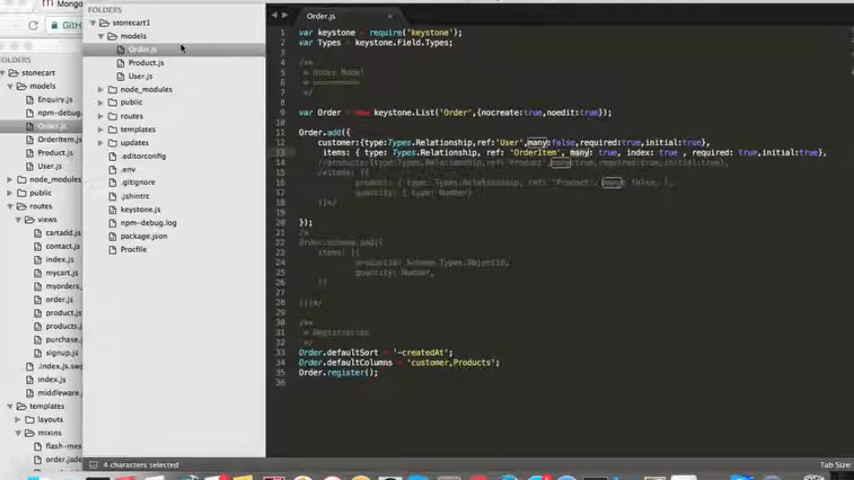
- Save a new empty file as OrderItem.js in the stonecart1 models folder
{"action": "left_click", "coordinate": [100, 4]}
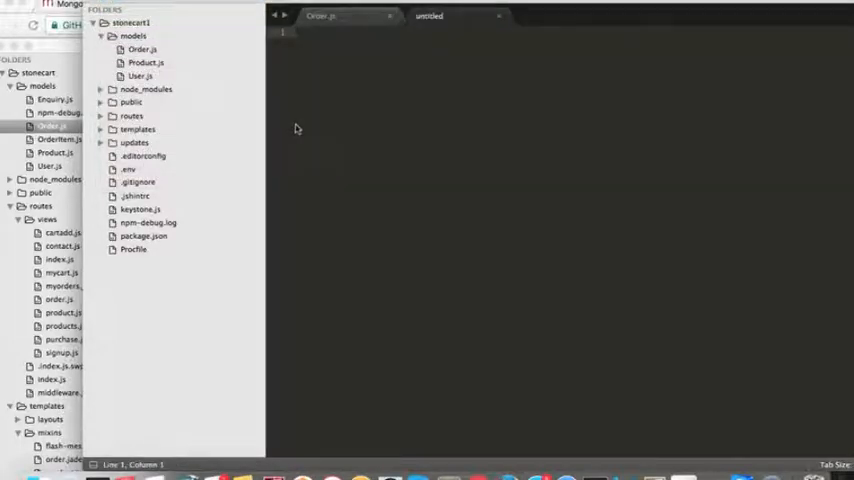
{"action": "mouse_move", "coordinate": [336, 126]}
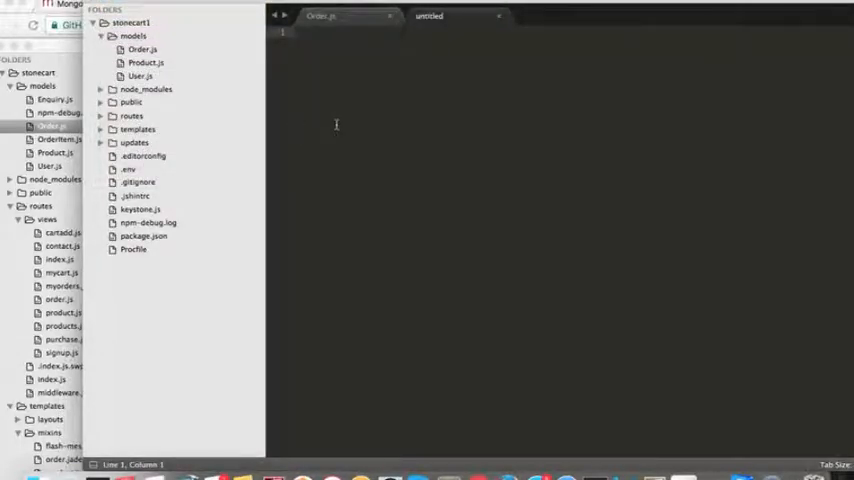
{"action": "key", "text": "cmd+s"}
{"action": "type", "text": "Order"}
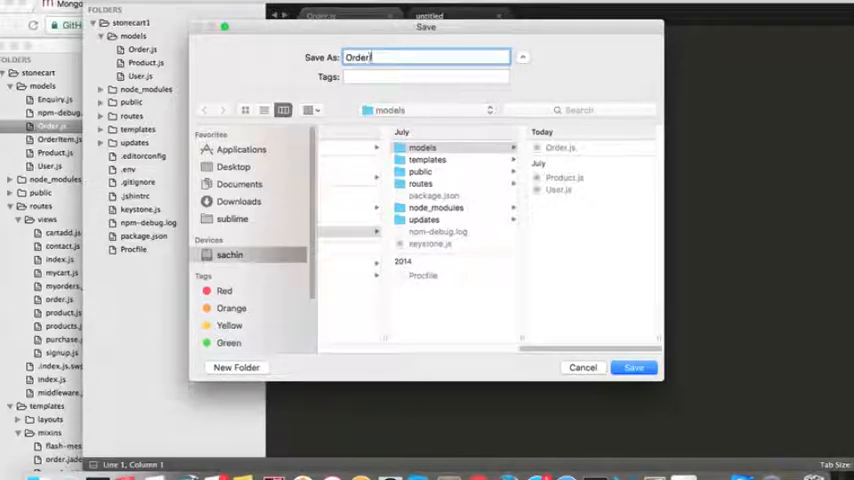
{"action": "type", "text": "item"}
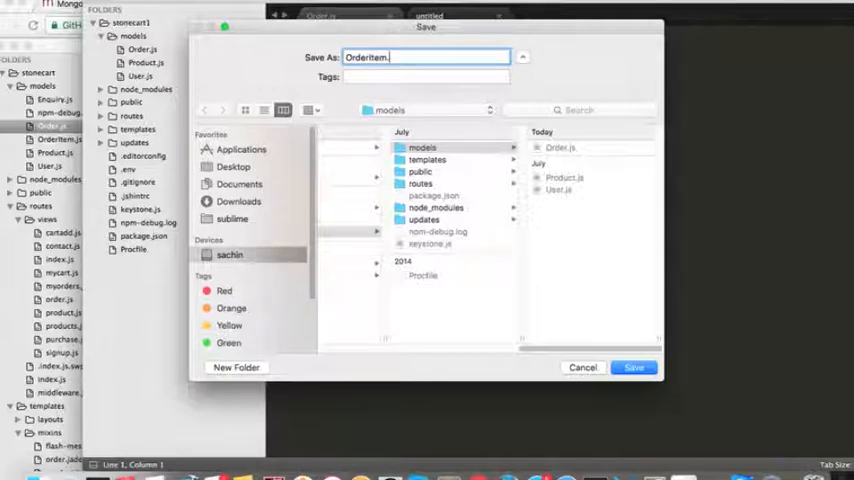
{"action": "left_click", "coordinate": [634, 368]}
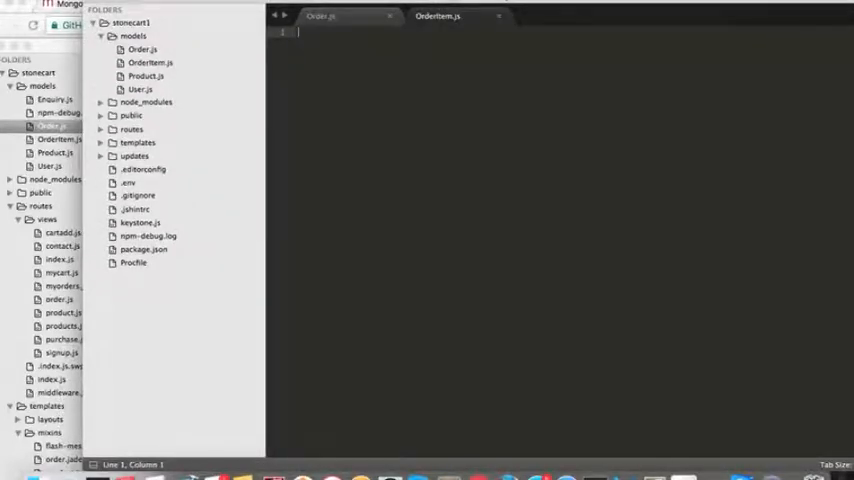
- Paste the OrderItem list code with product, quantity, price and discount fields and adjust the product field options
{"action": "left_click", "coordinate": [52, 138]}
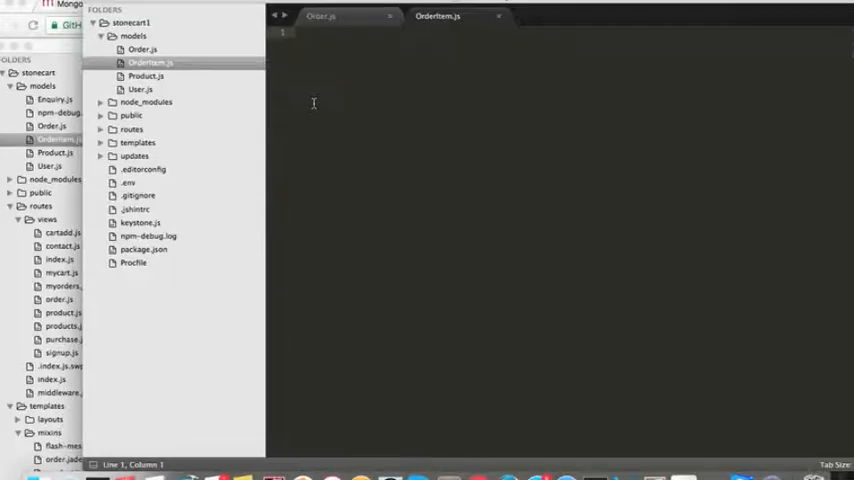
{"action": "key", "text": "cmd+space"}
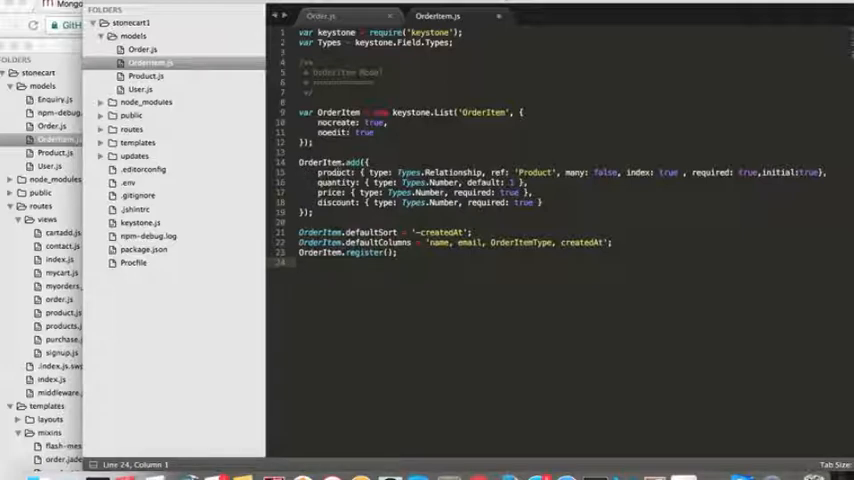
{"action": "double_click", "coordinate": [334, 172]}
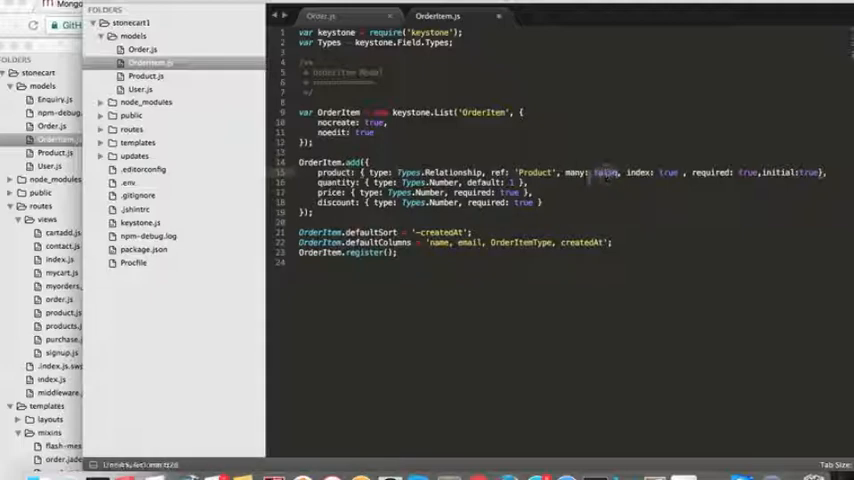
{"action": "double_click", "coordinate": [604, 172]}
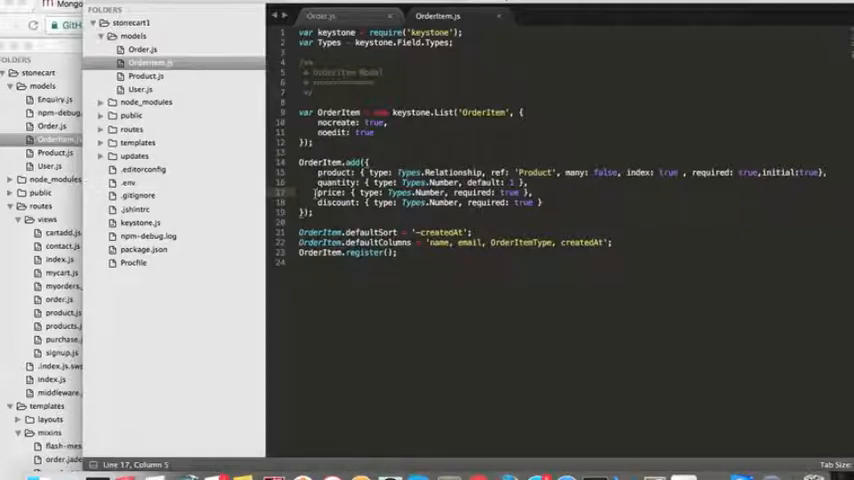
- Switch to the shop in Chrome and open product1 from the Products list
{"action": "left_click", "coordinate": [436, 4]}
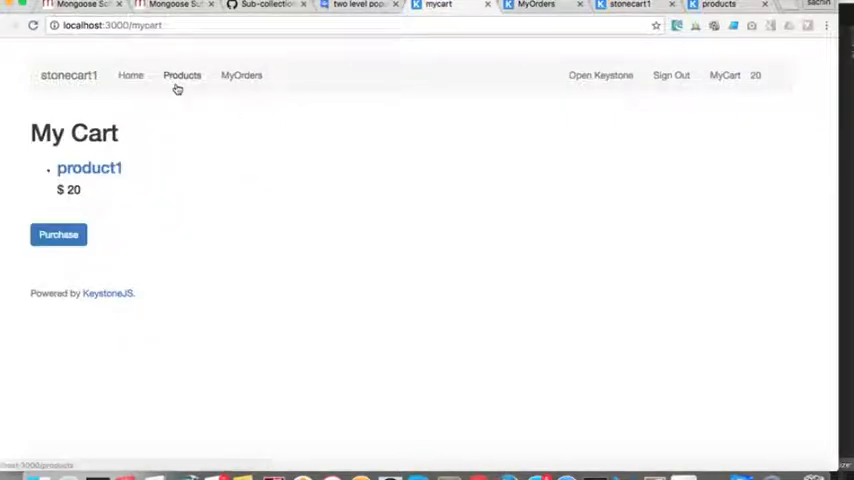
{"action": "left_click", "coordinate": [182, 76]}
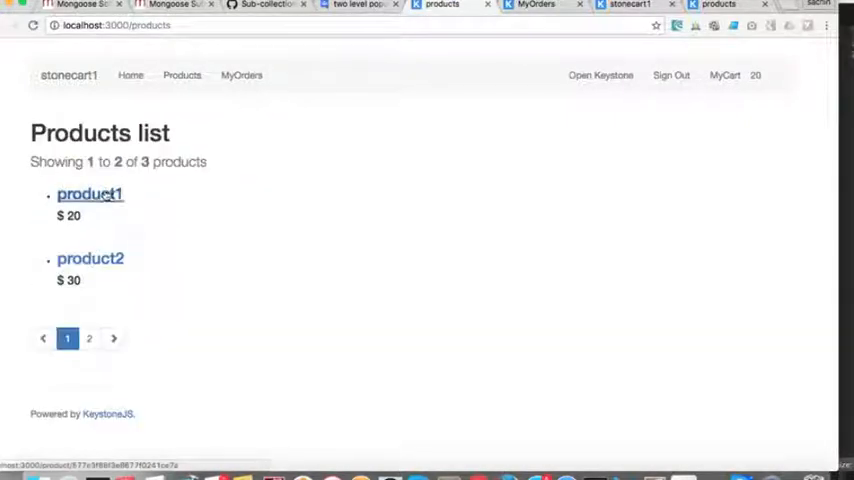
{"action": "left_click", "coordinate": [88, 194]}
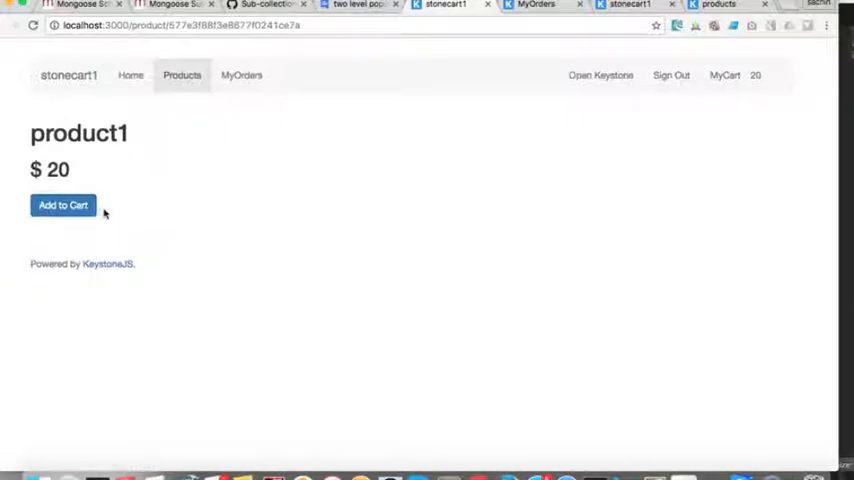
{"action": "mouse_move", "coordinate": [136, 204]}
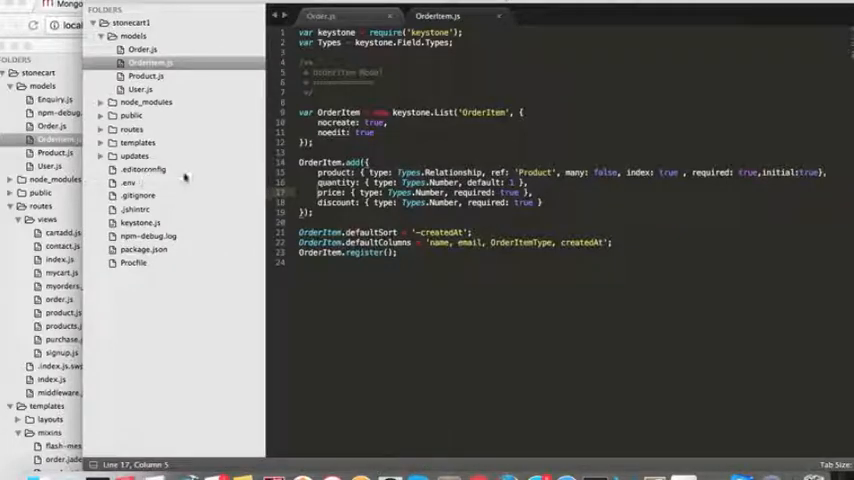
- Expand templates > views to list the cart, order and product jade templates
{"action": "left_click", "coordinate": [138, 142]}
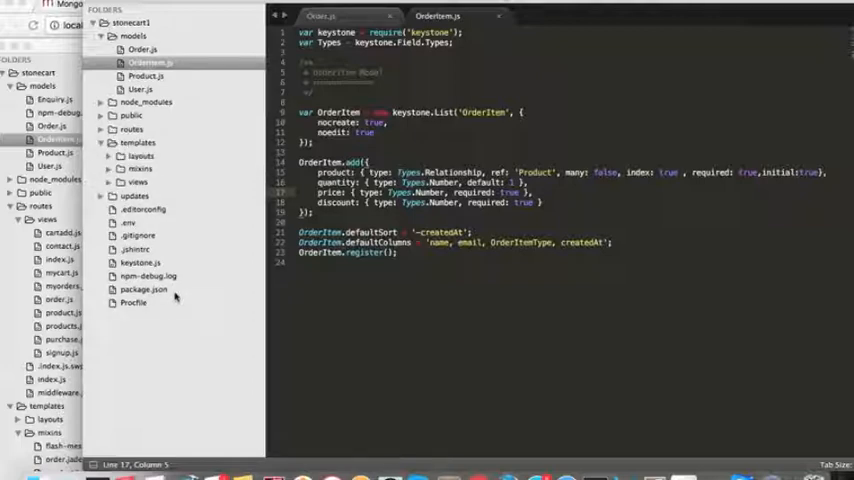
{"action": "mouse_move", "coordinate": [196, 298]}
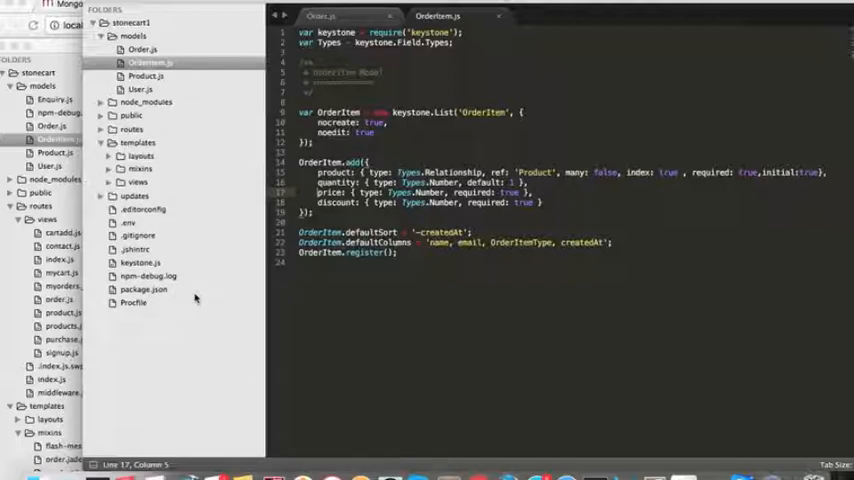
{"action": "mouse_move", "coordinate": [124, 232]}
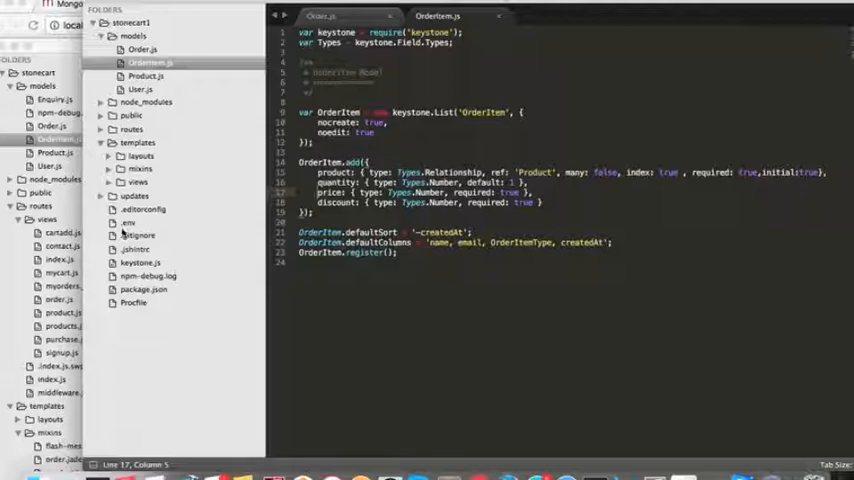
{"action": "left_click", "coordinate": [136, 182]}
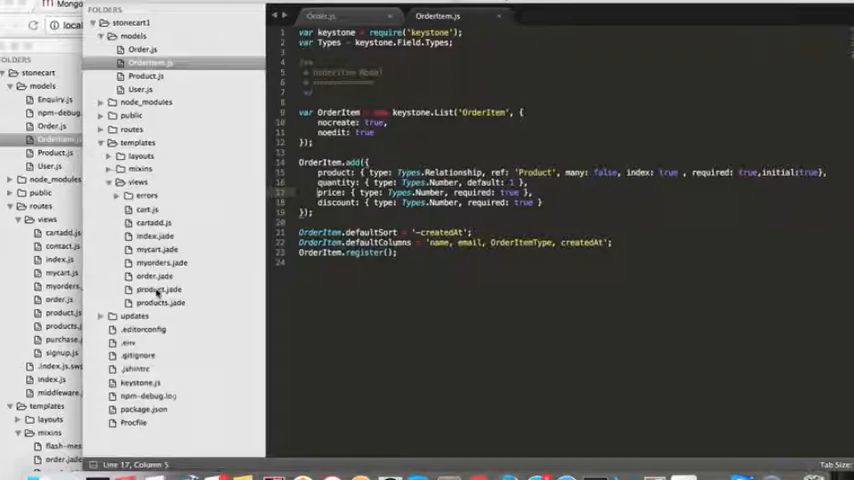
{"action": "left_click", "coordinate": [158, 288]}
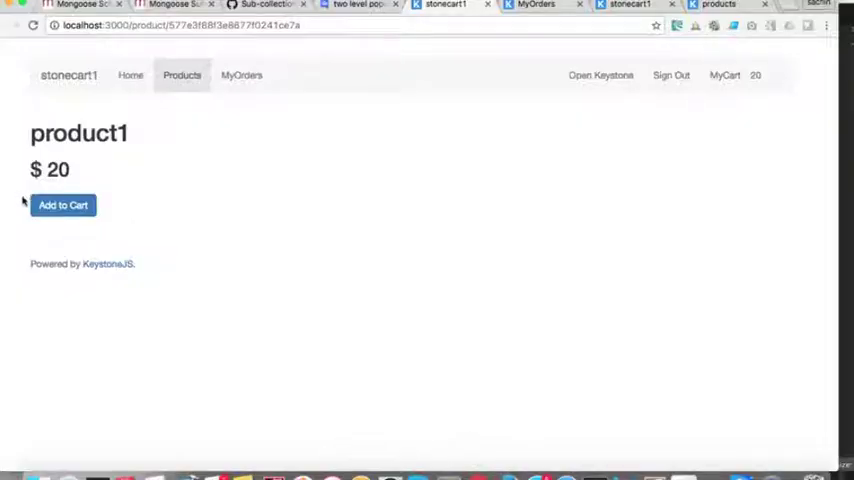
{"action": "mouse_move", "coordinate": [96, 244]}
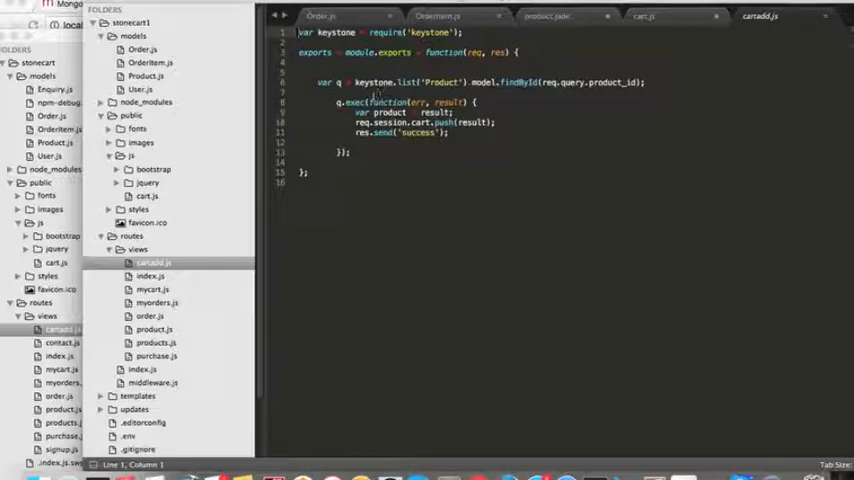
- Replace push(result) with push({quantity:req.query.quantity,product:result}) in cartadd.js
{"action": "left_click", "coordinate": [466, 122]}
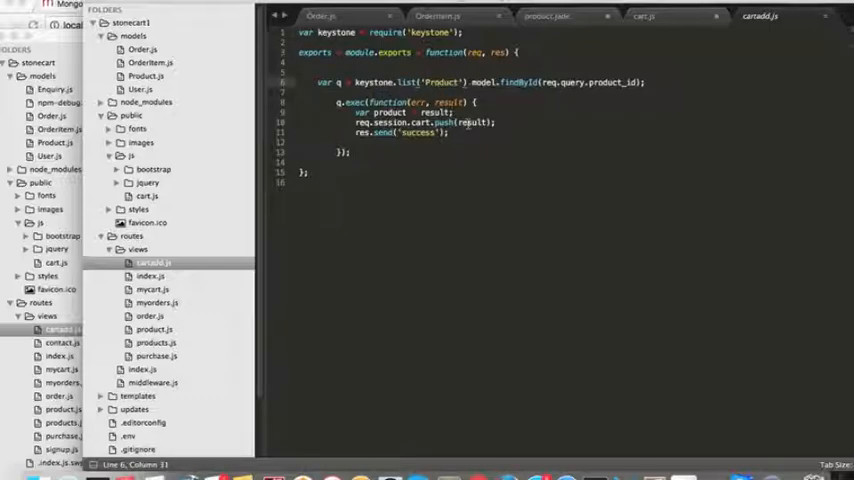
{"action": "double_click", "coordinate": [448, 100]}
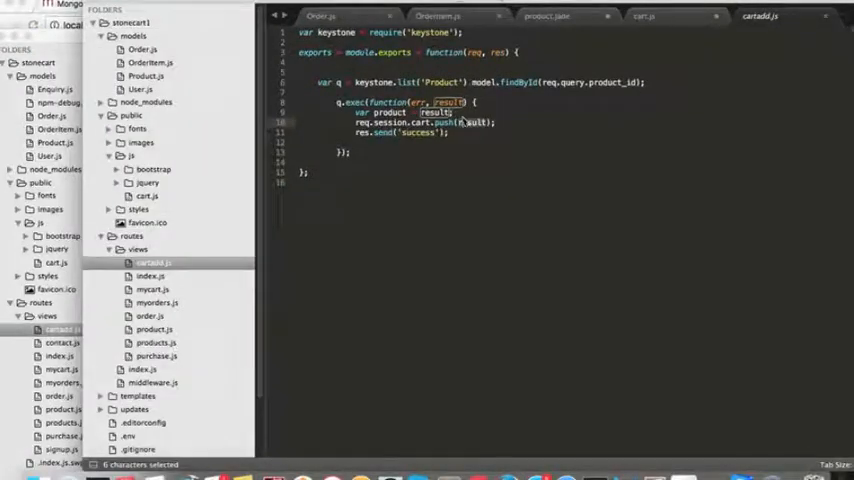
{"action": "type", "text": "{quantity:req.query.quantity,product:result}"}
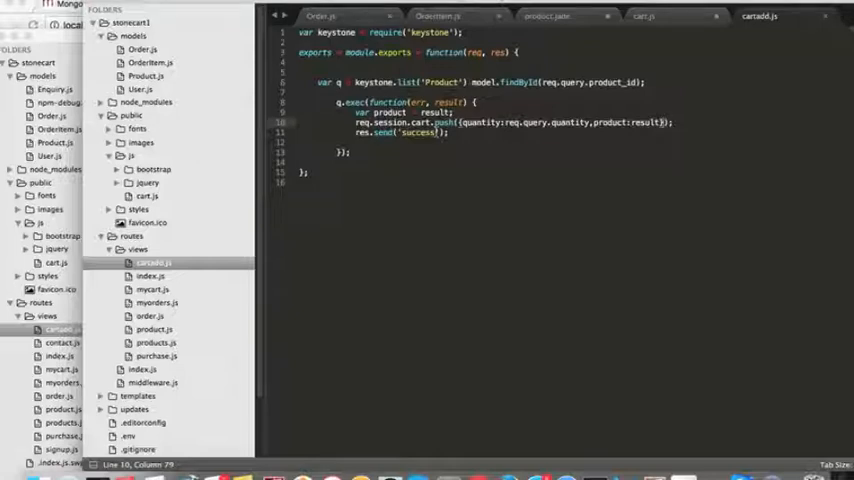
{"action": "scroll", "scroll_direction": "down", "scroll_amount": 3}
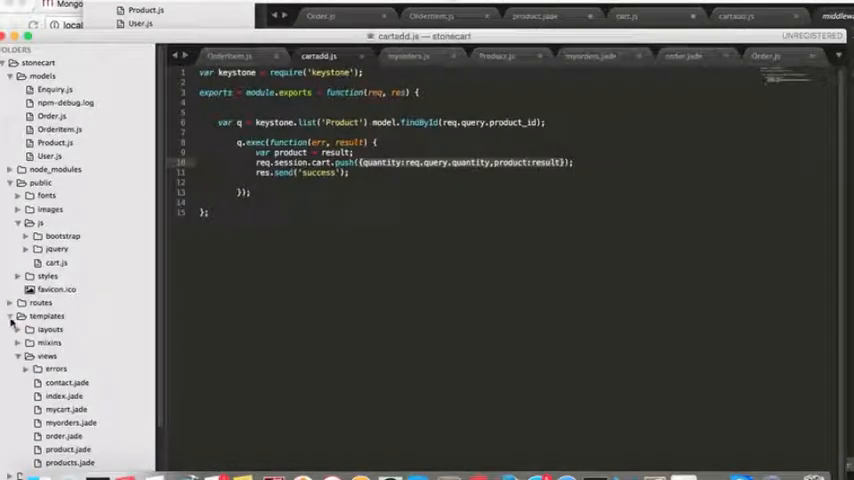
- Open routes/middleware.js, which computes cart totals from price times quantity
{"action": "left_click", "coordinate": [40, 302]}
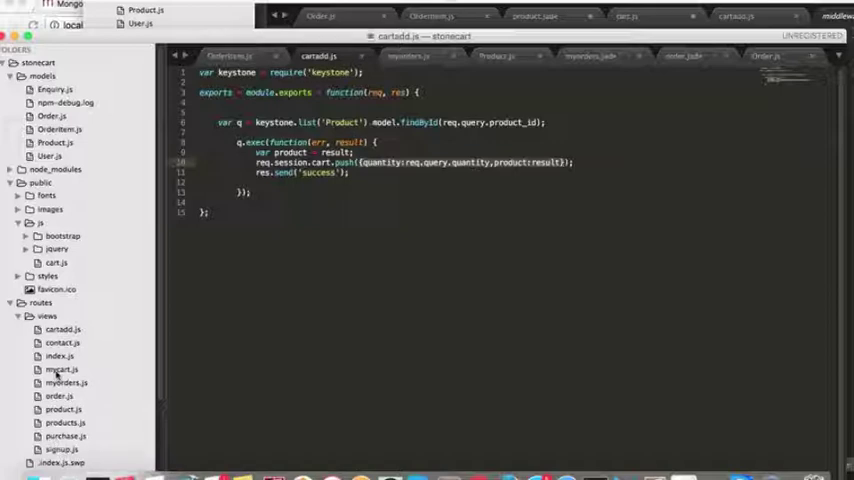
{"action": "left_click", "coordinate": [48, 316]}
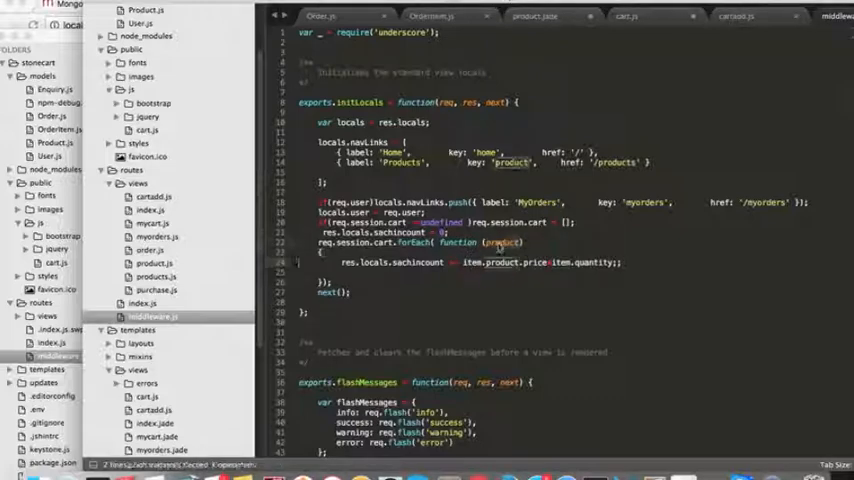
- Open routes/views/mycart.js, dismiss the license reminder and expand the templates folder
{"action": "double_click", "coordinate": [496, 242]}
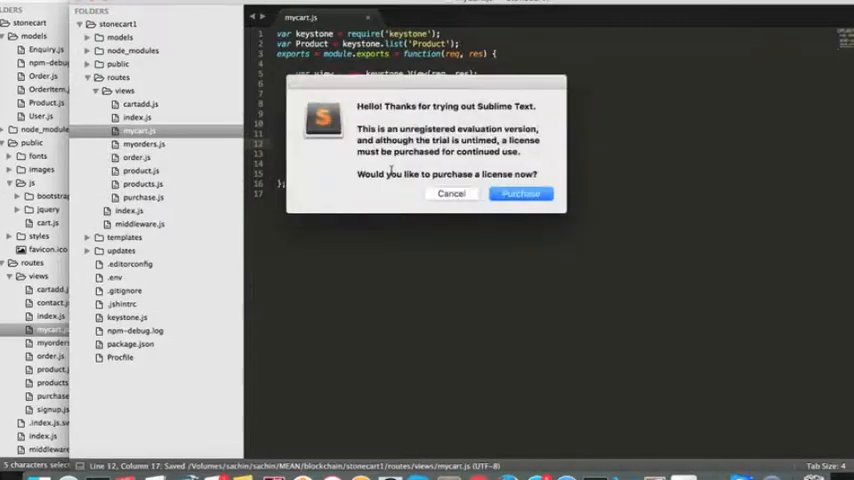
{"action": "left_click", "coordinate": [452, 192]}
{"action": "type", "text": " req.session.cart;"}
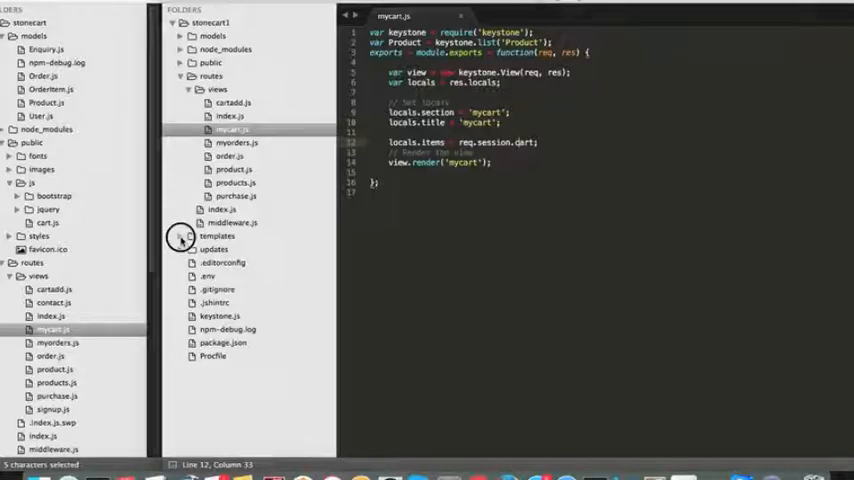
{"action": "left_click", "coordinate": [180, 236]}
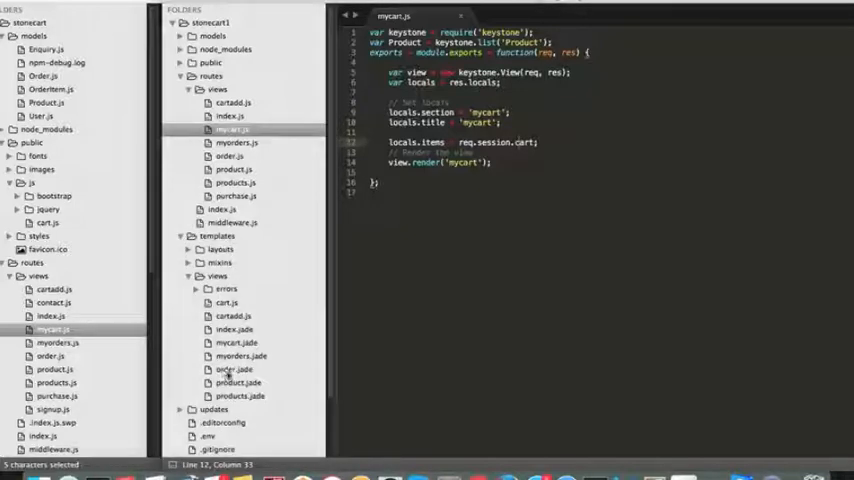
- In templates/mixins/product.jade write mixin item(item) with item.product.name link, price and Quantity
{"action": "left_click", "coordinate": [236, 342]}
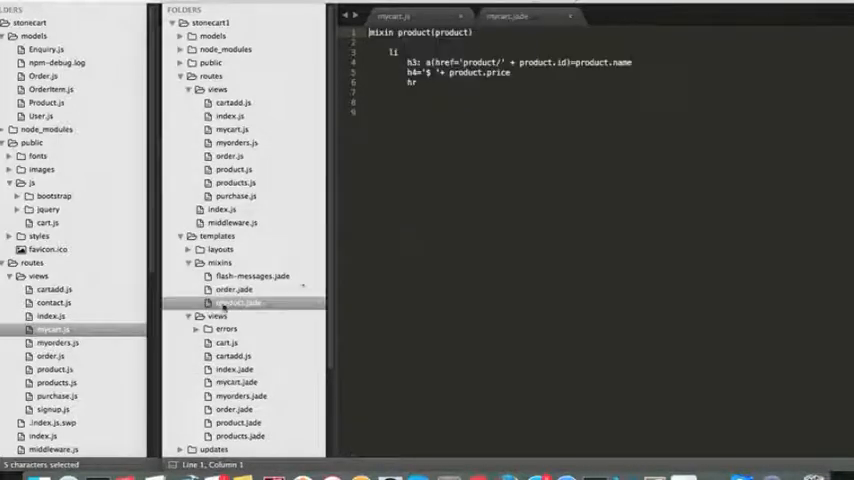
{"action": "left_click", "coordinate": [238, 302]}
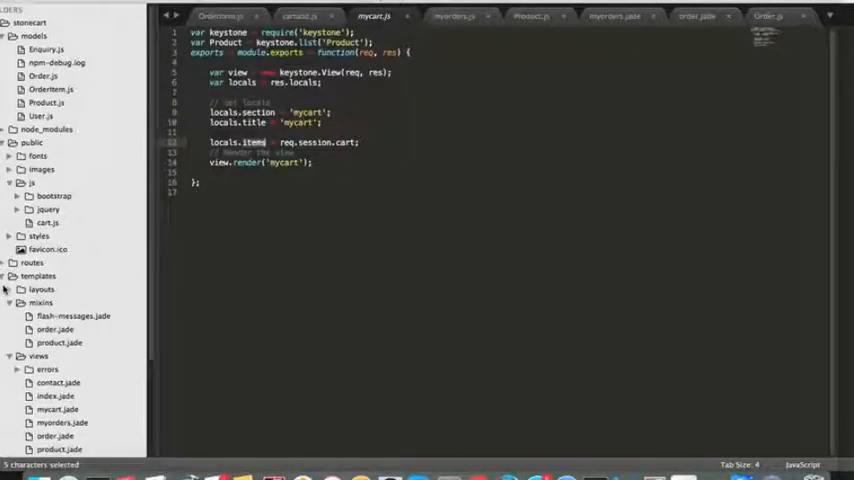
{"action": "left_click", "coordinate": [58, 342]}
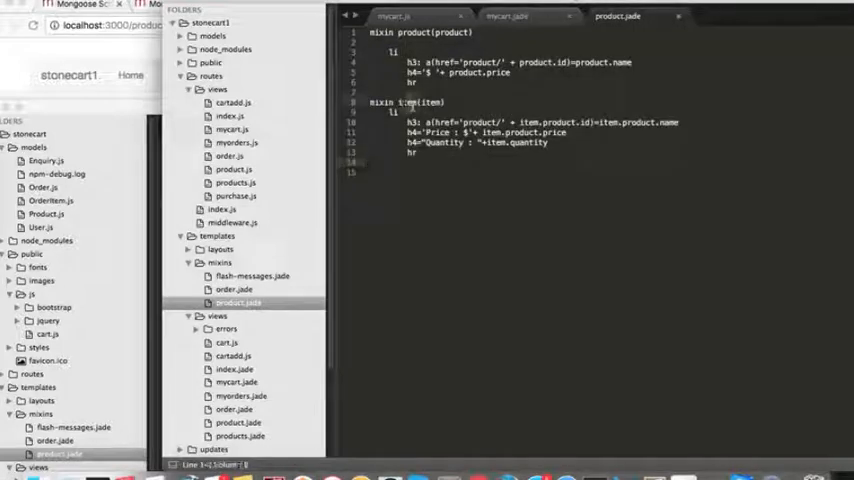
{"action": "double_click", "coordinate": [430, 102]}
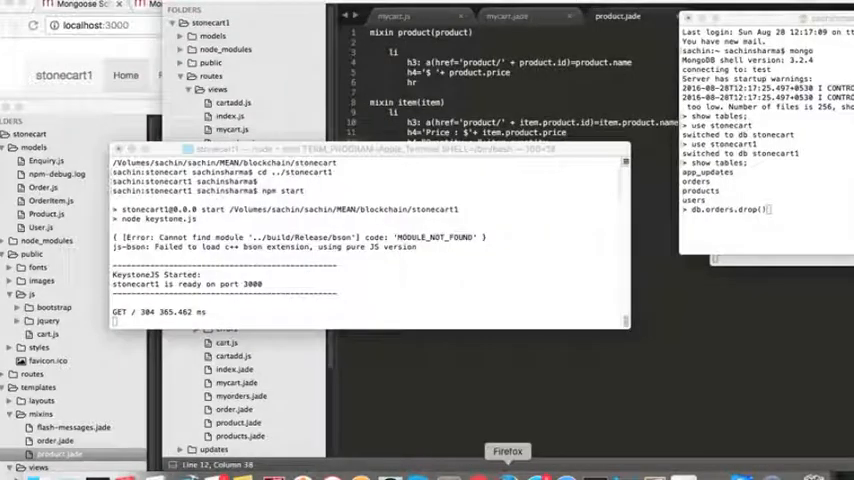
{"action": "mouse_move", "coordinate": [478, 464]}
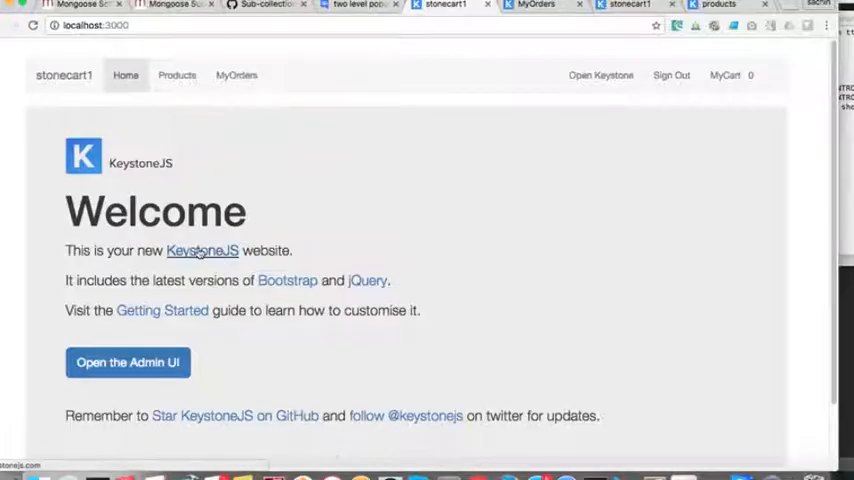
{"action": "mouse_move", "coordinate": [236, 80]}
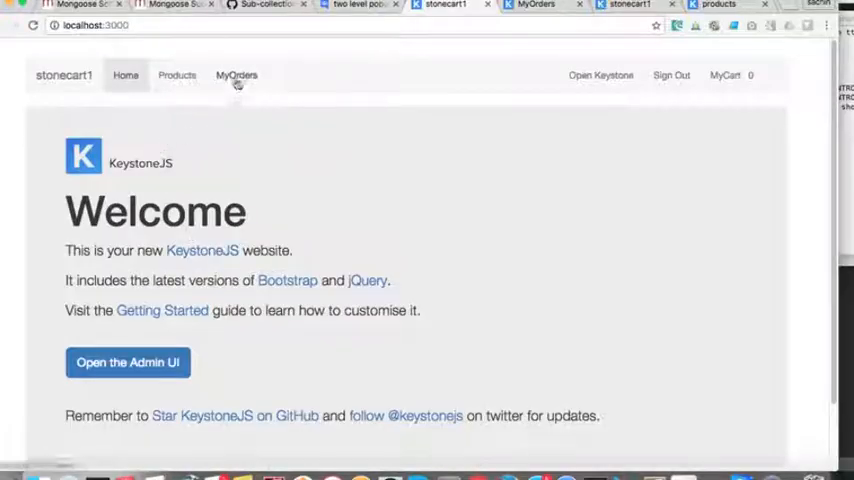
- Open product1 from Products, enter quantity 2 and add it to the cart
{"action": "left_click", "coordinate": [182, 76]}
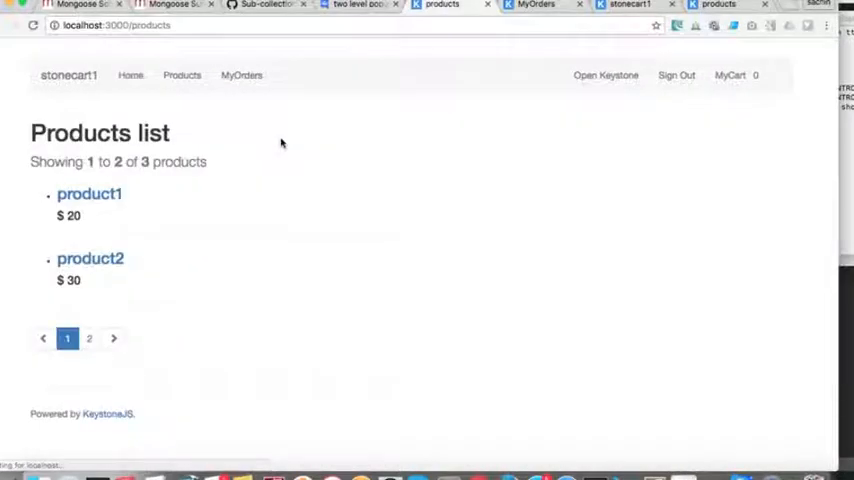
{"action": "left_click", "coordinate": [88, 194]}
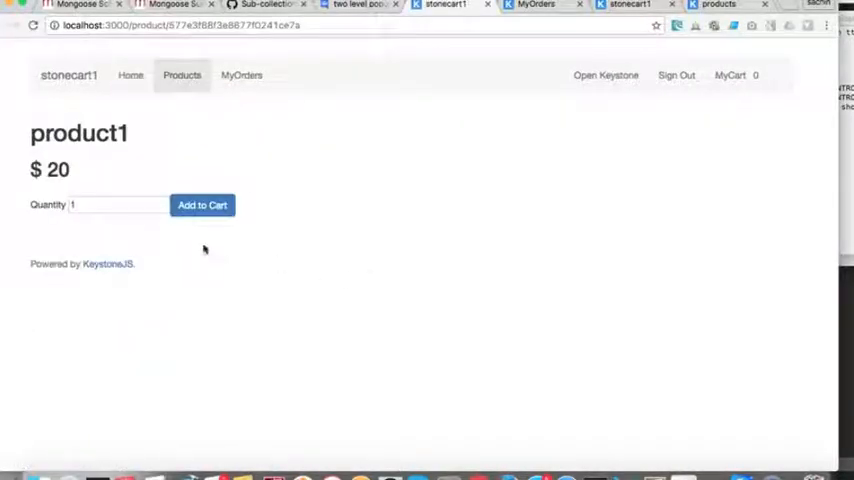
{"action": "left_click", "coordinate": [112, 204]}
{"action": "type", "text": "2"}
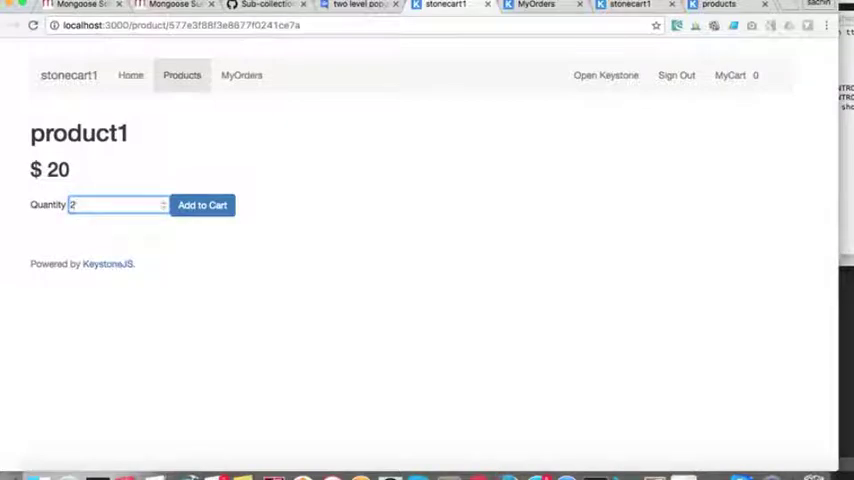
{"action": "left_click", "coordinate": [202, 204]}
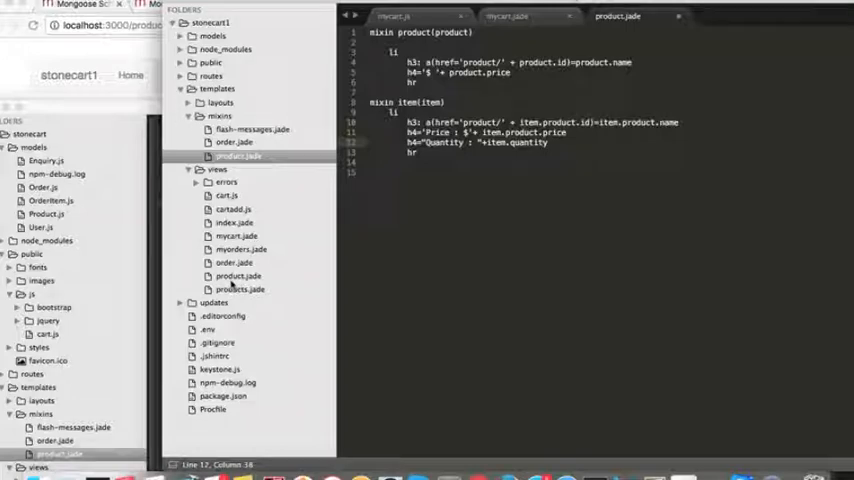
- Open templates/views/product.jade showing the quantity input and Add to Cart button
{"action": "left_click", "coordinate": [238, 276]}
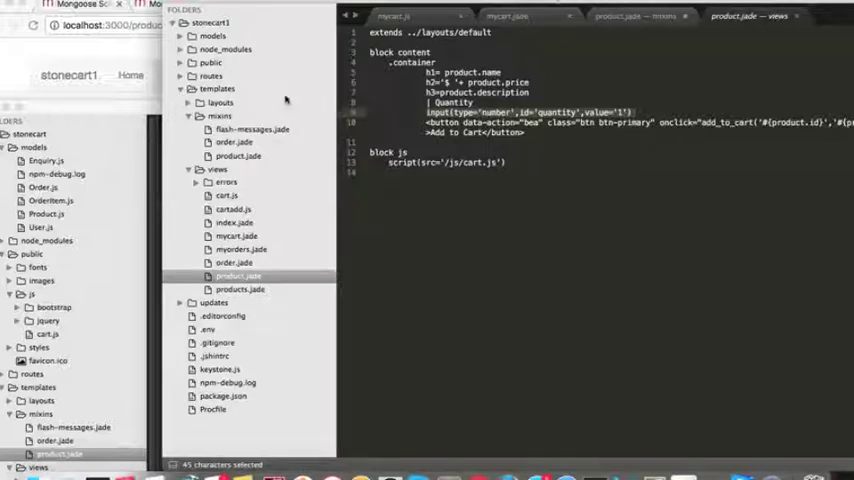
{"action": "left_click", "coordinate": [210, 62]}
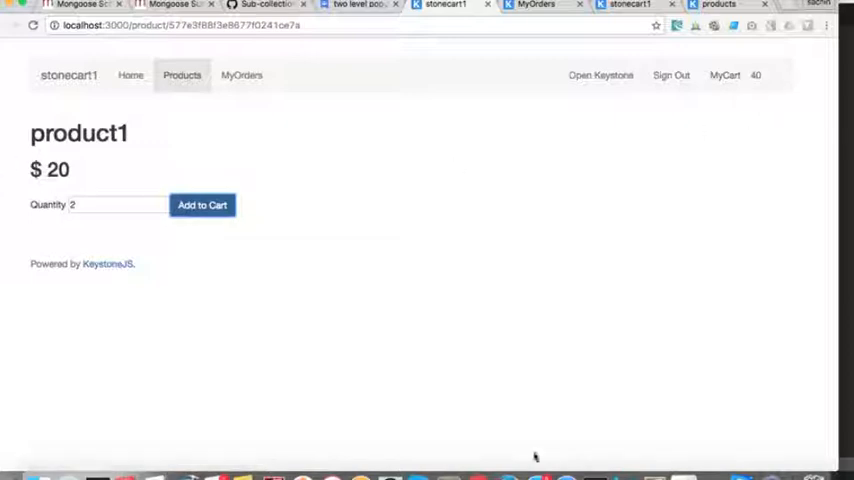
{"action": "mouse_move", "coordinate": [380, 126]}
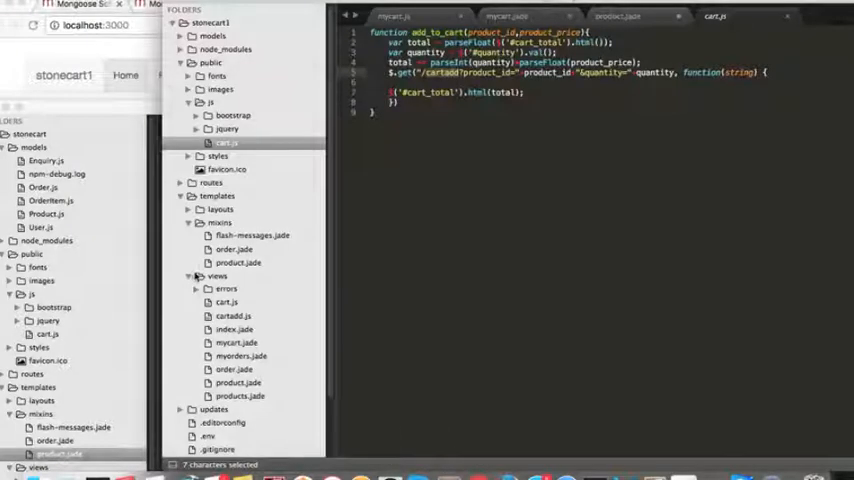
- Open middleware.js then mycart.jade and change 'each post in products' to use items
{"action": "left_click", "coordinate": [180, 196]}
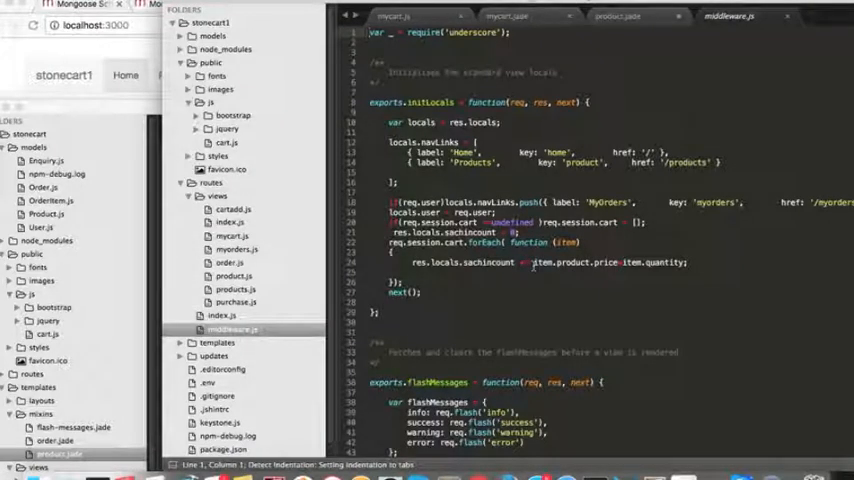
{"action": "left_click", "coordinate": [690, 264]}
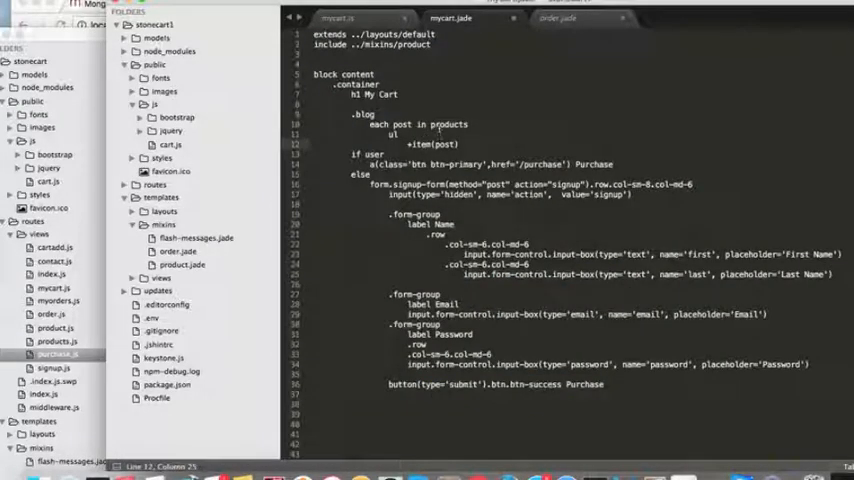
{"action": "type", "text": "item"}
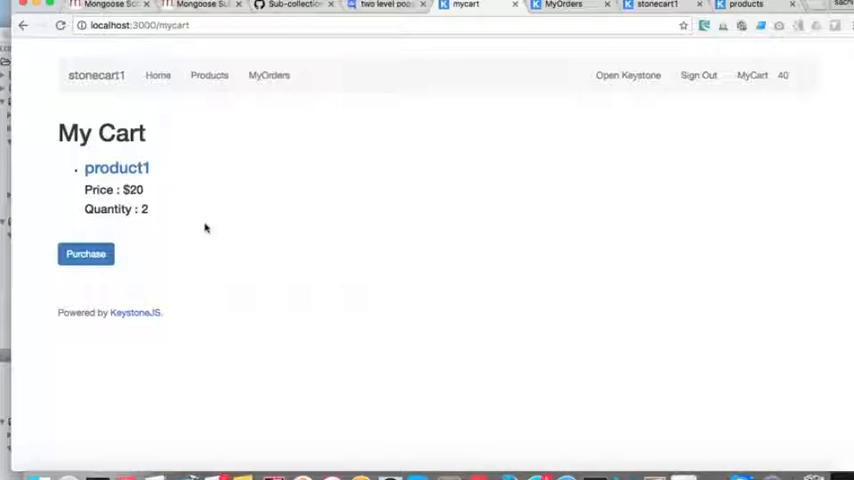
{"action": "mouse_move", "coordinate": [156, 136]}
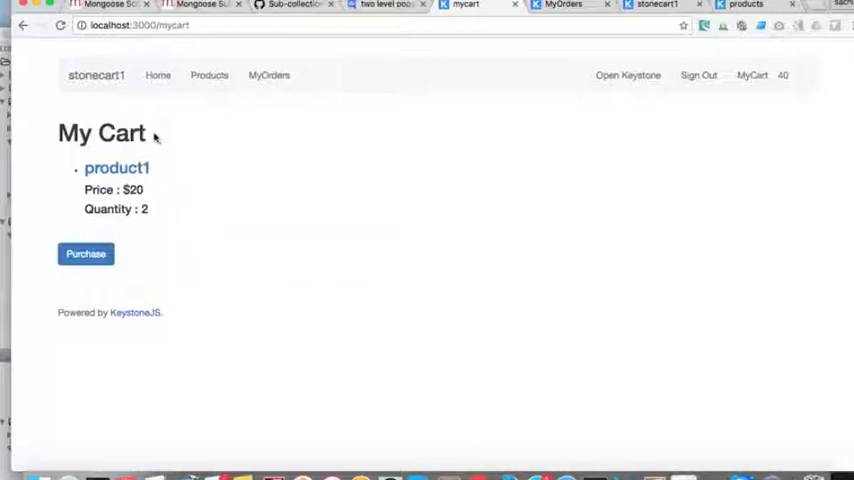
{"action": "mouse_move", "coordinate": [168, 188]}
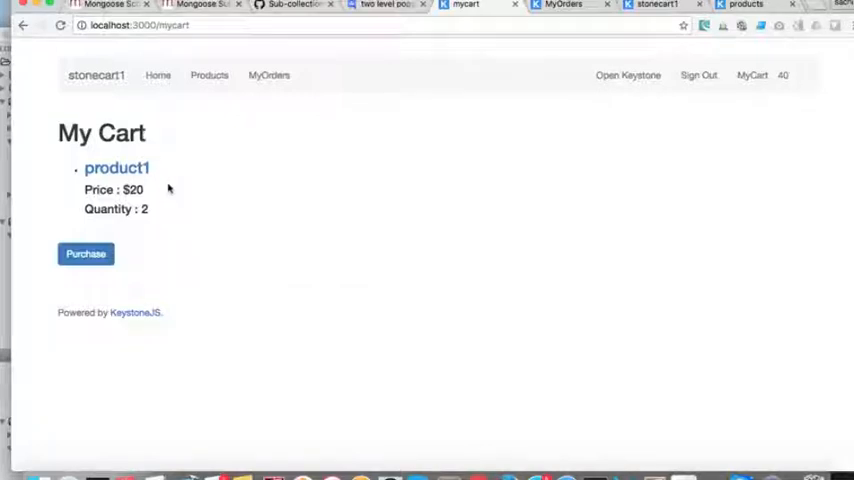
{"action": "mouse_move", "coordinate": [144, 190]}
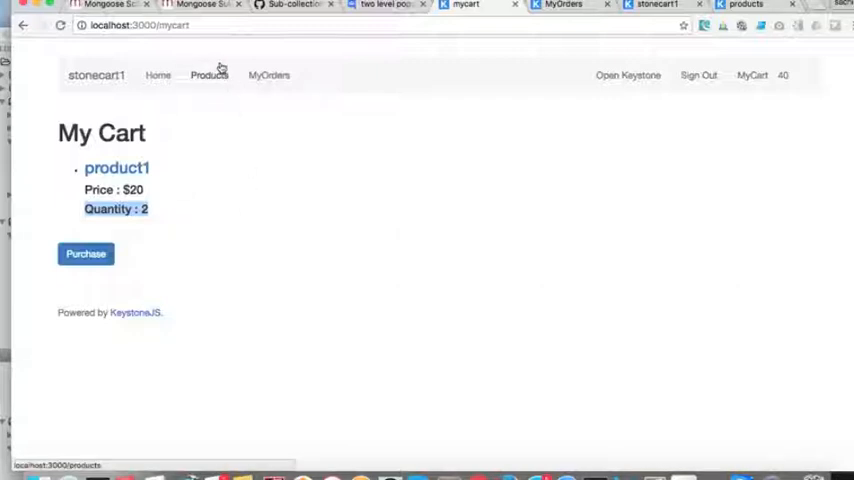
- Open product2 from Products and add it to the cart alongside product1
{"action": "left_click", "coordinate": [208, 76]}
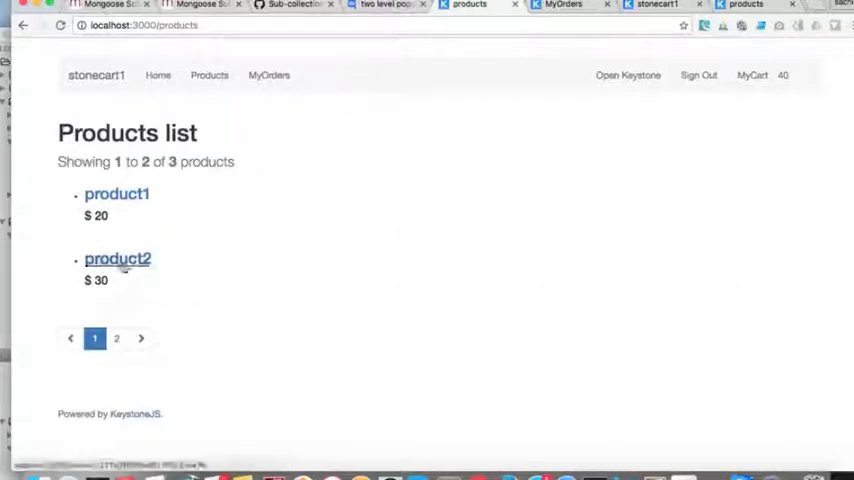
{"action": "left_click", "coordinate": [118, 258]}
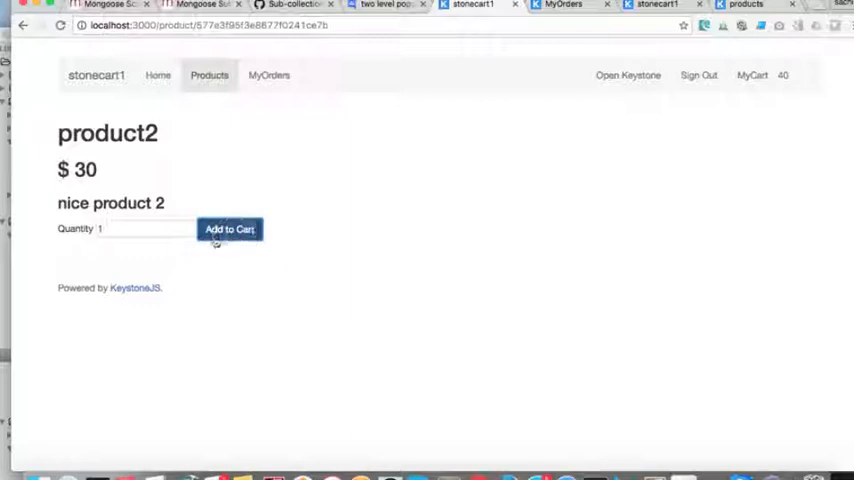
{"action": "left_click", "coordinate": [230, 228]}
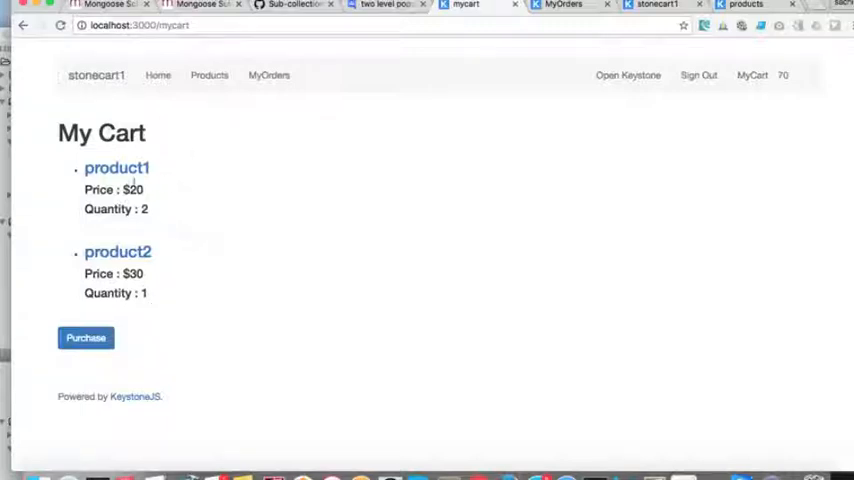
{"action": "mouse_move", "coordinate": [170, 240]}
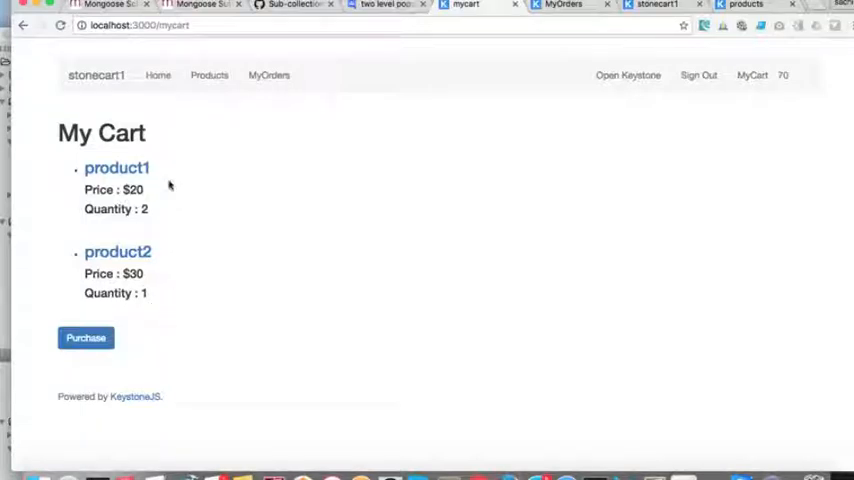
{"action": "mouse_move", "coordinate": [180, 204]}
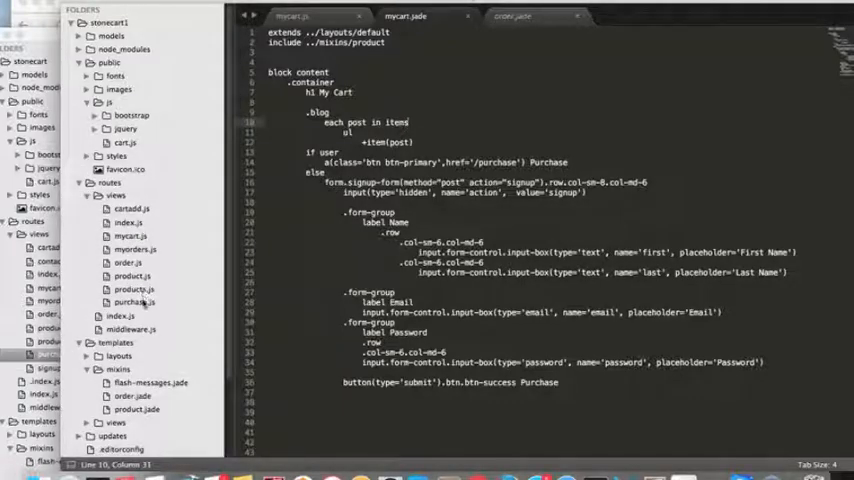
- In purchase.js require async and build an OrderItem for each session cart entry via async.forEach
{"action": "left_click", "coordinate": [132, 302]}
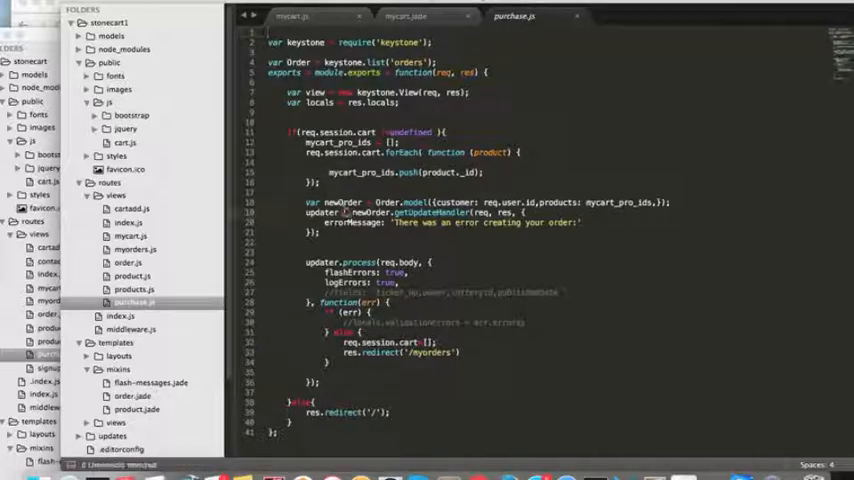
{"action": "double_click", "coordinate": [344, 202]}
{"action": "type", "text": "item"}
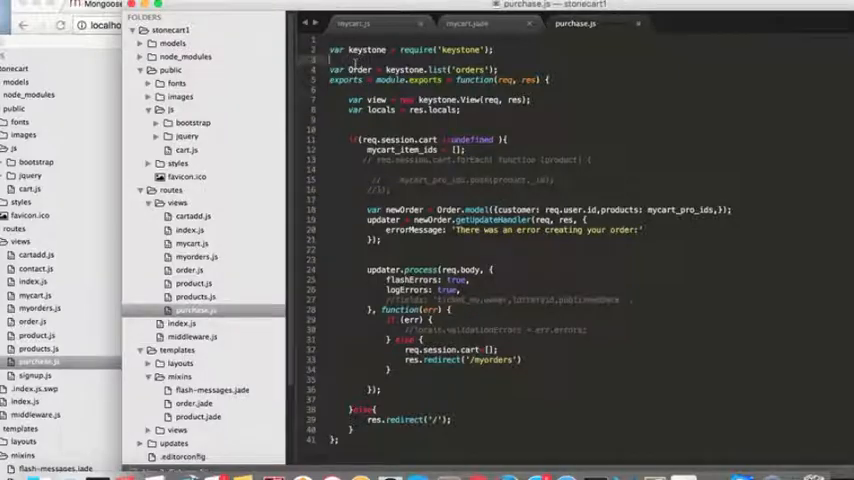
{"action": "type", "text": "var async = require('async');"}
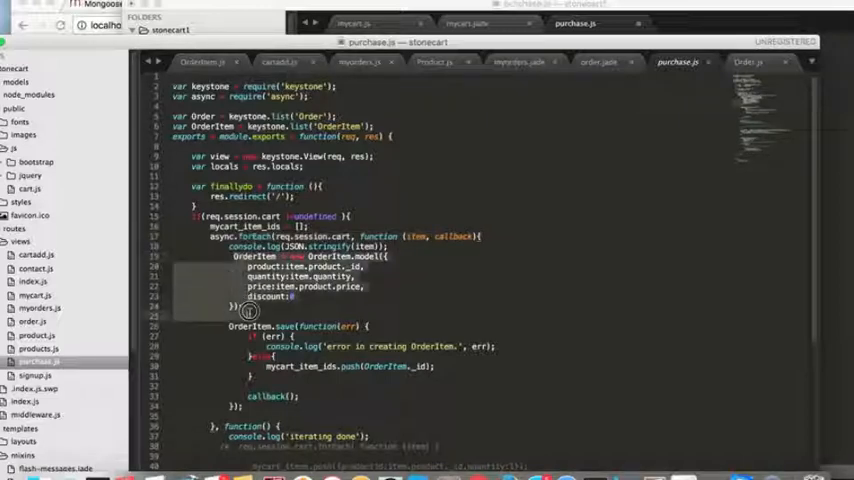
- Call callback() after each OrderItem save and create the Order with items: mycart_item_ids in the final callback
{"action": "left_click", "coordinate": [250, 312]}
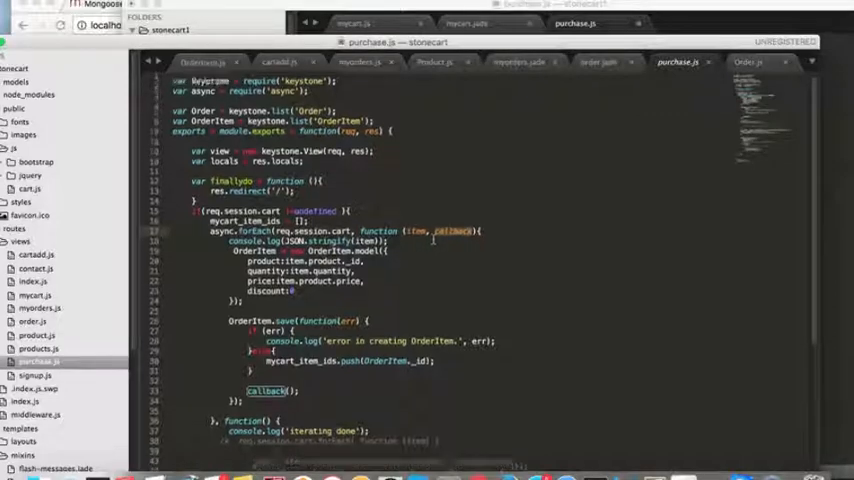
{"action": "scroll", "scroll_direction": "down", "scroll_amount": 3}
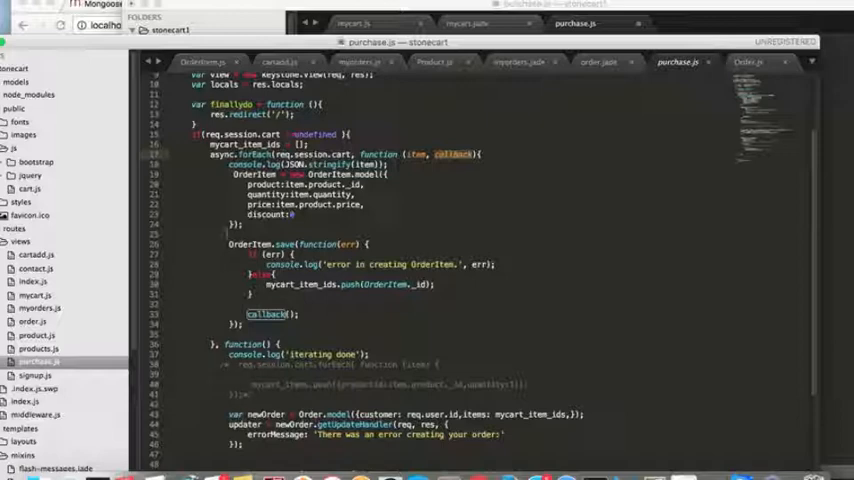
{"action": "scroll", "scroll_direction": "down", "scroll_amount": 3}
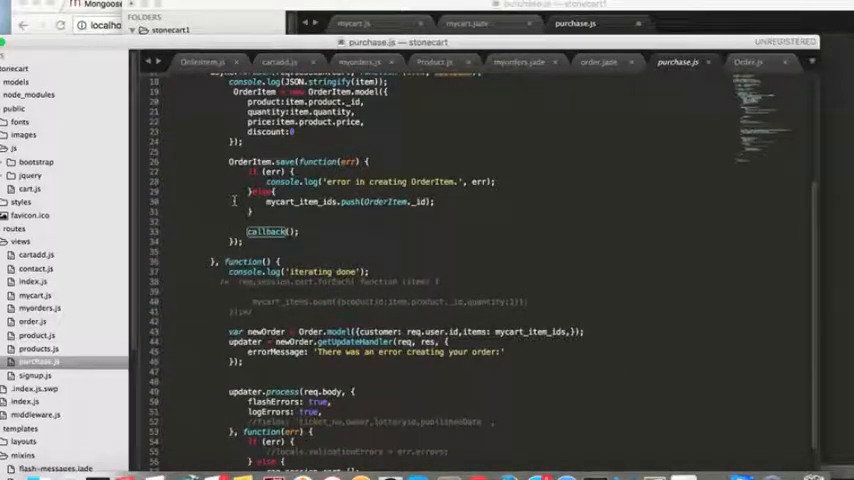
{"action": "scroll", "scroll_direction": "up", "scroll_amount": 3}
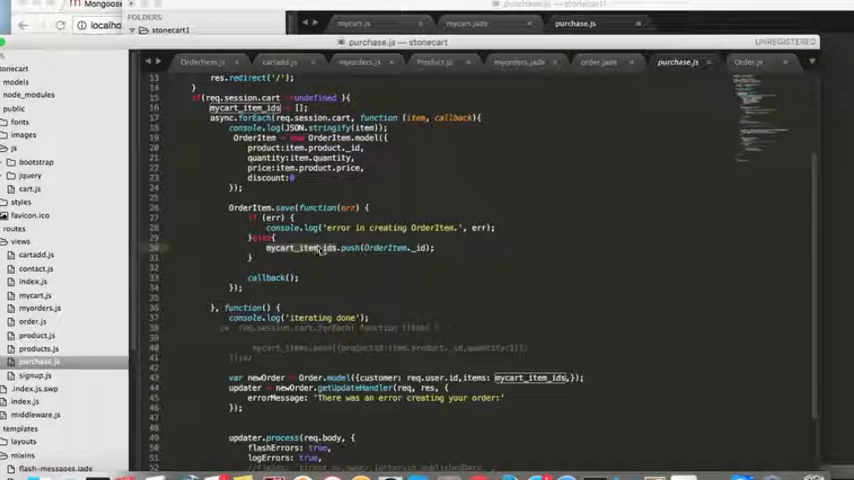
{"action": "double_click", "coordinate": [392, 246]}
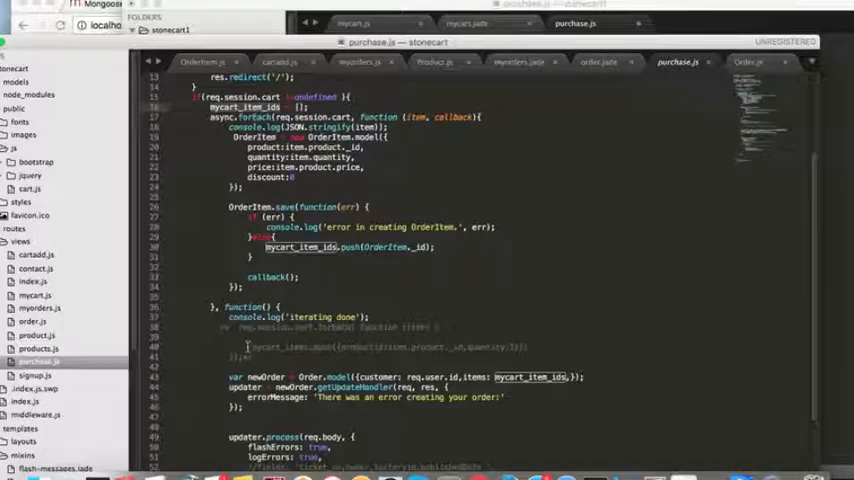
{"action": "scroll", "scroll_direction": "down", "scroll_amount": 3}
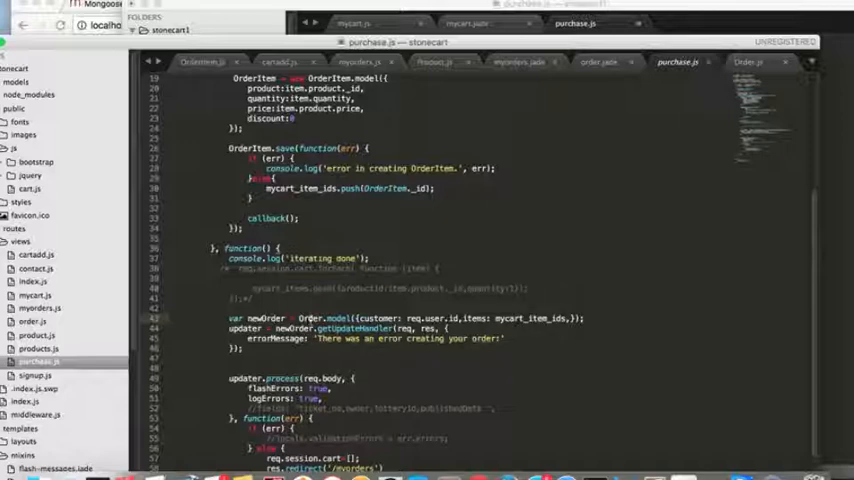
{"action": "scroll", "scroll_direction": "down", "scroll_amount": 3}
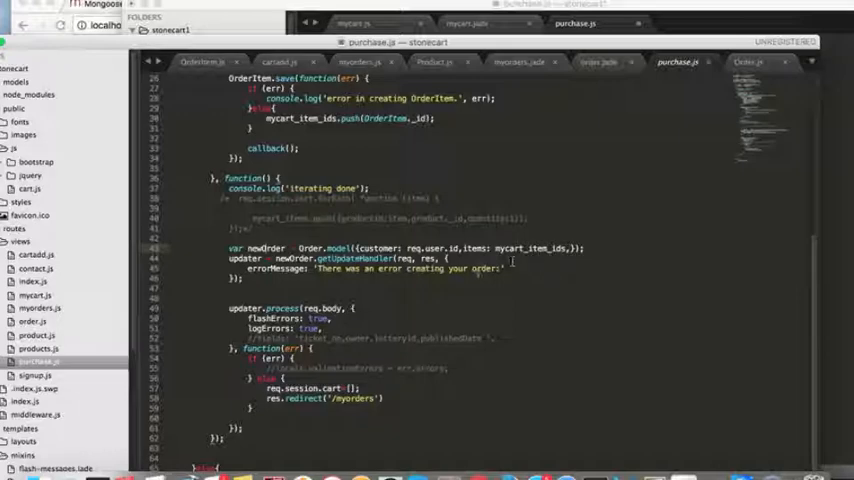
{"action": "scroll", "scroll_direction": "up", "scroll_amount": 3}
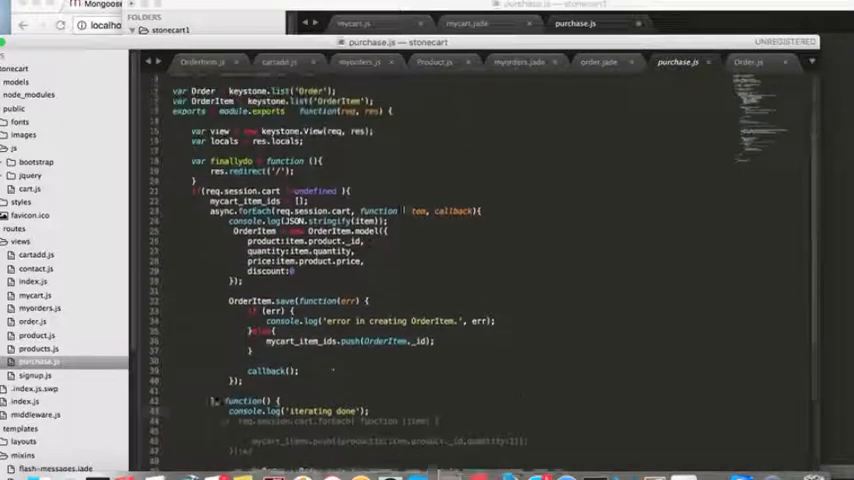
{"action": "scroll", "scroll_direction": "down", "scroll_amount": 3}
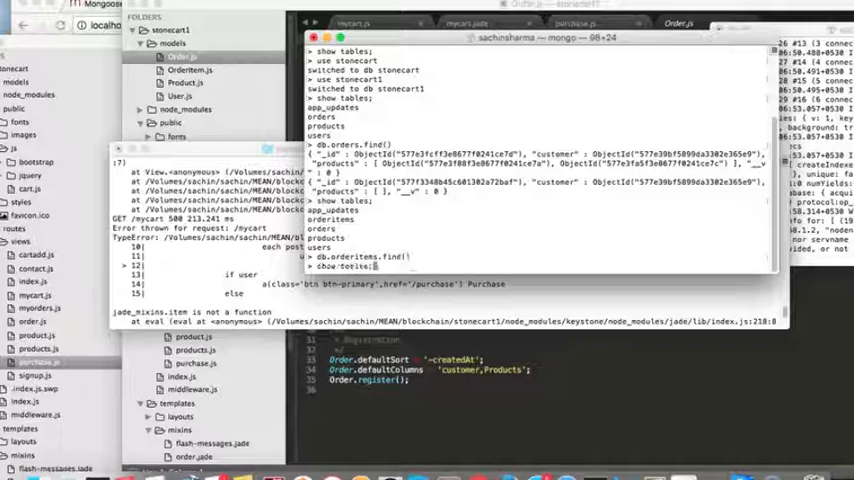
- Drop the orders collection with db.orders.drop(), then query it again with db.orders.find()
{"action": "type", "text": "db.orders.drop()"}
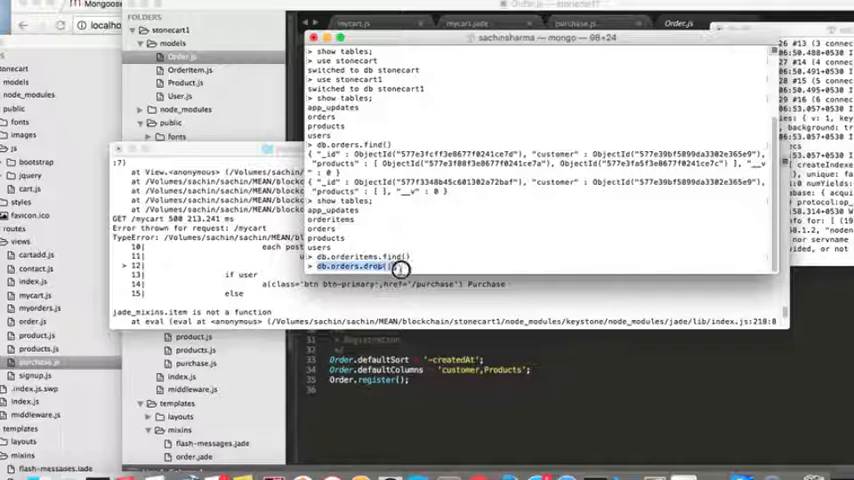
{"action": "key", "text": "Return"}
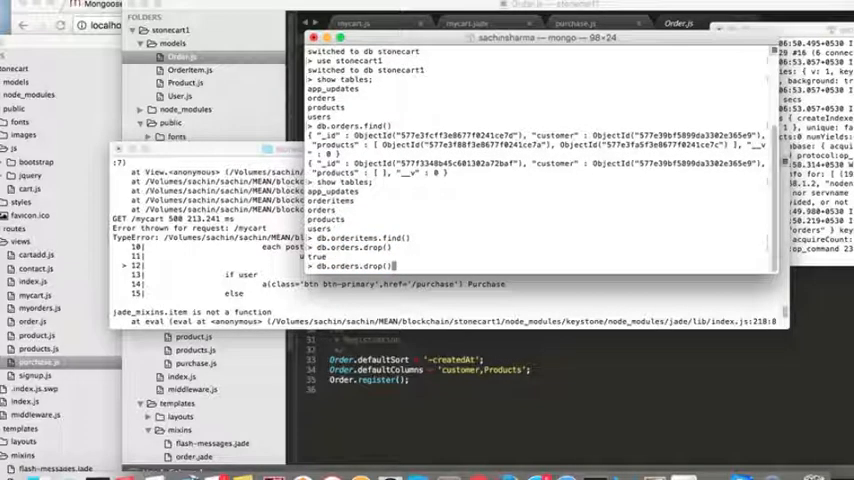
{"action": "type", "text": "db.orders.find()"}
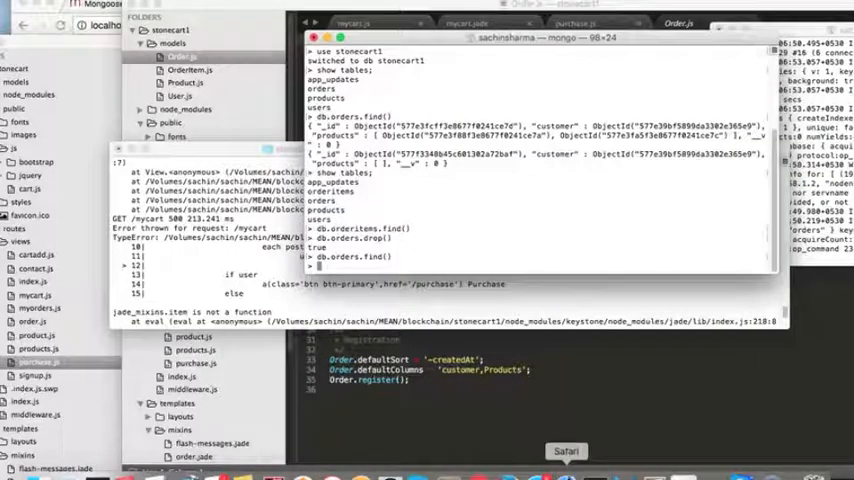
- Bring Chrome's My Cart page forward showing product1 ×2 and product2 ×1, then return to the editor
{"action": "right_click", "coordinate": [566, 450]}
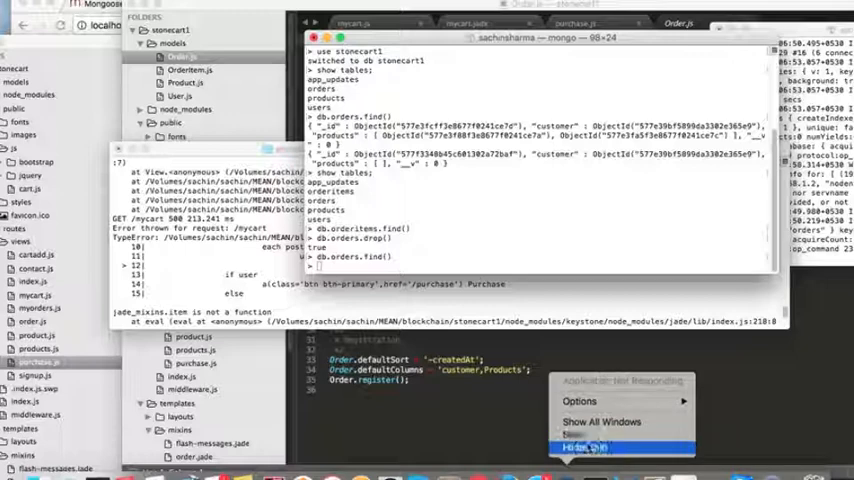
{"action": "left_click", "coordinate": [584, 448]}
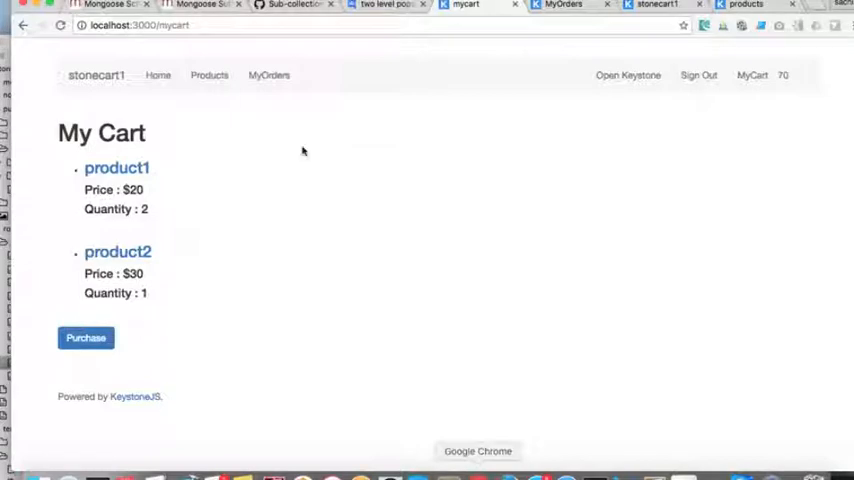
{"action": "mouse_move", "coordinate": [268, 192]}
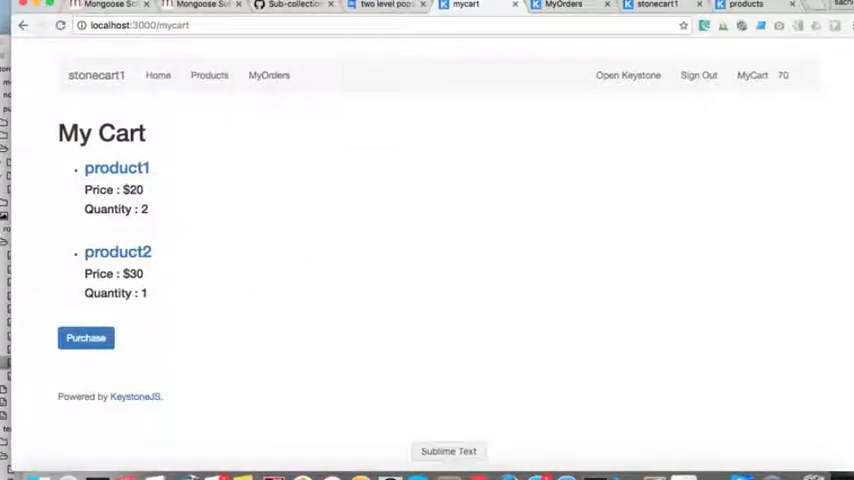
{"action": "left_click", "coordinate": [448, 452]}
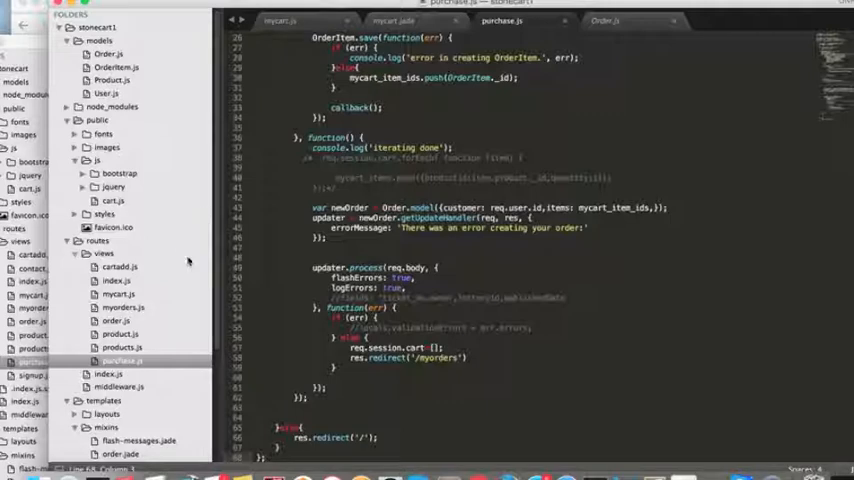
- Review routes/views/myorders.js and myorders.jade, then show the templates/mixins/order.jade mixin
{"action": "scroll", "scroll_direction": "down", "scroll_amount": 3}
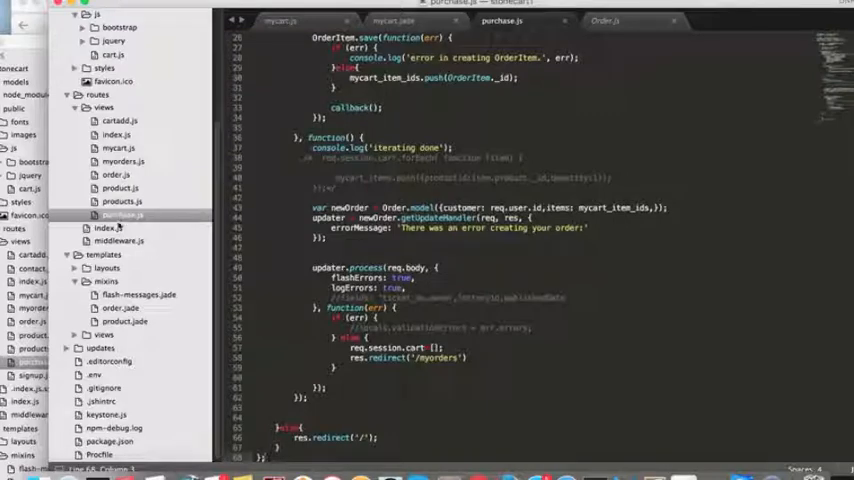
{"action": "left_click", "coordinate": [122, 160]}
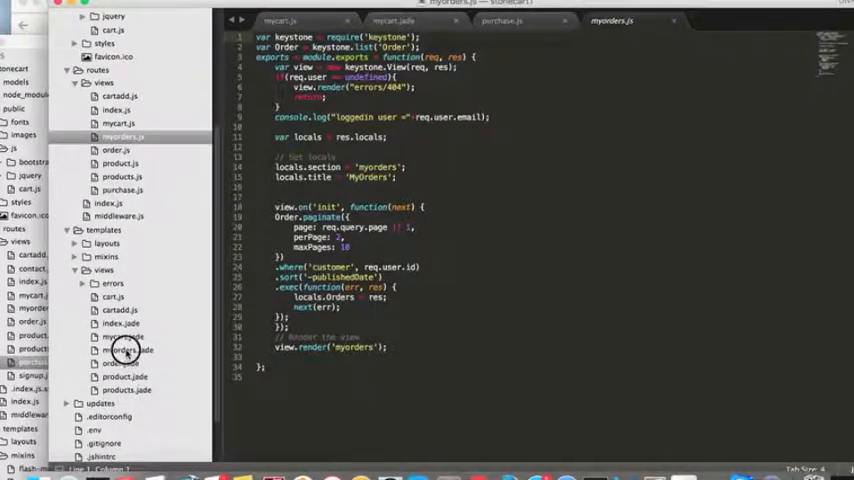
{"action": "left_click", "coordinate": [126, 350]}
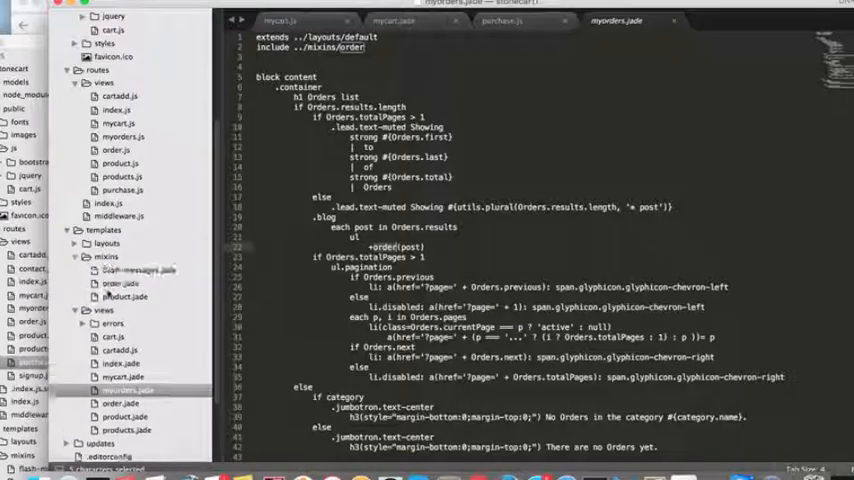
{"action": "left_click", "coordinate": [120, 284]}
{"action": "type", "text": "h3='owner' +order.customer"}
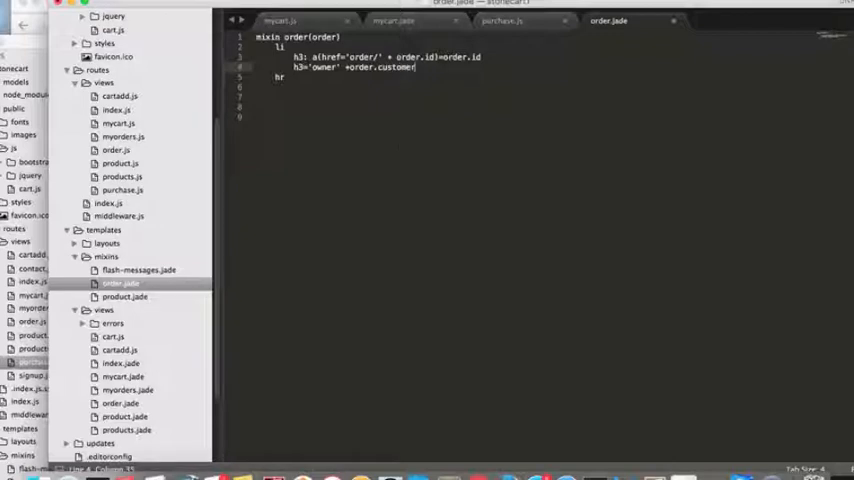
- Add 'each item in order.items' below the customer heading with an indented h4 per item
{"action": "key", "text": "enter"}
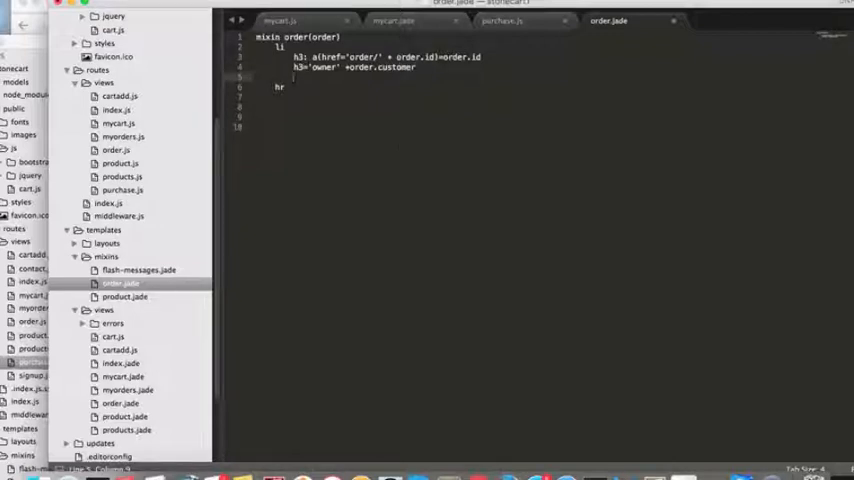
{"action": "type", "text": "each"}
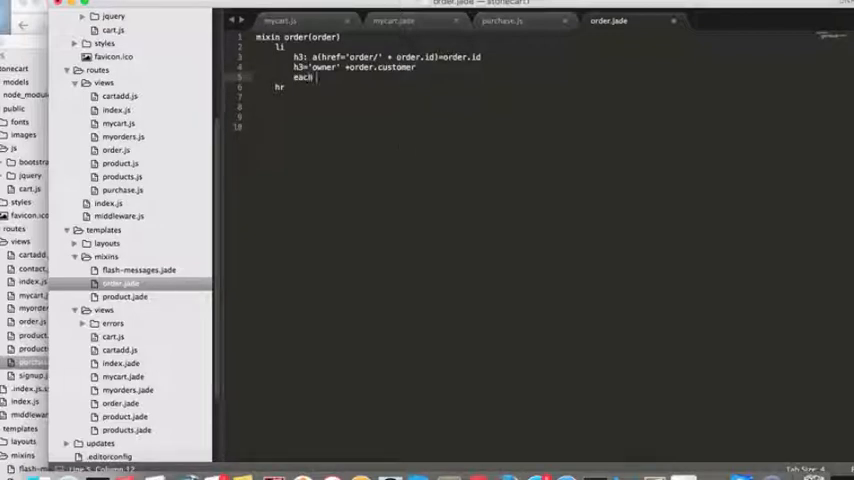
{"action": "type", "text": "item in"}
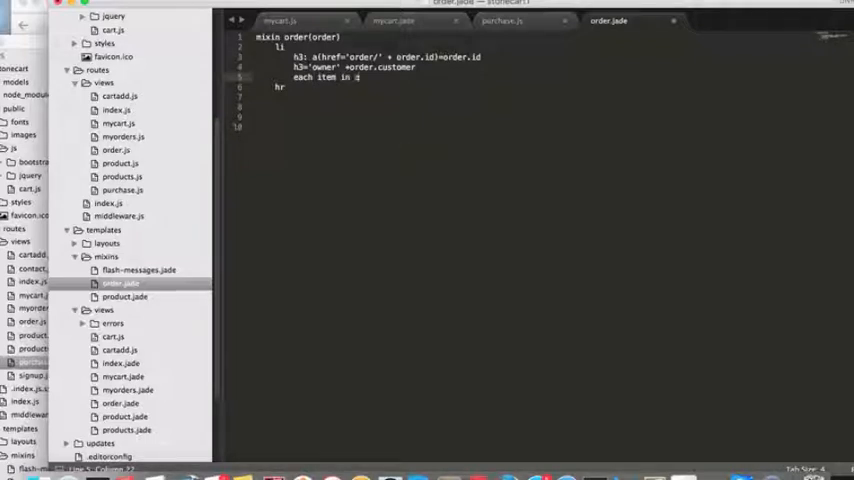
{"action": "type", "text": "order.items"}
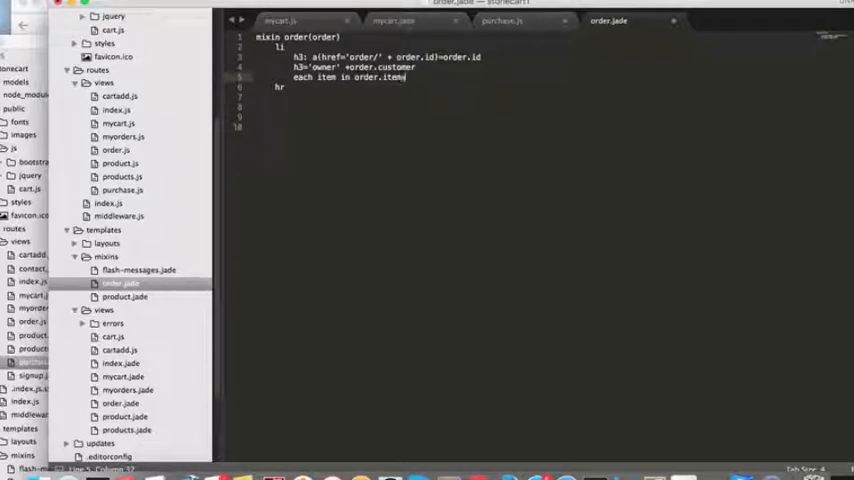
{"action": "type", "text": "s"}
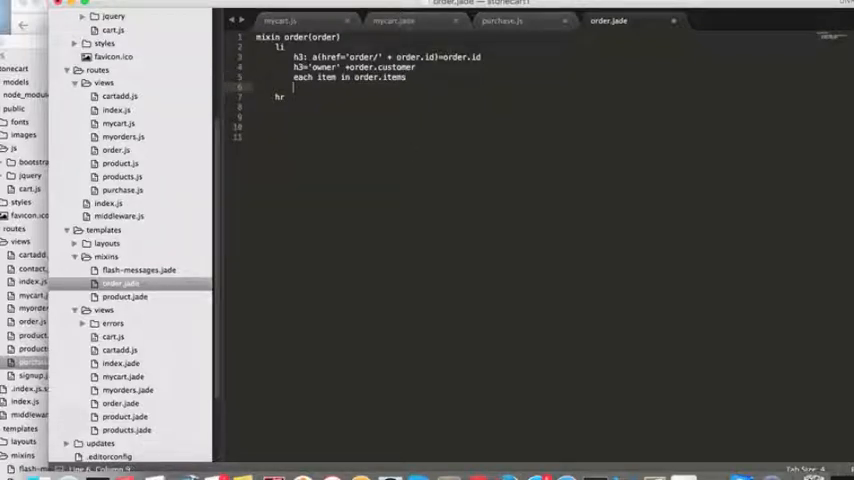
{"action": "type", "text": "h4"}
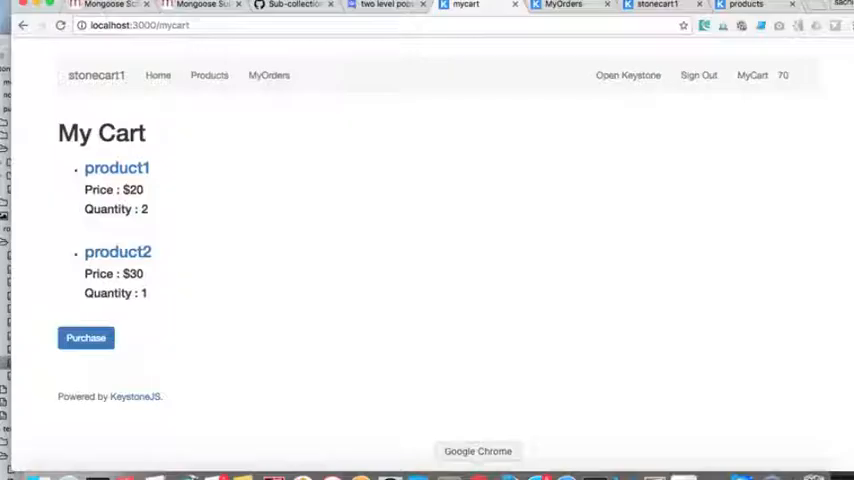
- Purchase the cart contents, then add product1 to a fresh cart from the Products list
{"action": "left_click", "coordinate": [84, 336]}
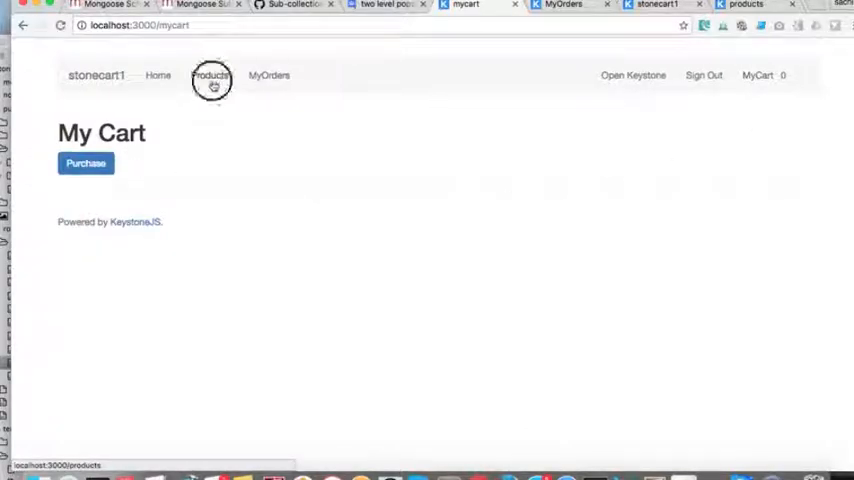
{"action": "left_click", "coordinate": [210, 76]}
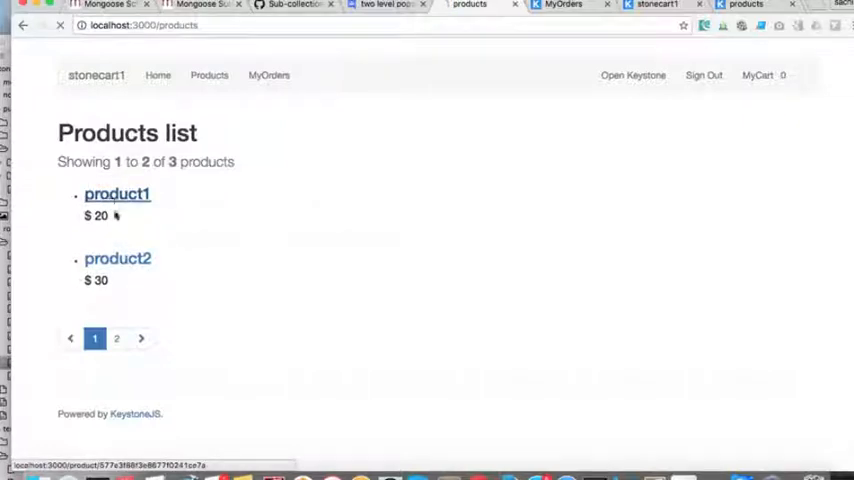
{"action": "left_click", "coordinate": [116, 194]}
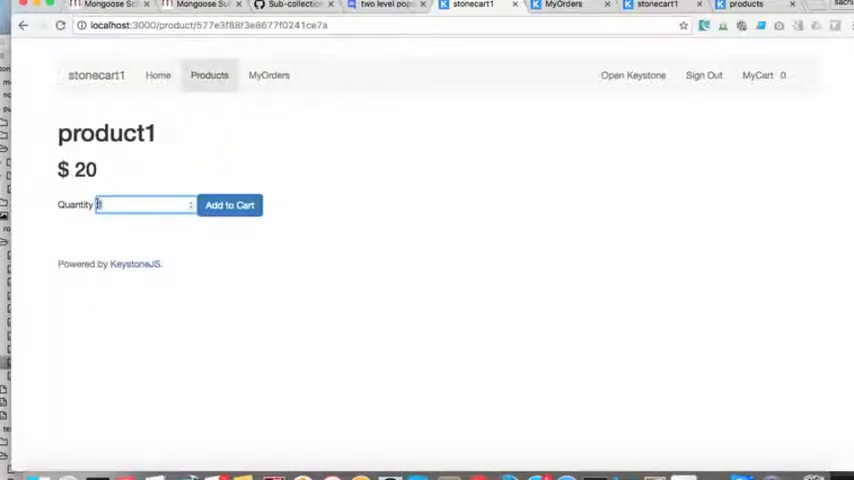
{"action": "left_click", "coordinate": [208, 76]}
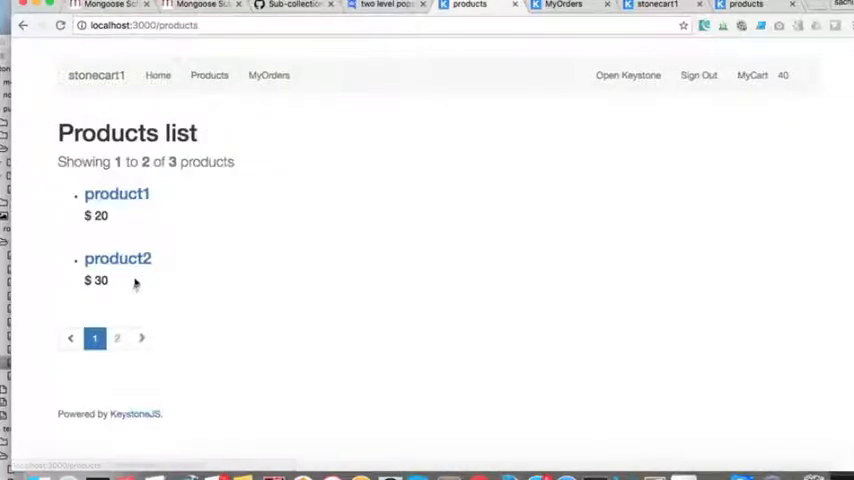
{"action": "left_click", "coordinate": [118, 258]}
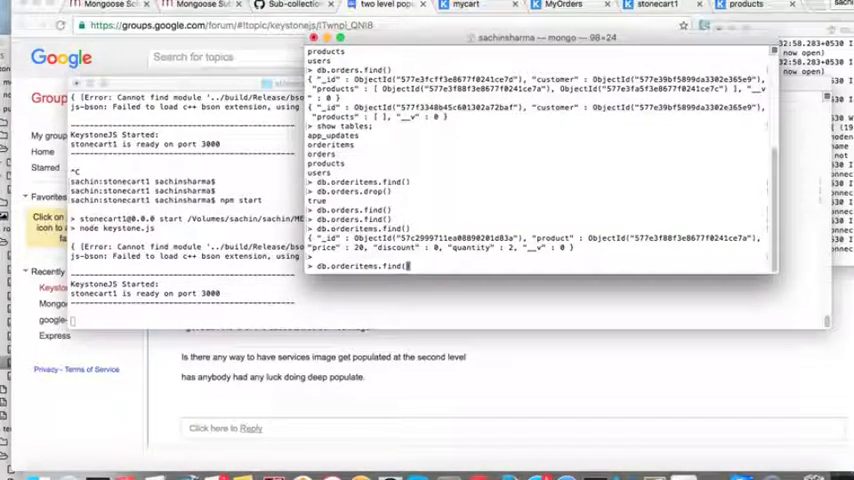
- Finish the db.orderitems.find() query listing the saved item of quantity 2, discount 0
{"action": "type", "text": ")"}
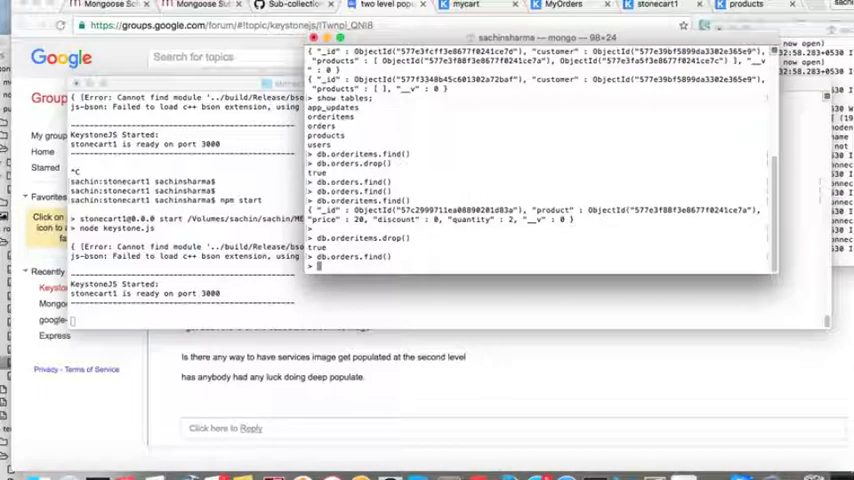
- Back in Chrome, add product1 from the products list and purchase the cart to place a new order
{"action": "left_click", "coordinate": [716, 6]}
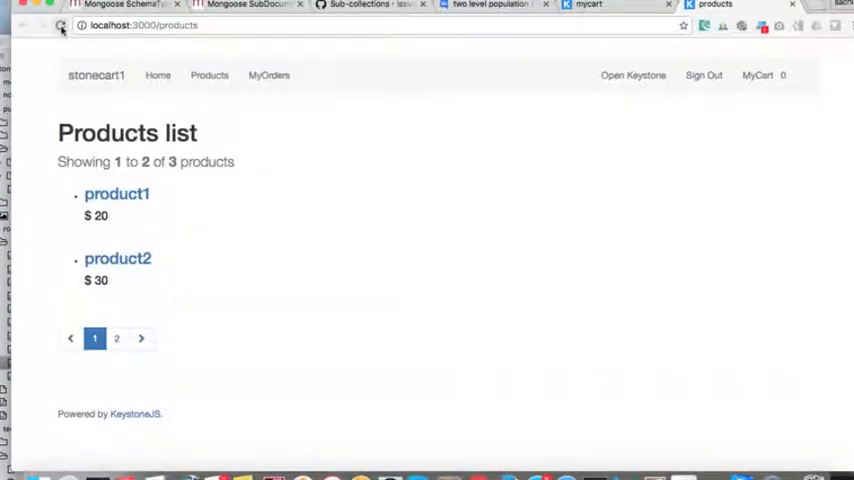
{"action": "left_click", "coordinate": [60, 24]}
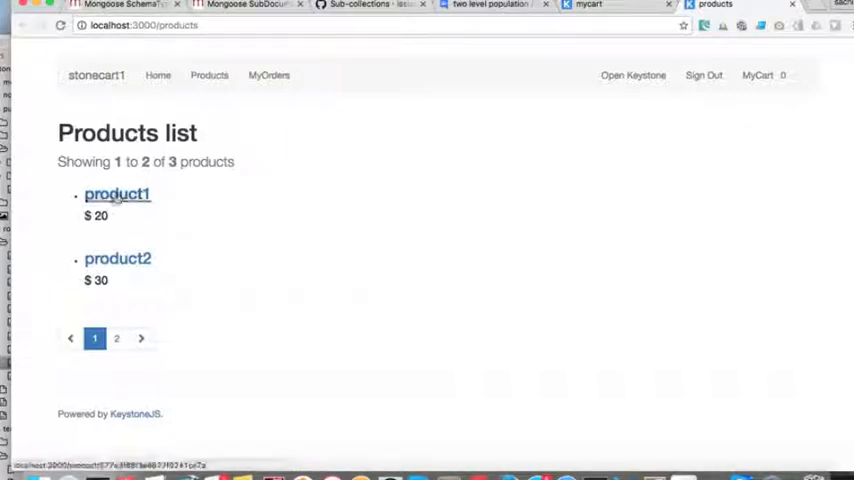
{"action": "left_click", "coordinate": [118, 194]}
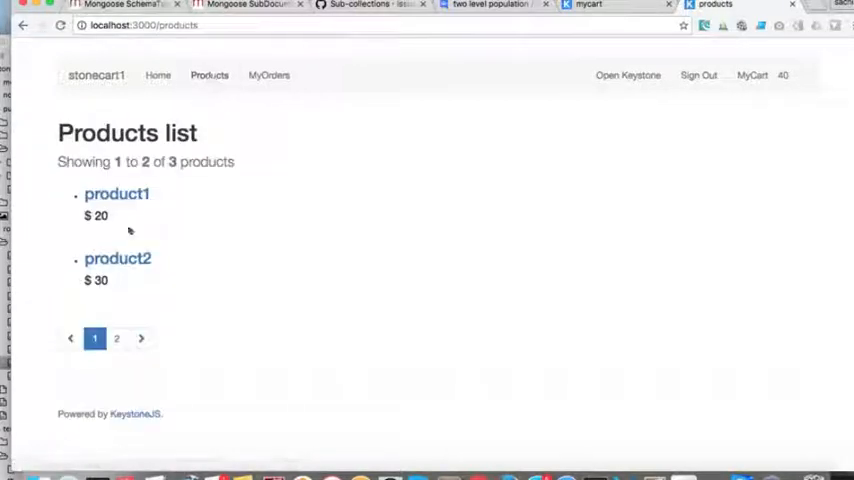
{"action": "left_click", "coordinate": [118, 258]}
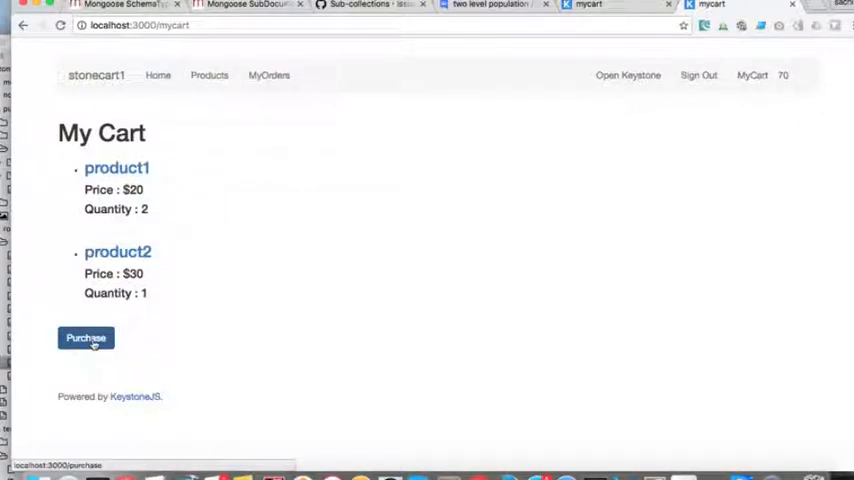
{"action": "left_click", "coordinate": [84, 338]}
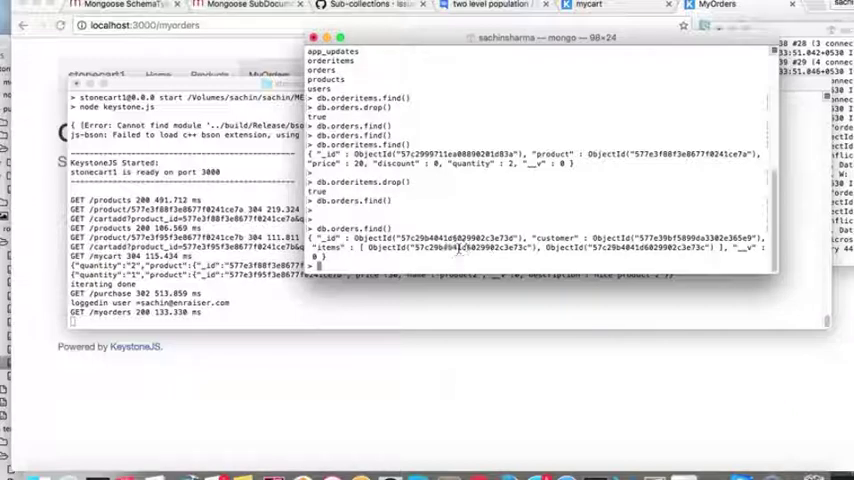
- Enter db.orderitems.drop() in the mongo shell after checking the saved order and items
{"action": "type", "text": "db.orderitems.drop()"}
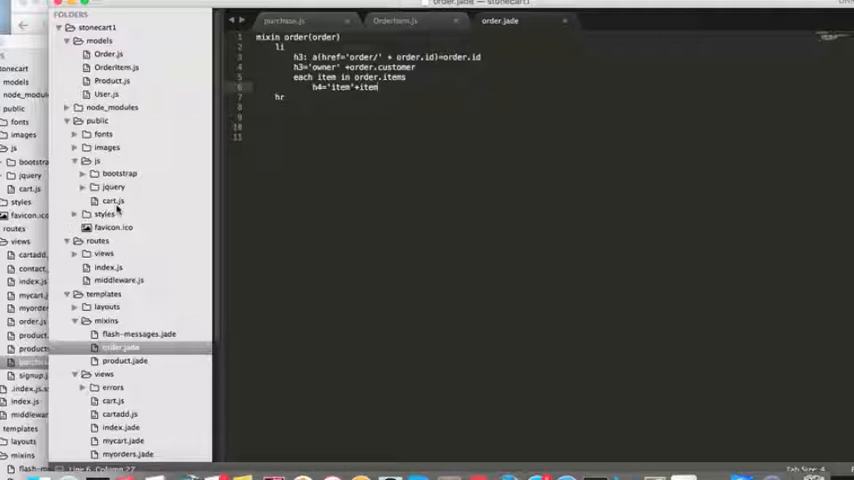
{"action": "mouse_move", "coordinate": [124, 424]}
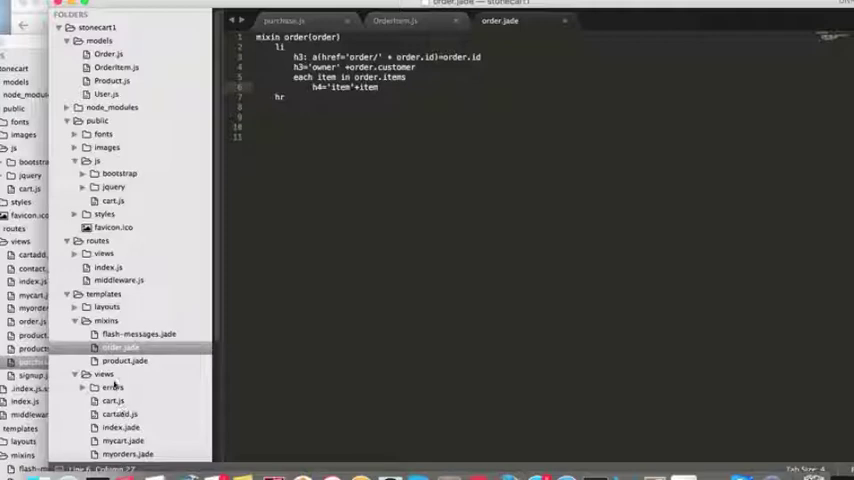
{"action": "left_click", "coordinate": [124, 354]}
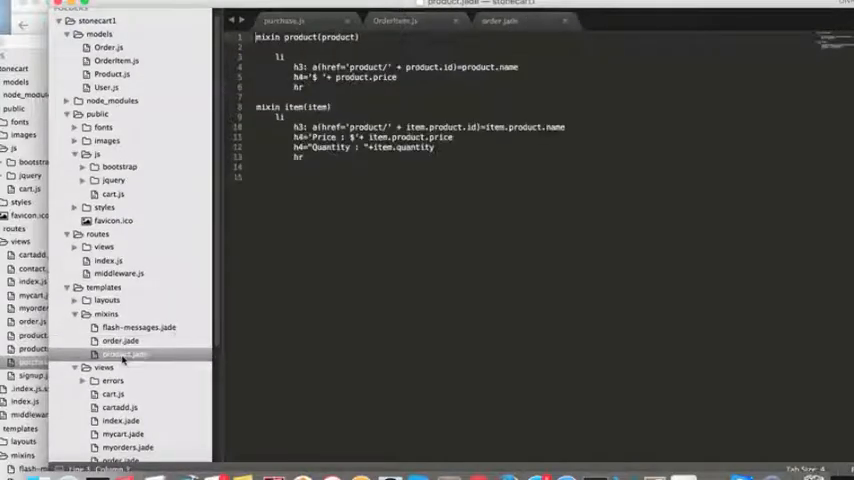
{"action": "left_click", "coordinate": [124, 354]}
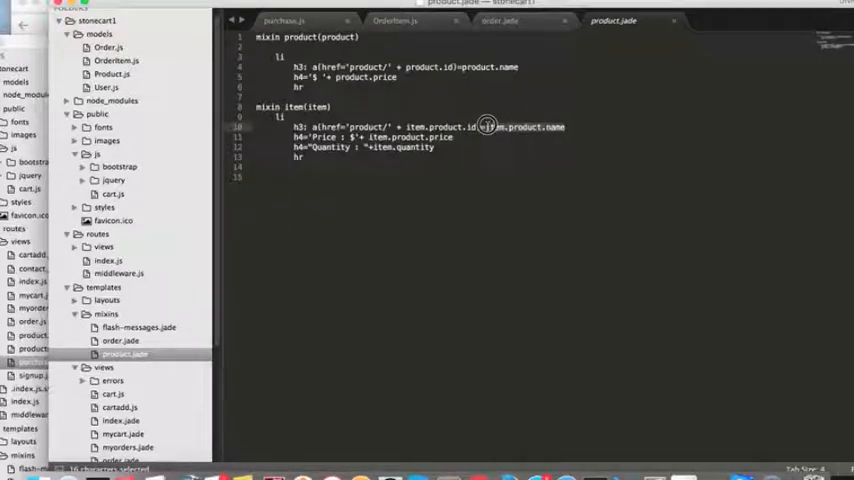
{"action": "mouse_move", "coordinate": [228, 310]}
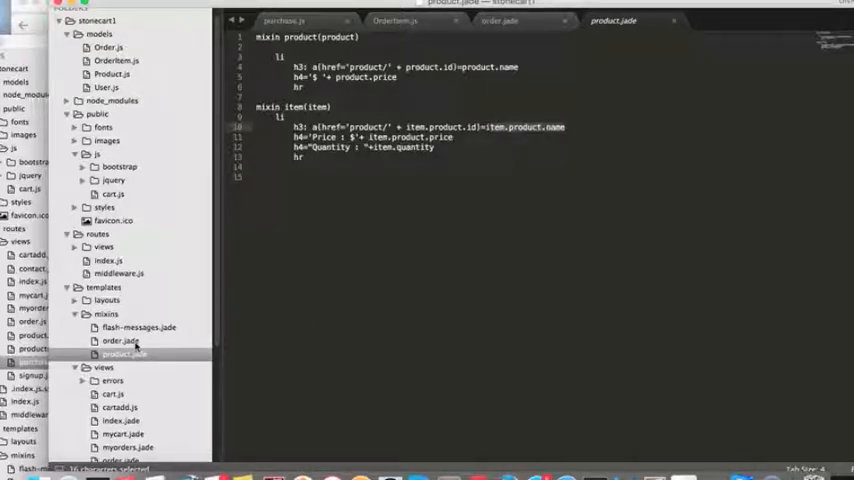
{"action": "left_click", "coordinate": [120, 340]}
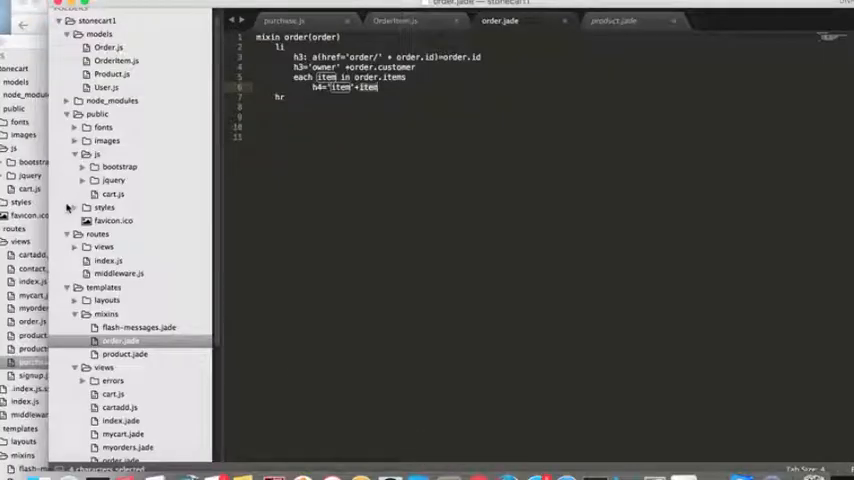
{"action": "scroll", "scroll_direction": "down", "scroll_amount": 3}
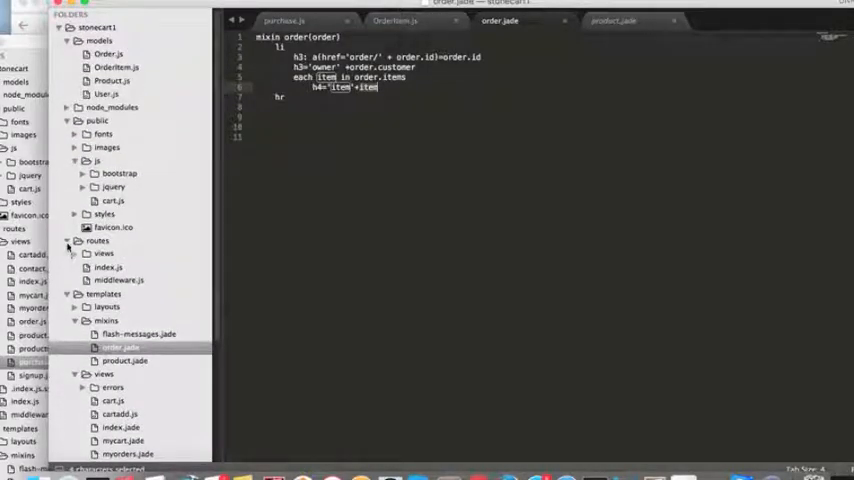
{"action": "left_click", "coordinate": [104, 252]}
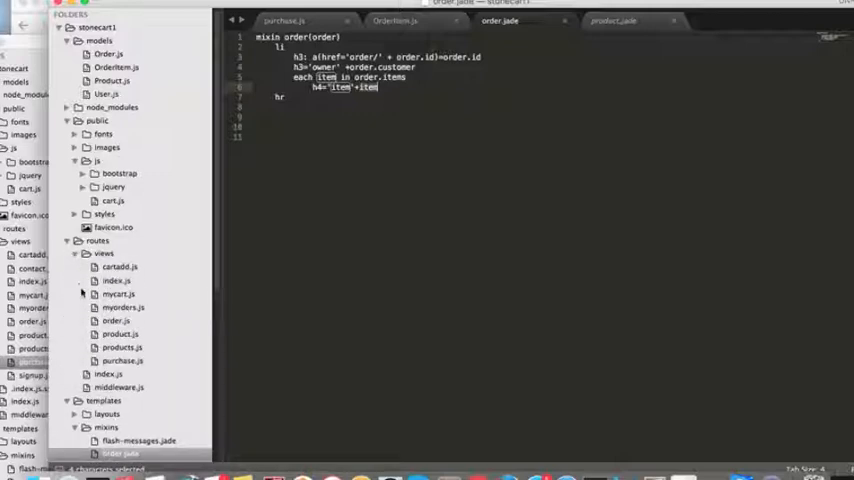
- Review the myorders route, the saved orders output, then the Order model's customer and items links
{"action": "left_click", "coordinate": [118, 308]}
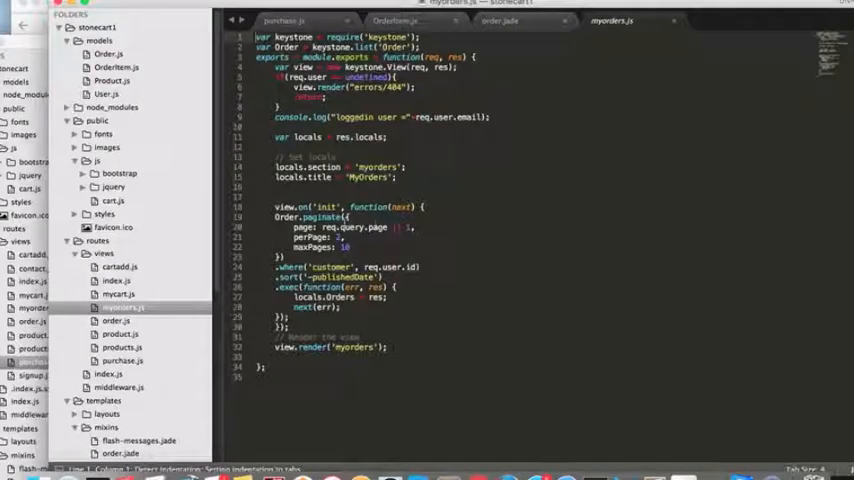
{"action": "double_click", "coordinate": [288, 48]}
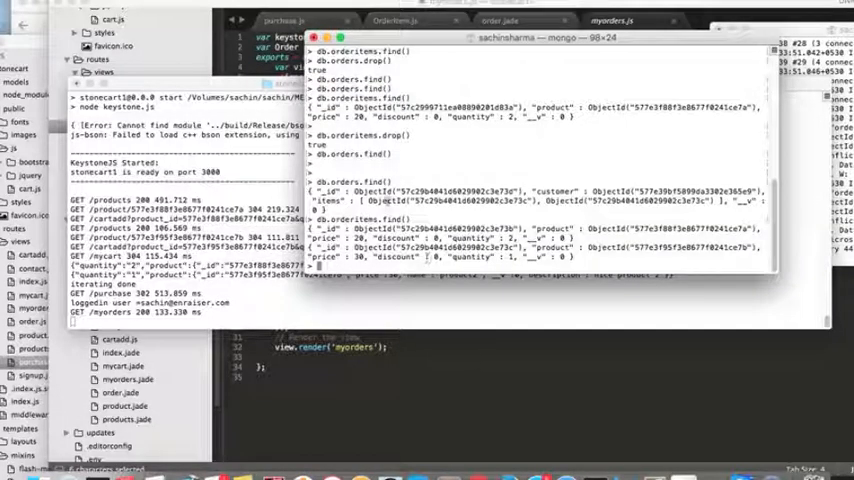
{"action": "double_click", "coordinate": [330, 200]}
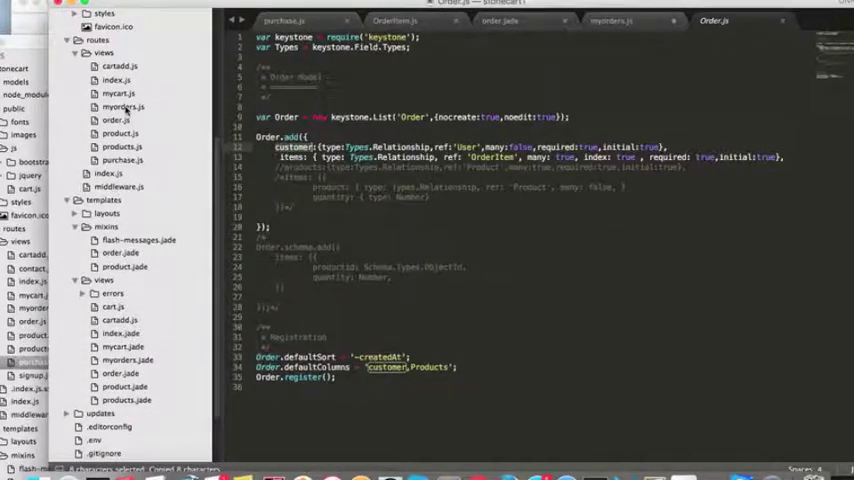
- Refresh localhost:3000/myorders in Chrome to see one order with raw owner and item ids
{"action": "left_click", "coordinate": [610, 20]}
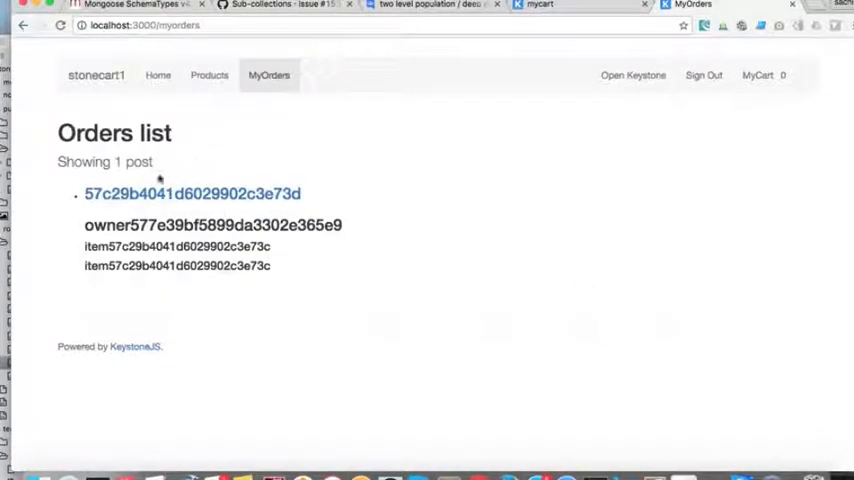
{"action": "mouse_move", "coordinate": [230, 262]}
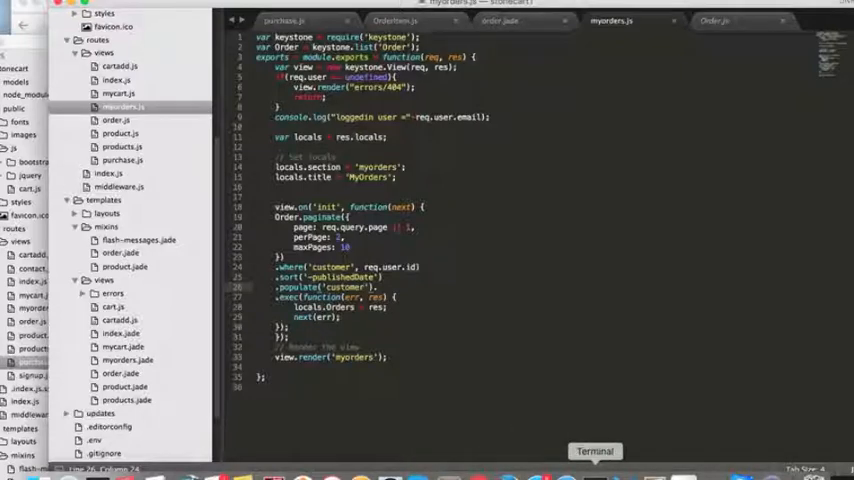
- Scroll to the Order query in myorders.js to add .populate('customer')
{"action": "scroll", "scroll_direction": "down", "scroll_amount": 3}
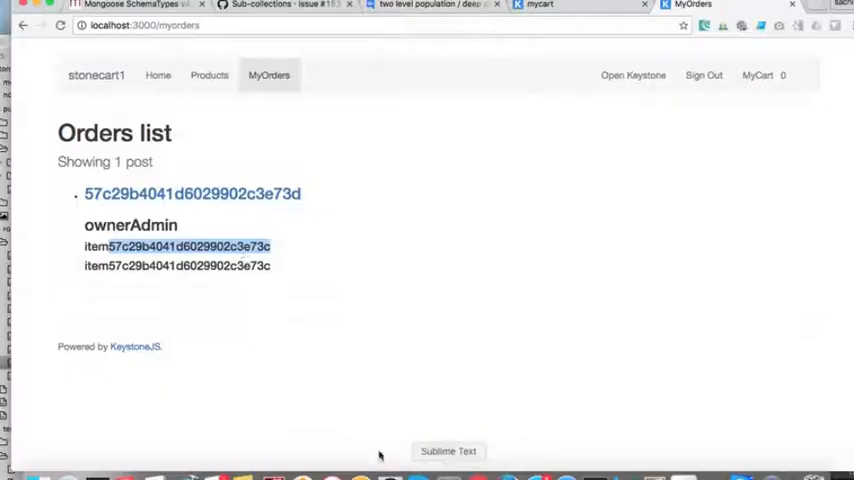
{"action": "double_click", "coordinate": [130, 224]}
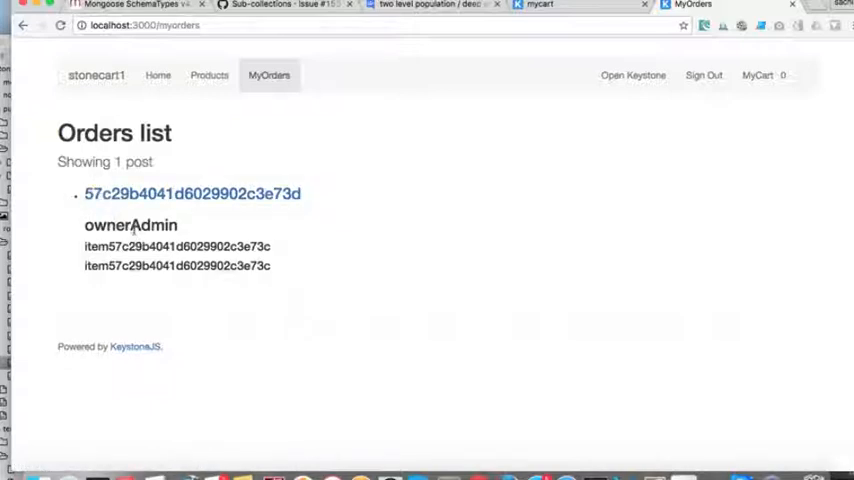
{"action": "double_click", "coordinate": [152, 224]}
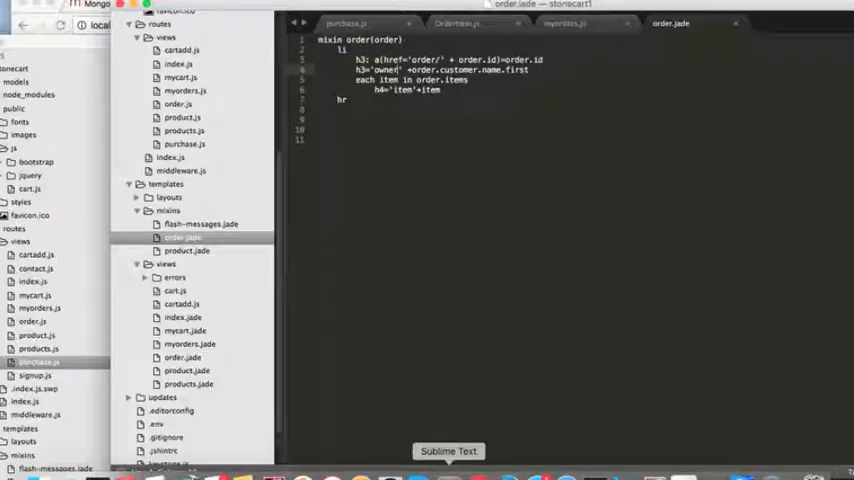
- Change the item h4 in order.jade to show item._id followed by quantity=item.quantity
{"action": "left_click", "coordinate": [178, 116]}
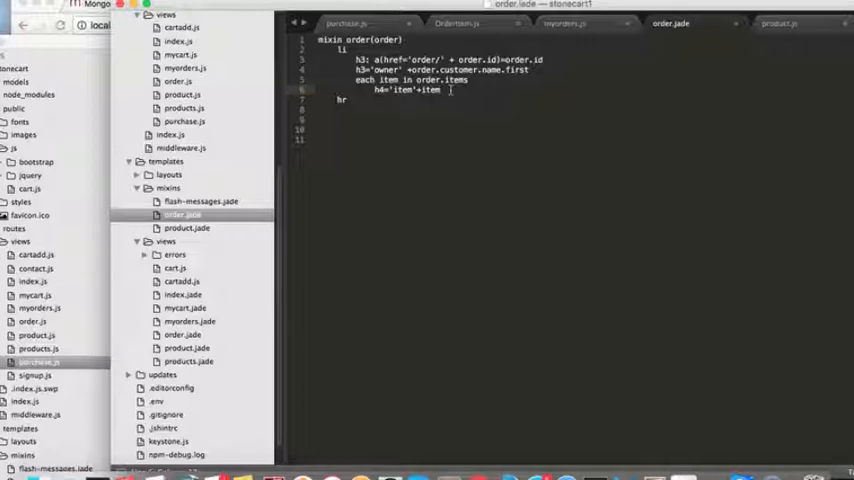
{"action": "type", "text": "._id+'"}
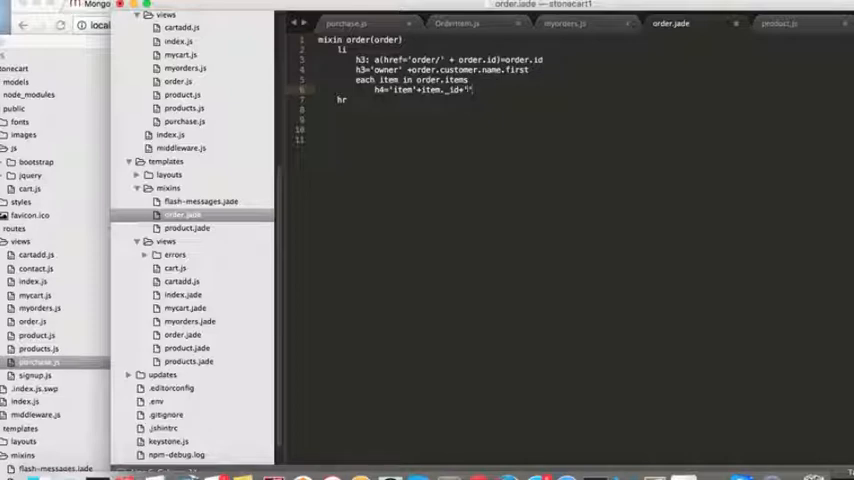
{"action": "type", "text": "qqq'"}
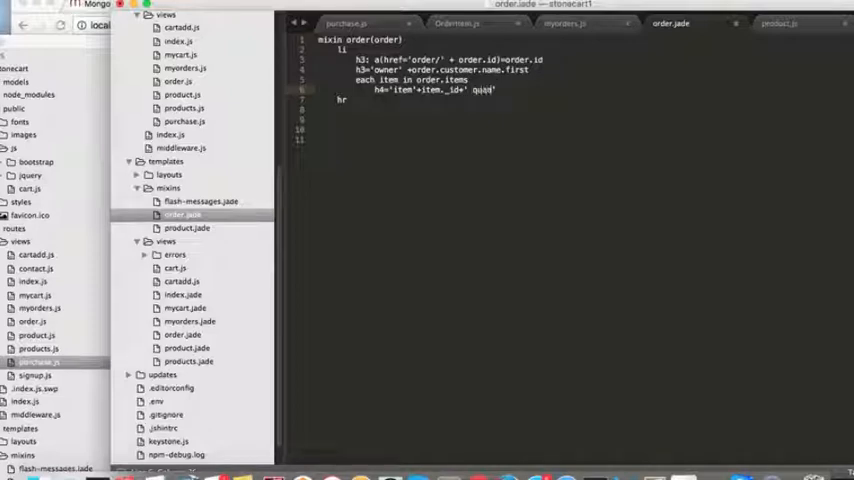
{"action": "type", "text": "quantity='+item."}
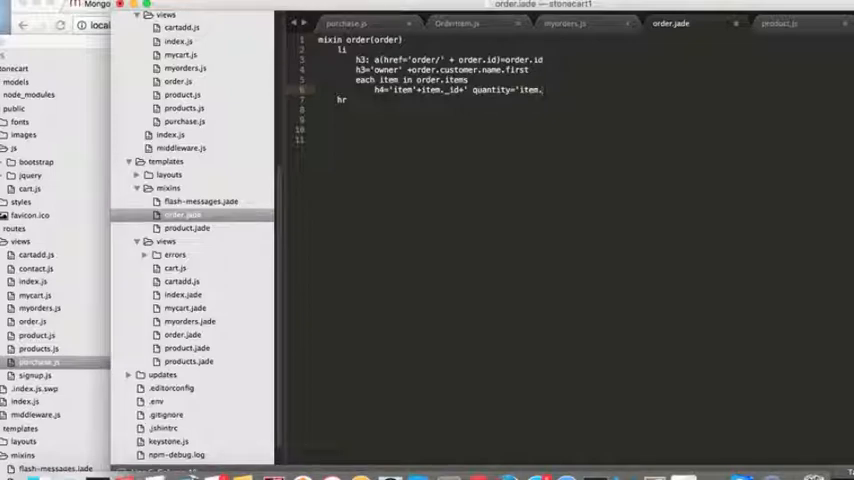
{"action": "type", "text": "quantity"}
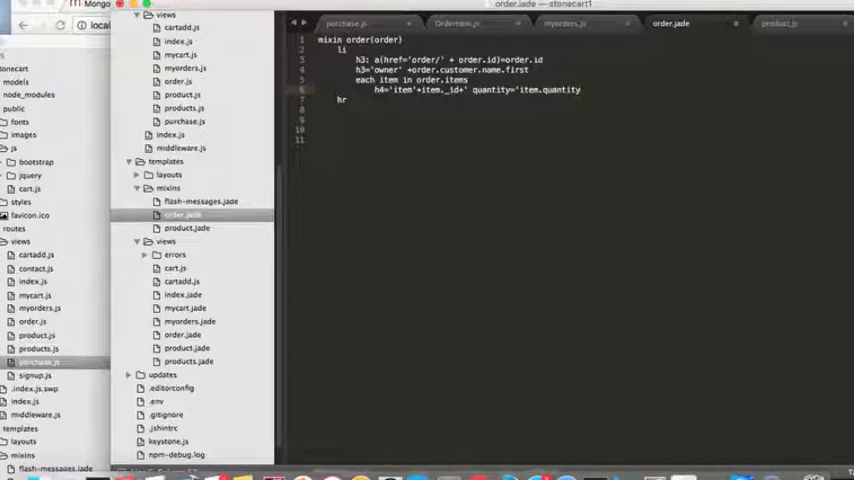
{"action": "mouse_move", "coordinate": [594, 452]}
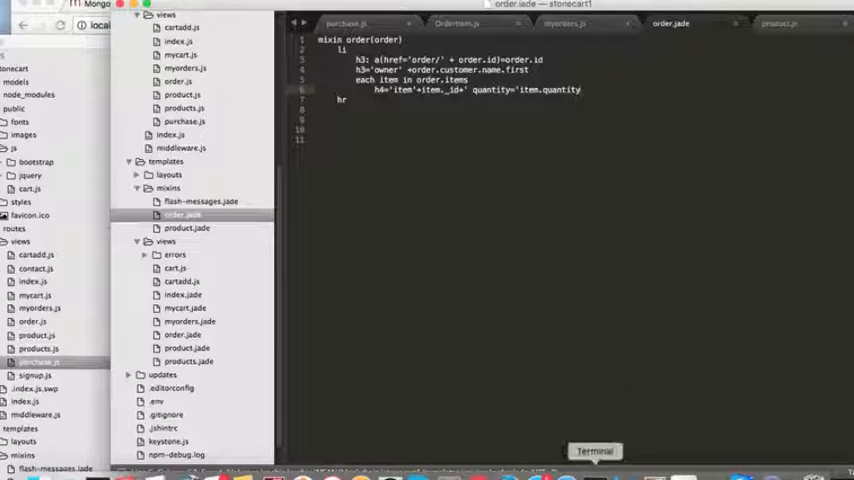
{"action": "left_click", "coordinate": [596, 452]}
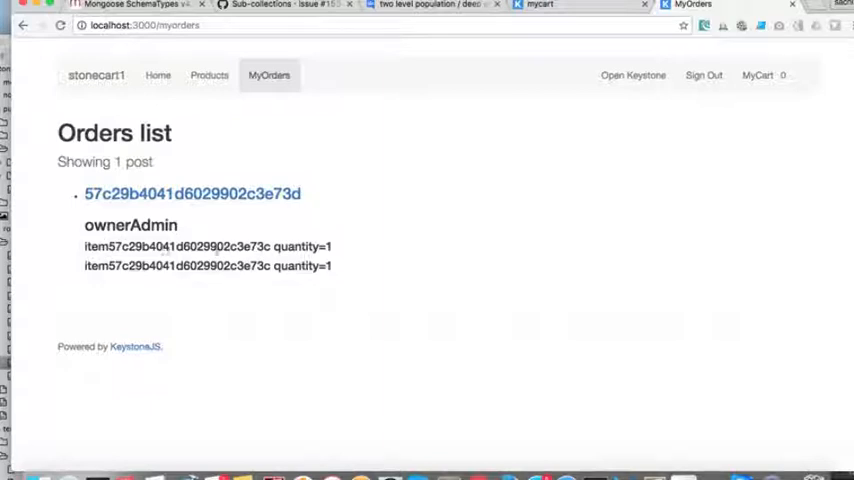
{"action": "double_click", "coordinate": [200, 246]}
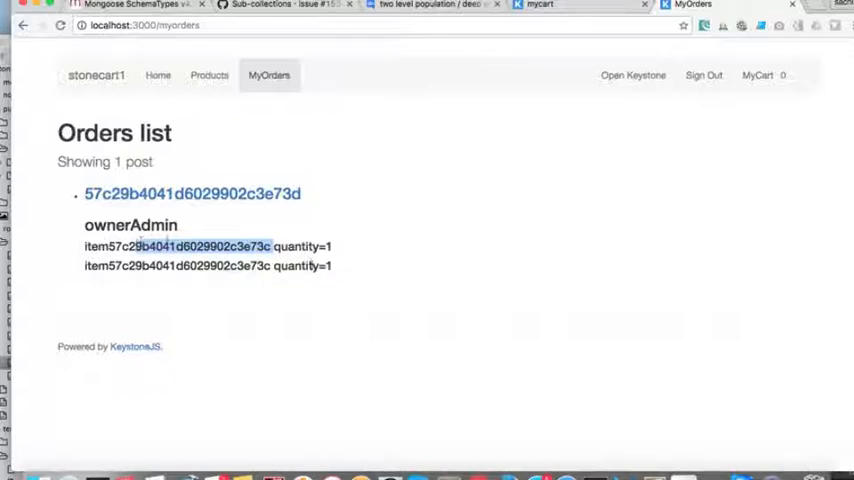
{"action": "mouse_move", "coordinate": [324, 278]}
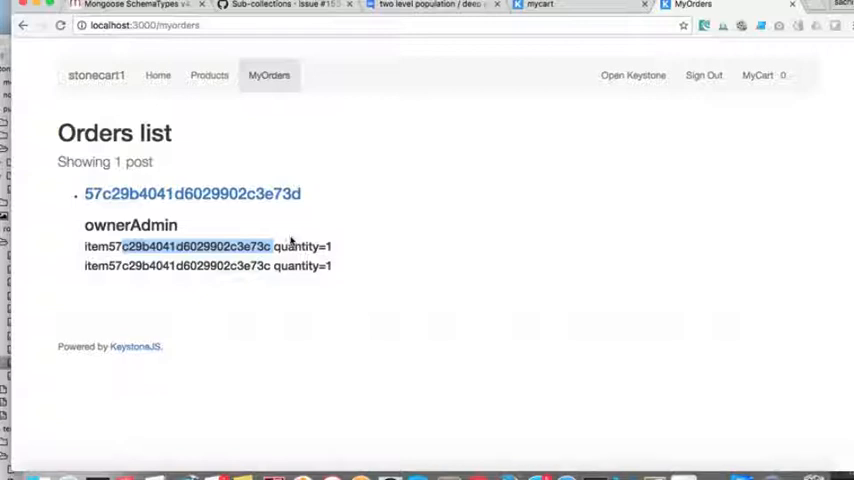
{"action": "mouse_move", "coordinate": [388, 384]}
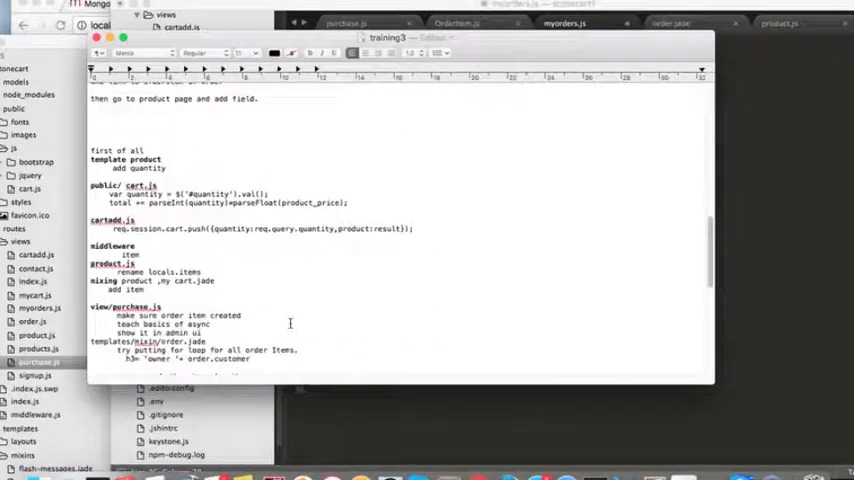
- Scroll the notes to the deep populate section and begin an npm command in Terminal
{"action": "scroll", "scroll_direction": "down", "scroll_amount": 3}
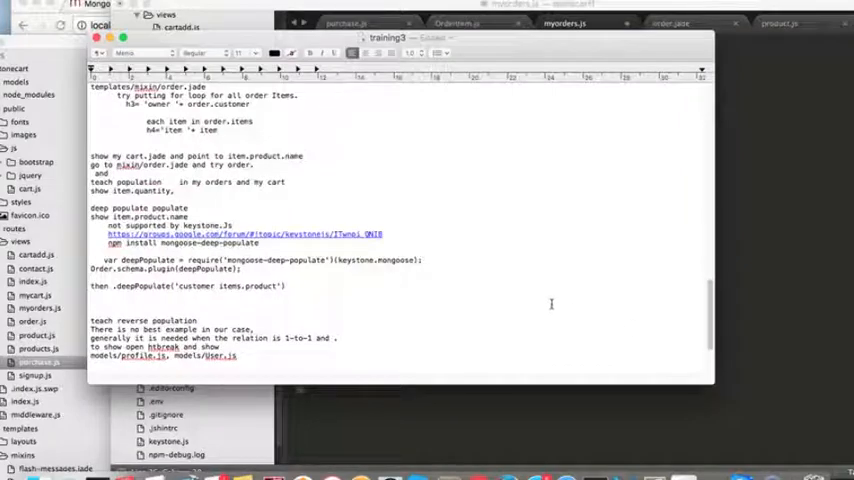
{"action": "scroll", "scroll_direction": "down", "scroll_amount": 3}
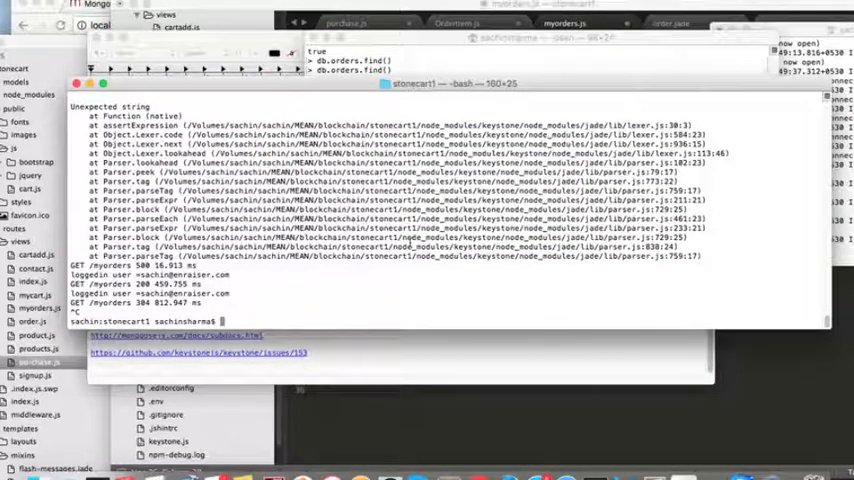
{"action": "type", "text": "npm"}
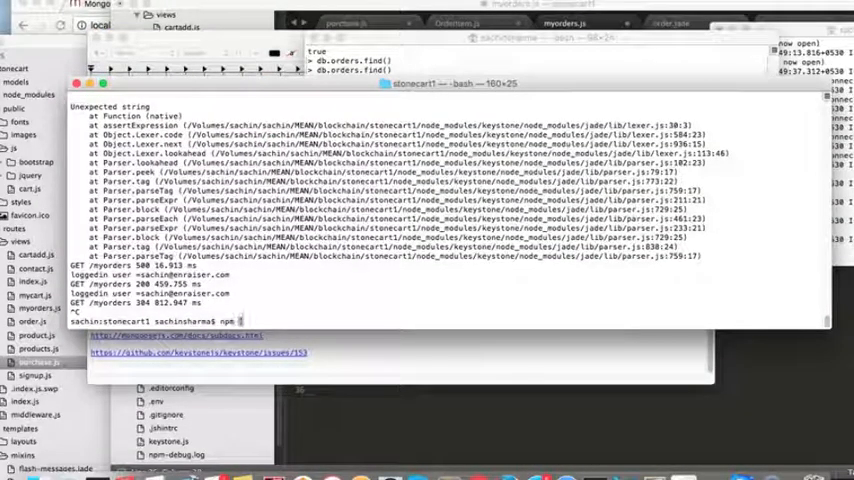
- Enter npm install at the prompt, then select mongoose-deep-populate in the notes
{"action": "type", "text": "install"}
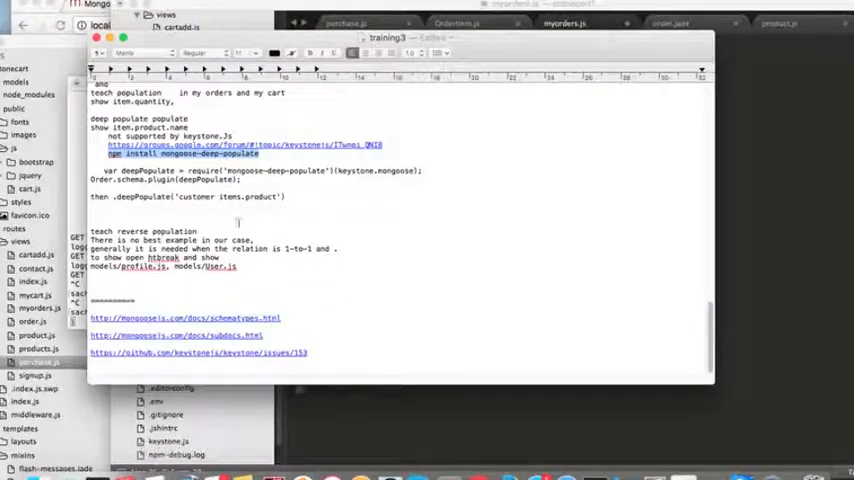
{"action": "double_click", "coordinate": [244, 170]}
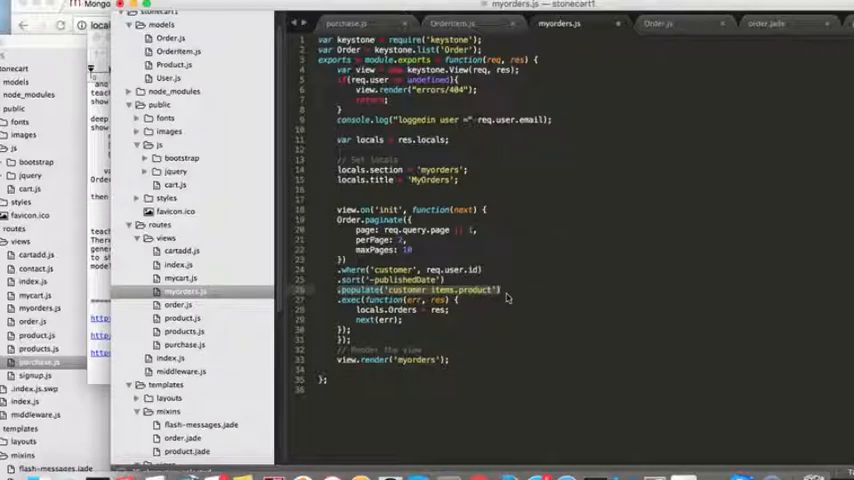
- Use deepPopulate('customer items.product') in myorders.js and add item.product.name in mixins/order.jade
{"action": "type", "text": "deepPopulate"}
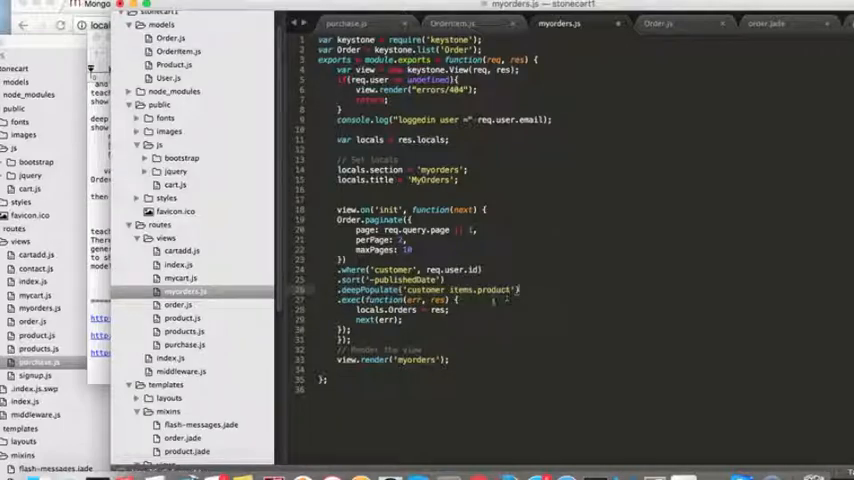
{"action": "double_click", "coordinate": [392, 270]}
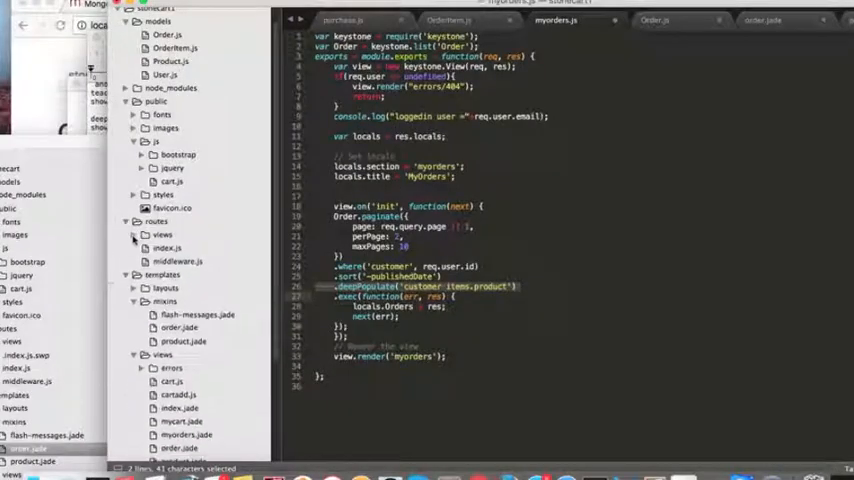
{"action": "left_click", "coordinate": [180, 328]}
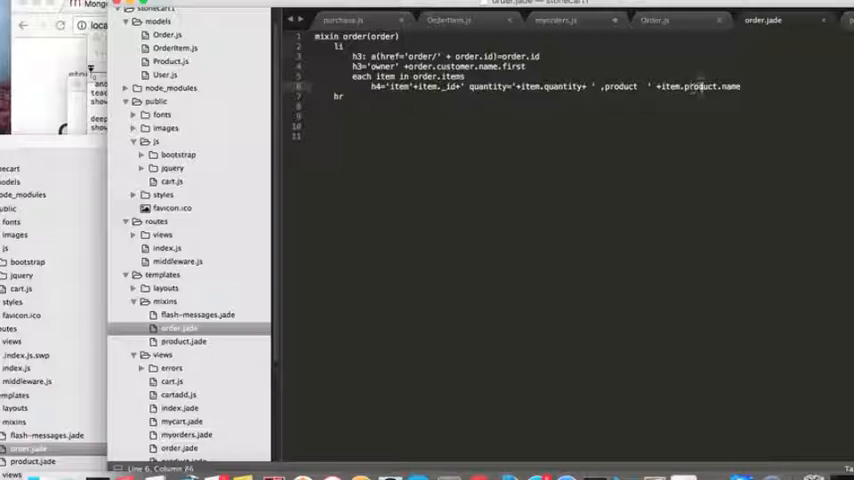
{"action": "double_click", "coordinate": [620, 86]}
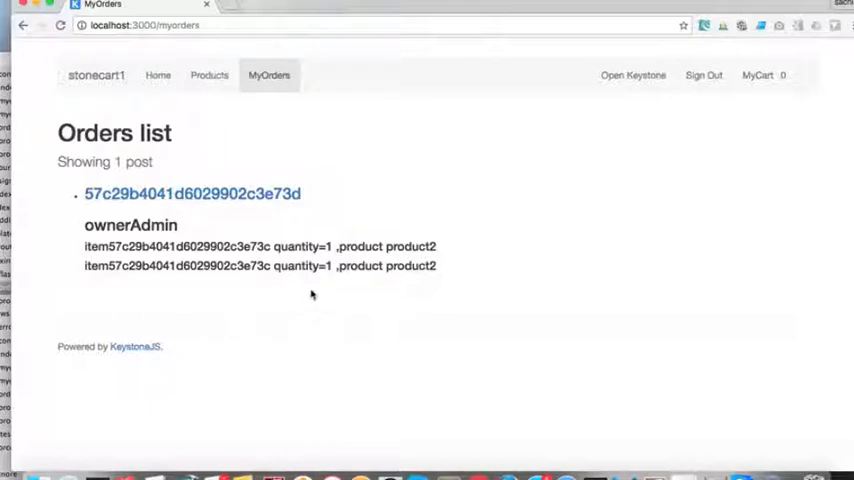
- Verify My Orders shows product2 per item, then return to order.jade in Sublime Text
{"action": "double_click", "coordinate": [410, 266]}
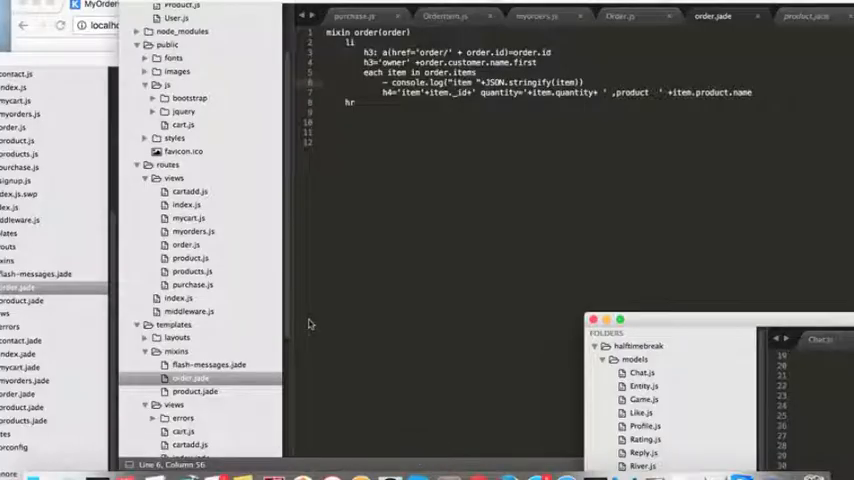
{"action": "mouse_move", "coordinate": [256, 8]}
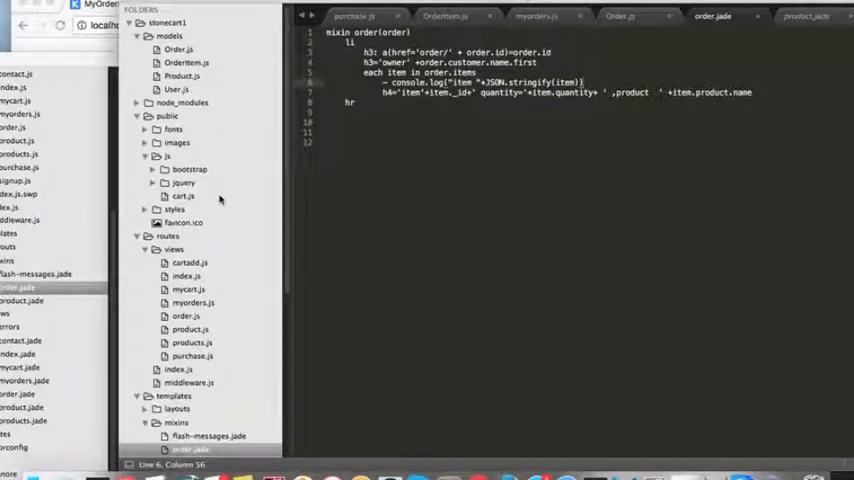
- Open the other project's routes/views/game.js for reference
{"action": "left_click", "coordinate": [176, 50]}
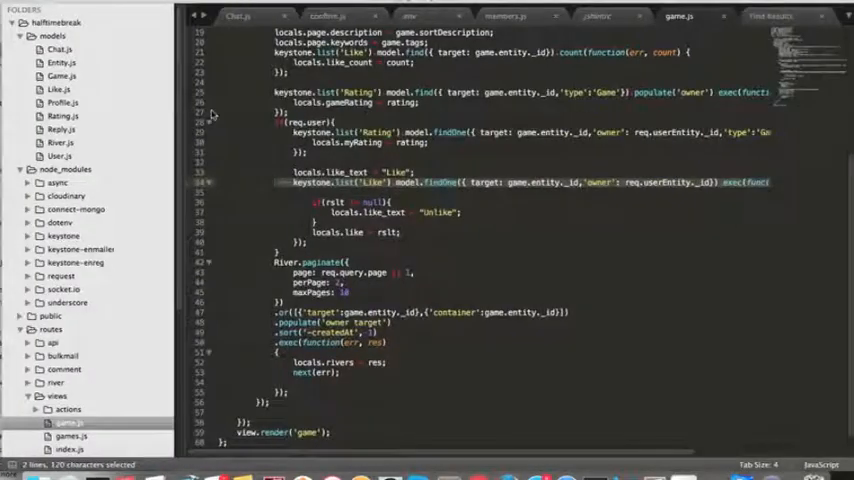
- Open models/Profile.js, select its reference text, then open models/User.js
{"action": "left_click", "coordinate": [58, 156]}
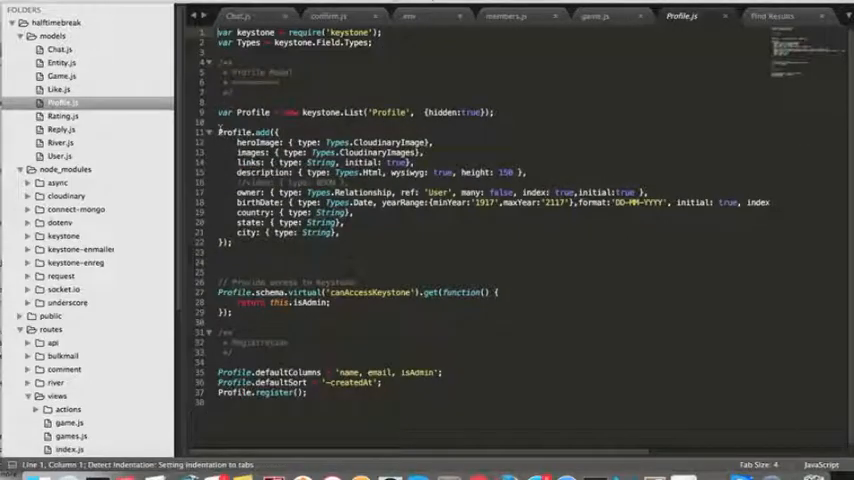
{"action": "left_click_drag", "start_coordinate": [218, 132], "coordinate": [232, 242]}
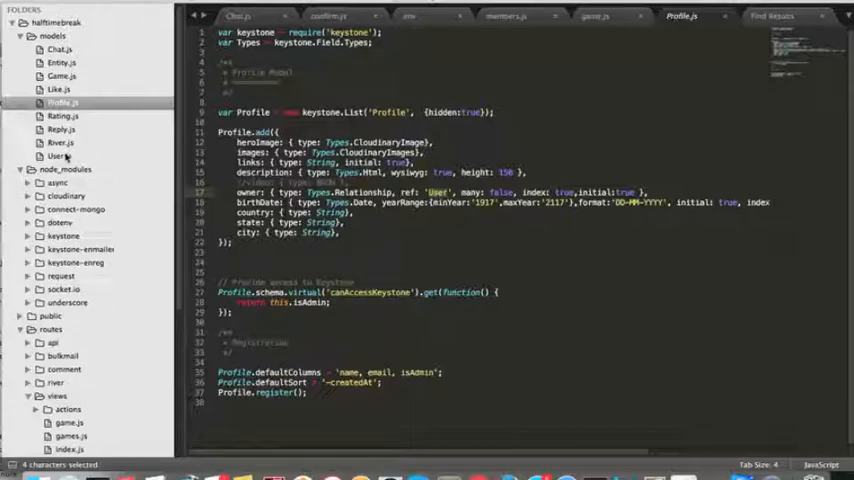
{"action": "left_click", "coordinate": [56, 156]}
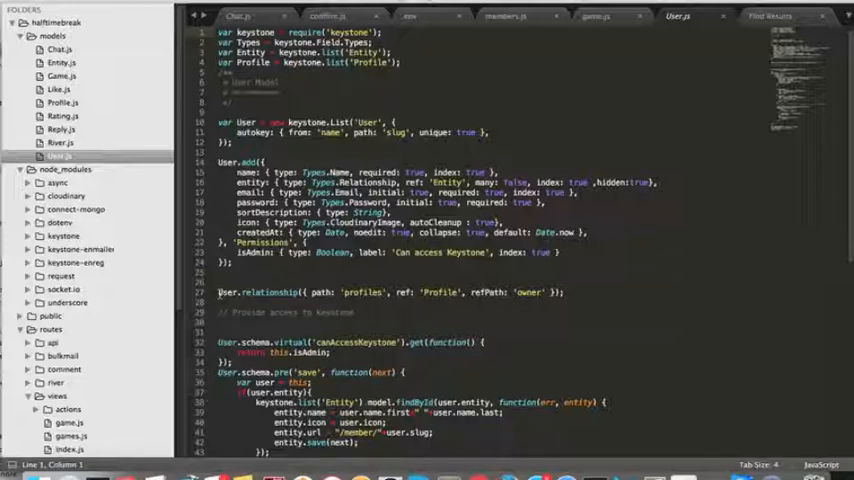
{"action": "double_click", "coordinate": [270, 292]}
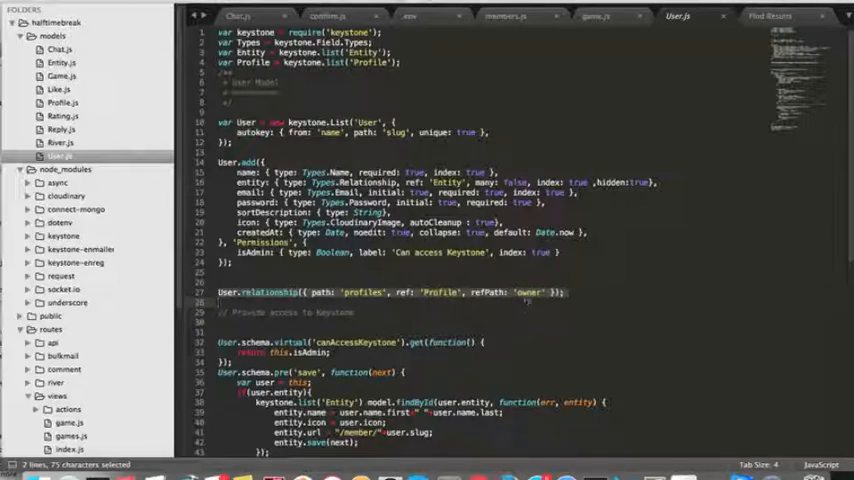
{"action": "double_click", "coordinate": [528, 292]}
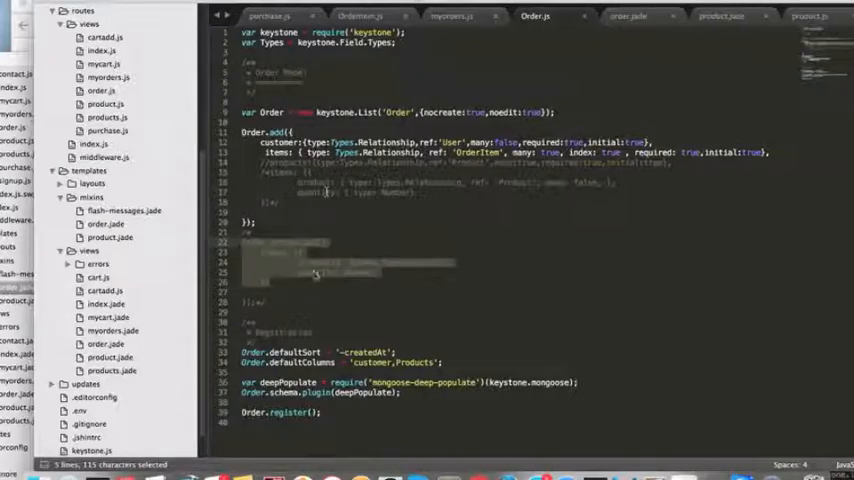
{"action": "mouse_move", "coordinate": [312, 268]}
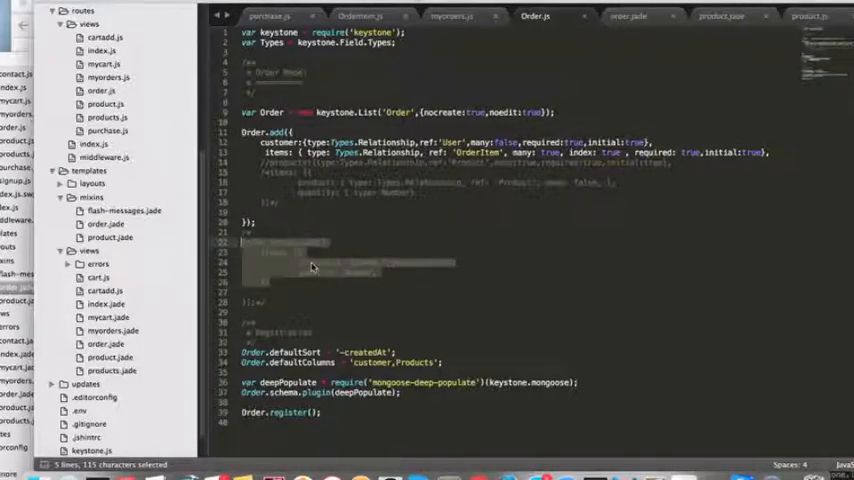